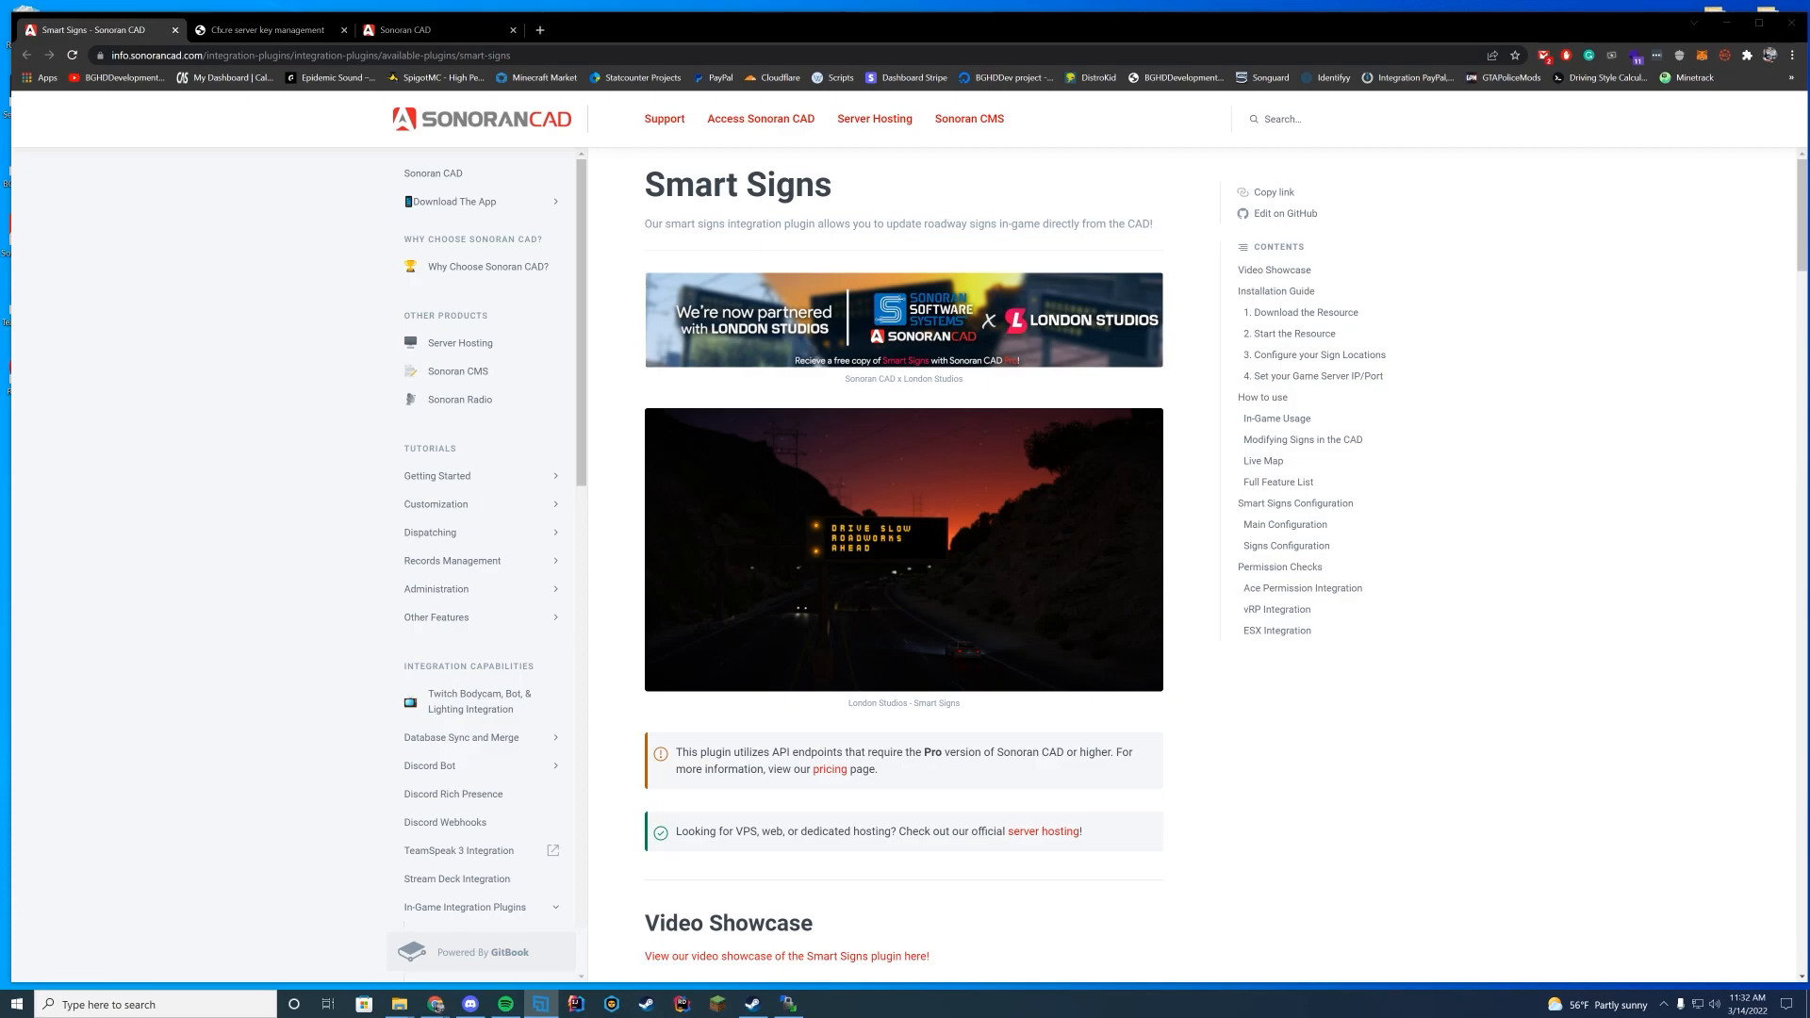
mouse_move(1523, 445)
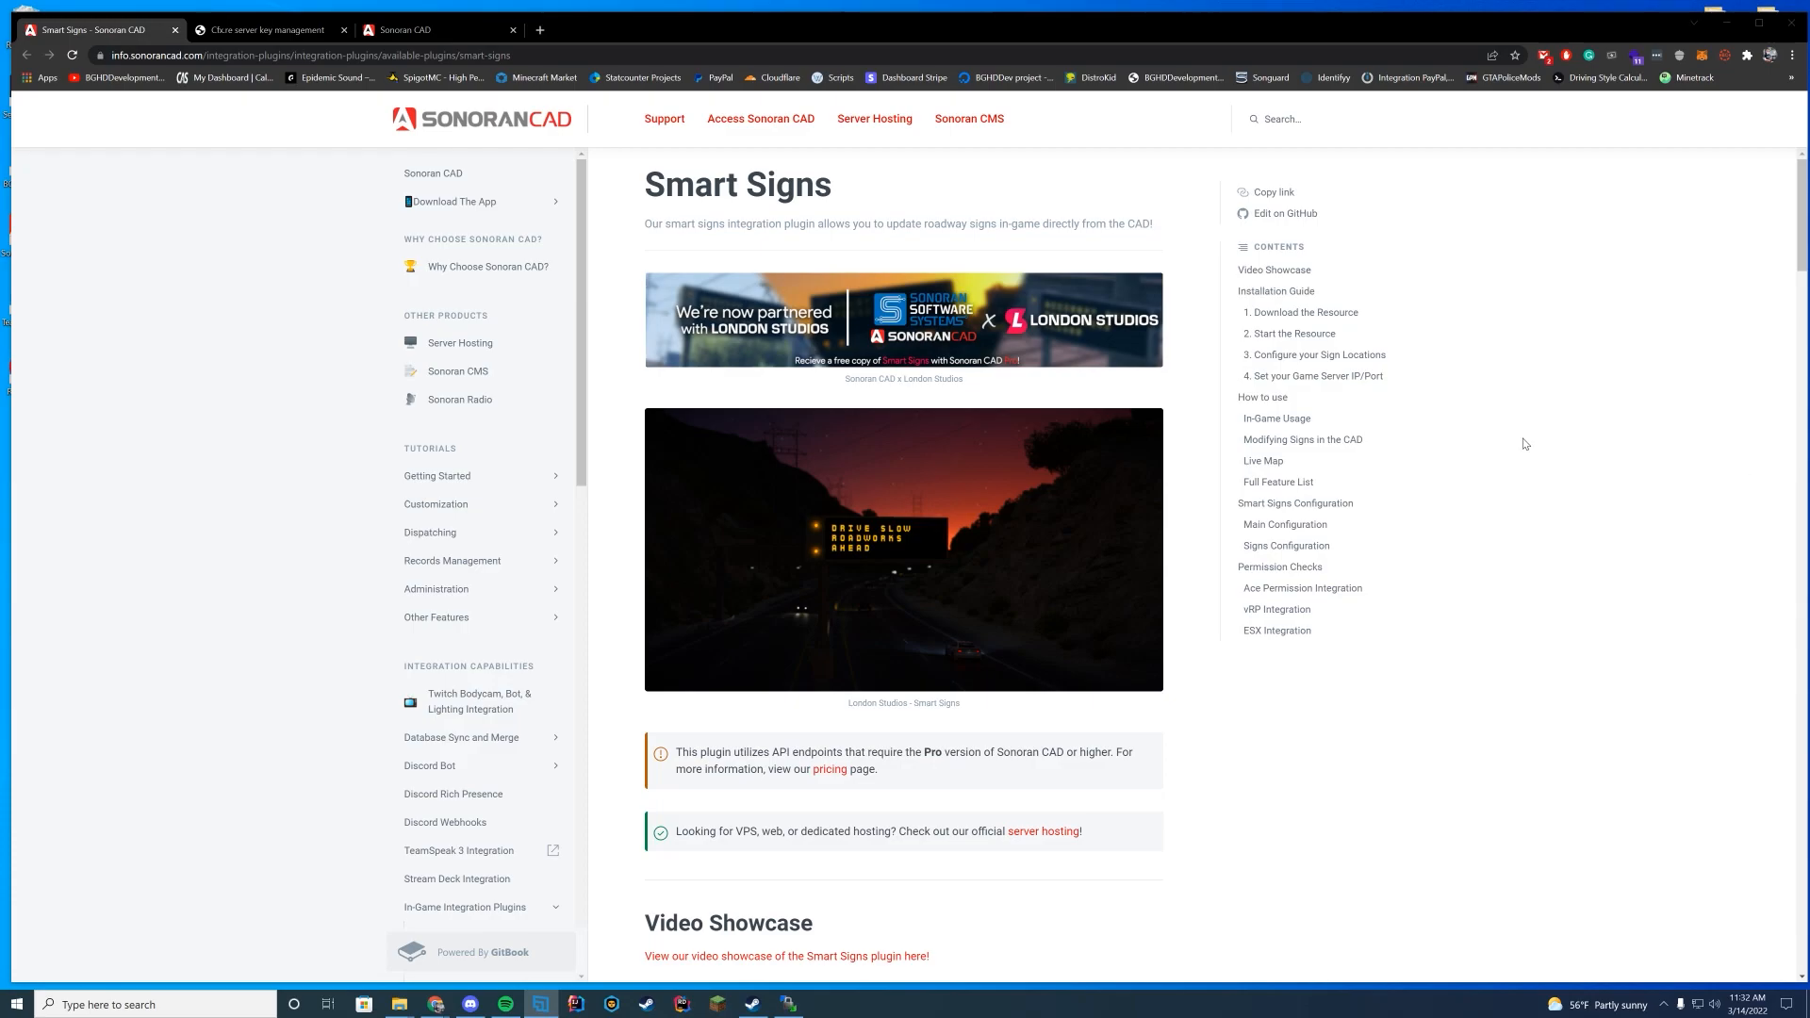
mouse_move(1556, 413)
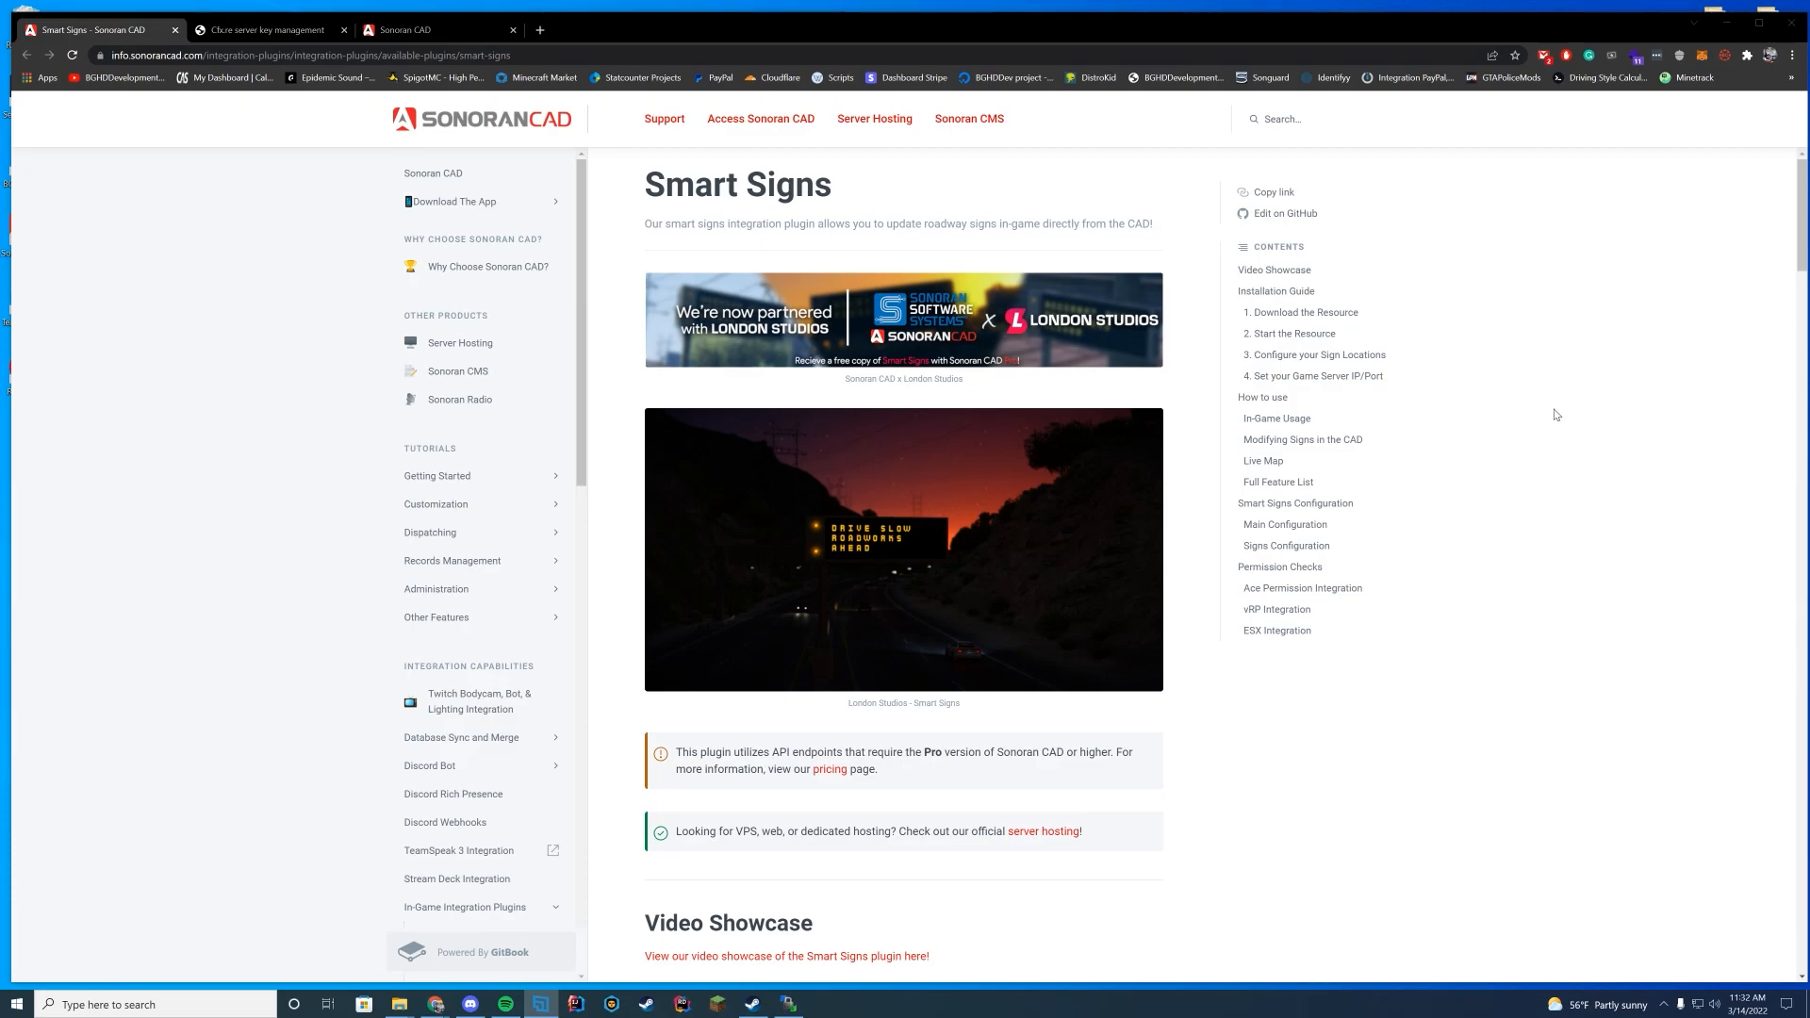
mouse_move(1591, 400)
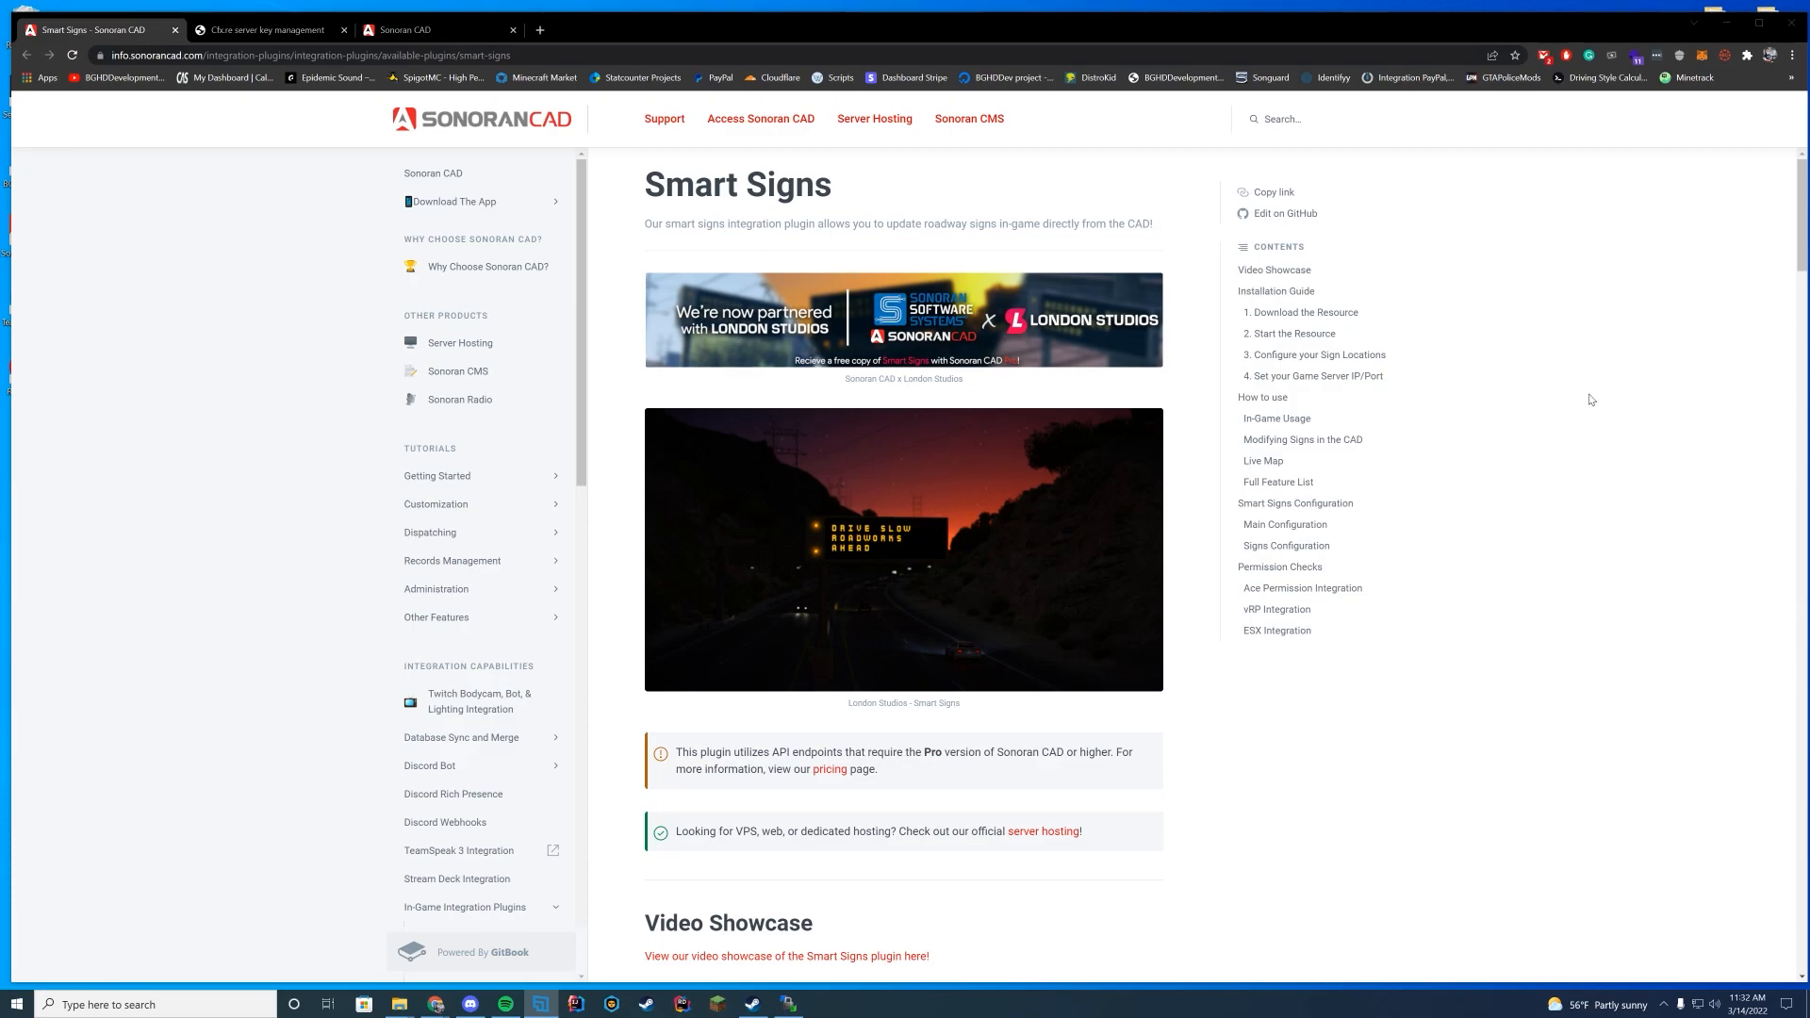
mouse_move(1550, 496)
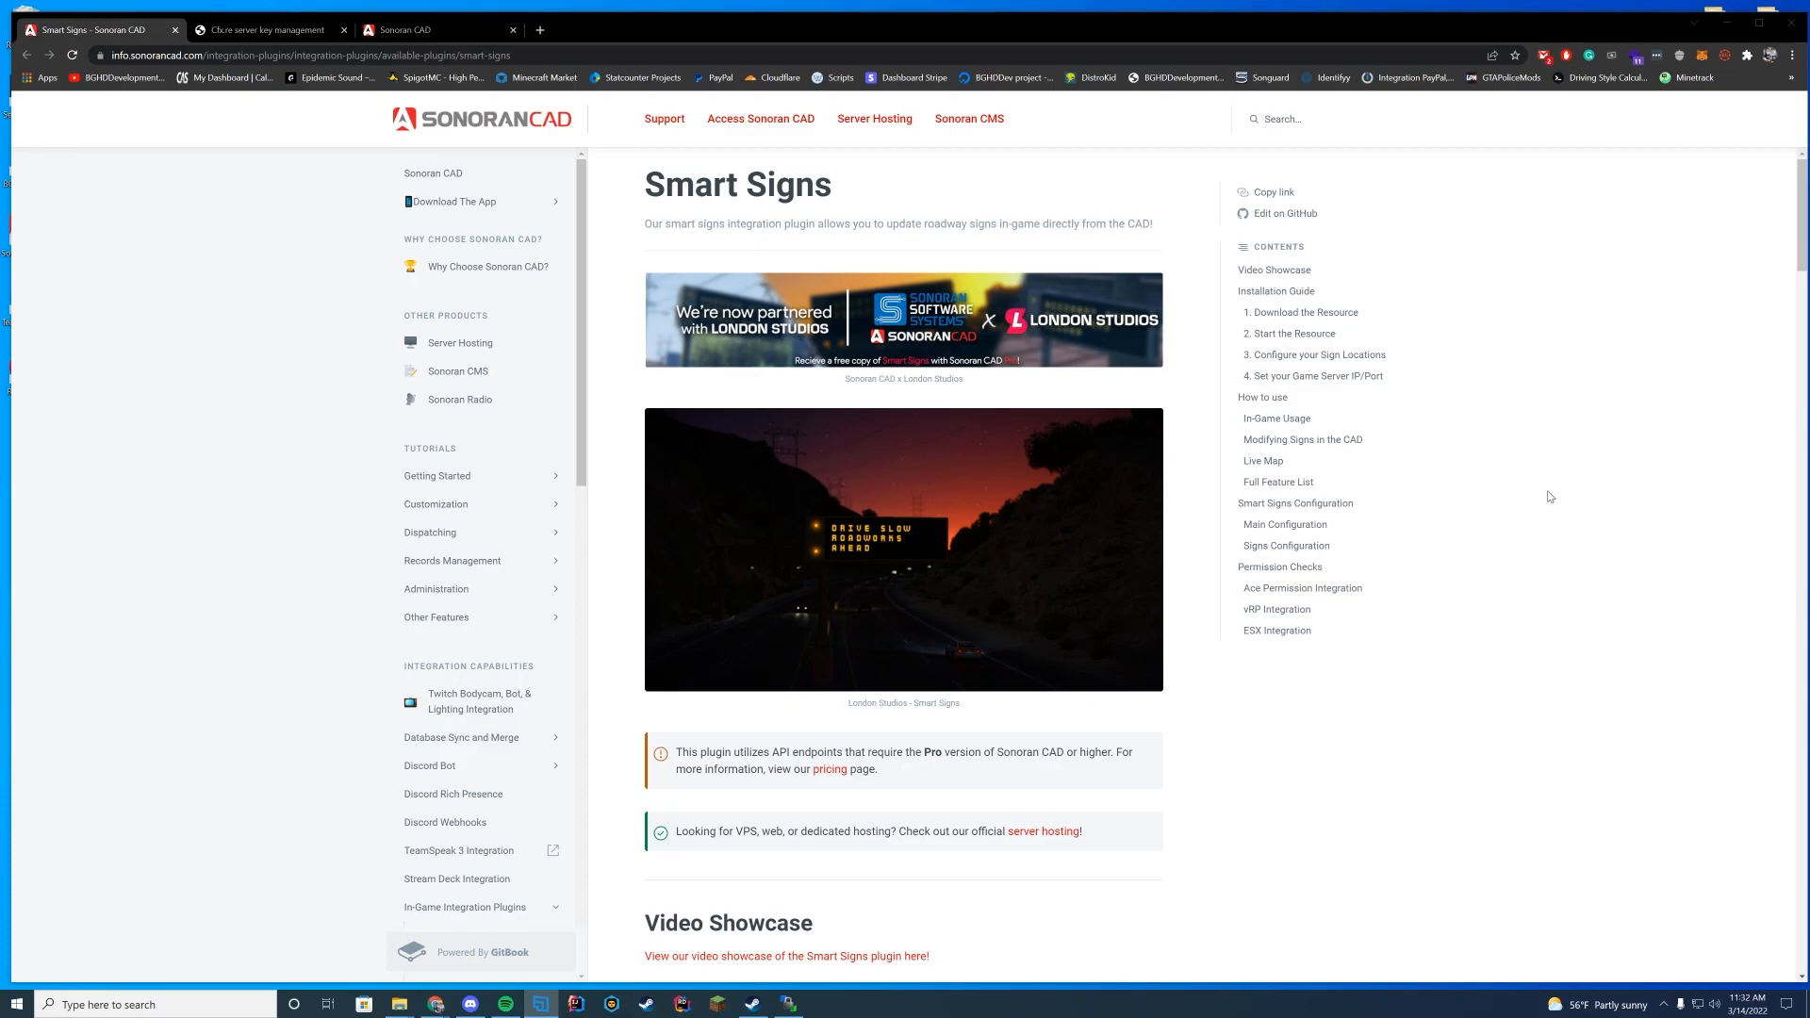
- Browse the Smart Signs Sonoran installation guide down to the purchase link
scroll(down, 3)
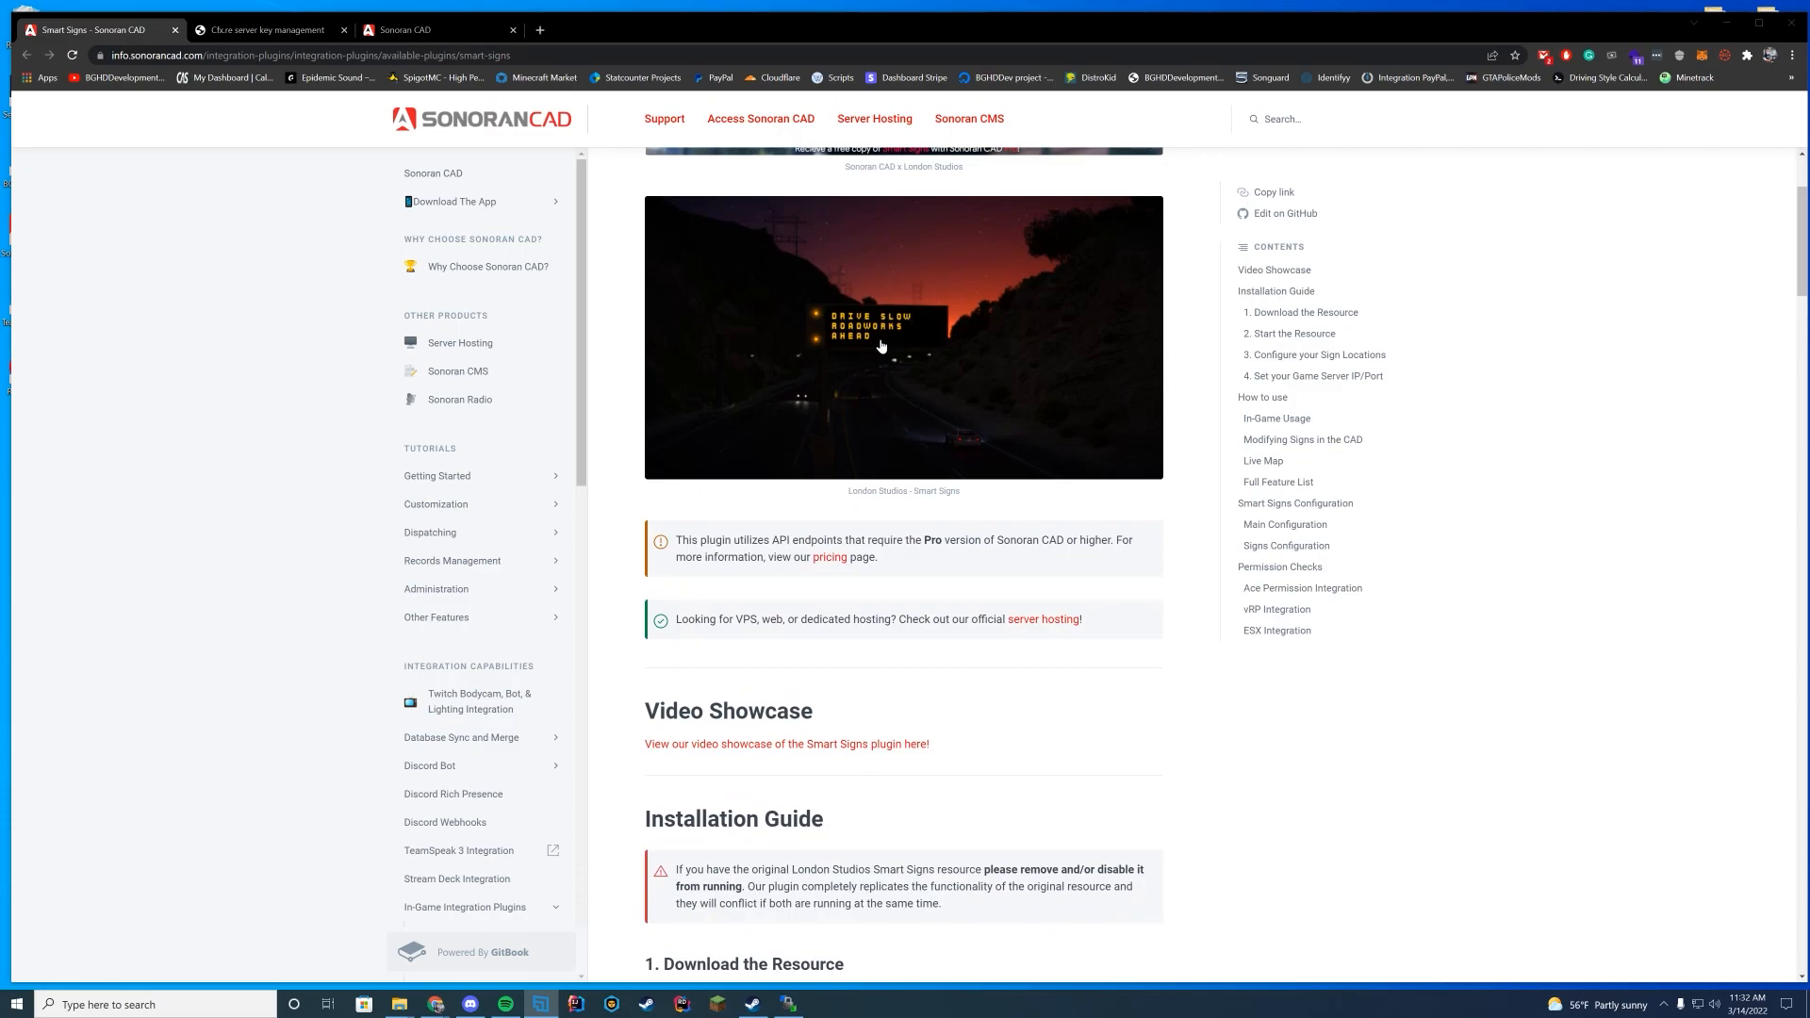
click(903, 337)
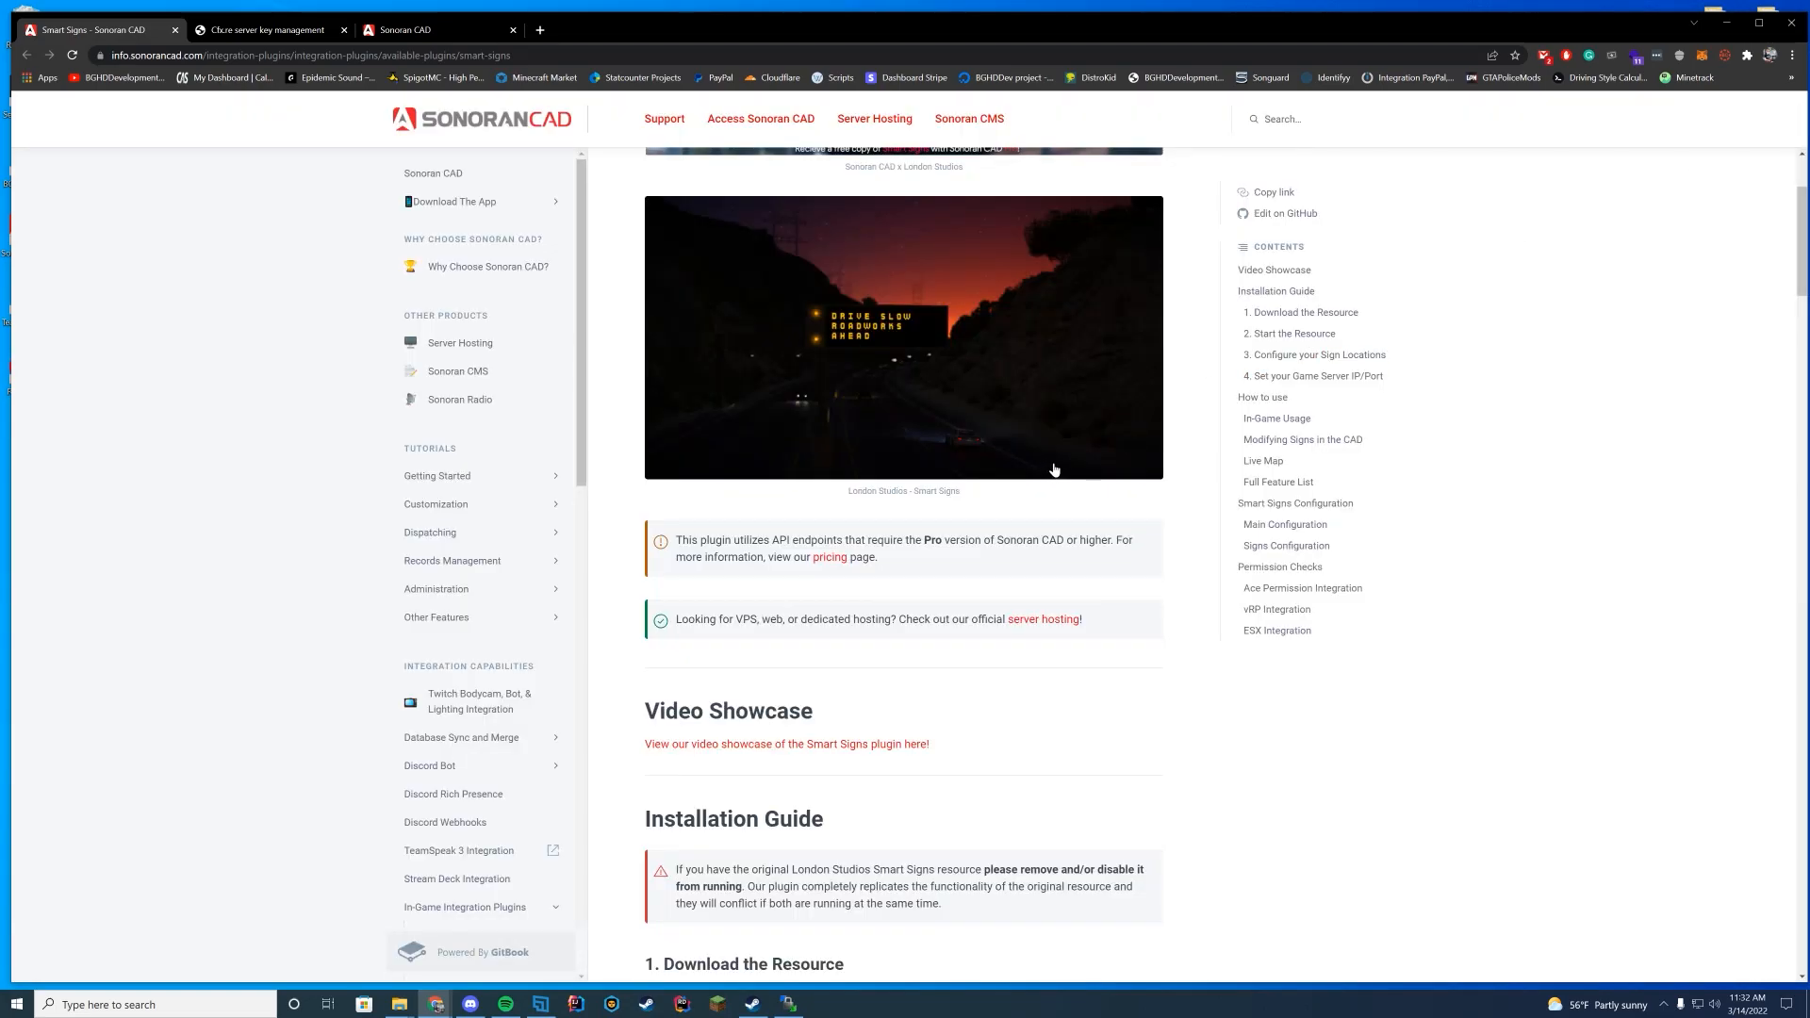
scroll(down, 3)
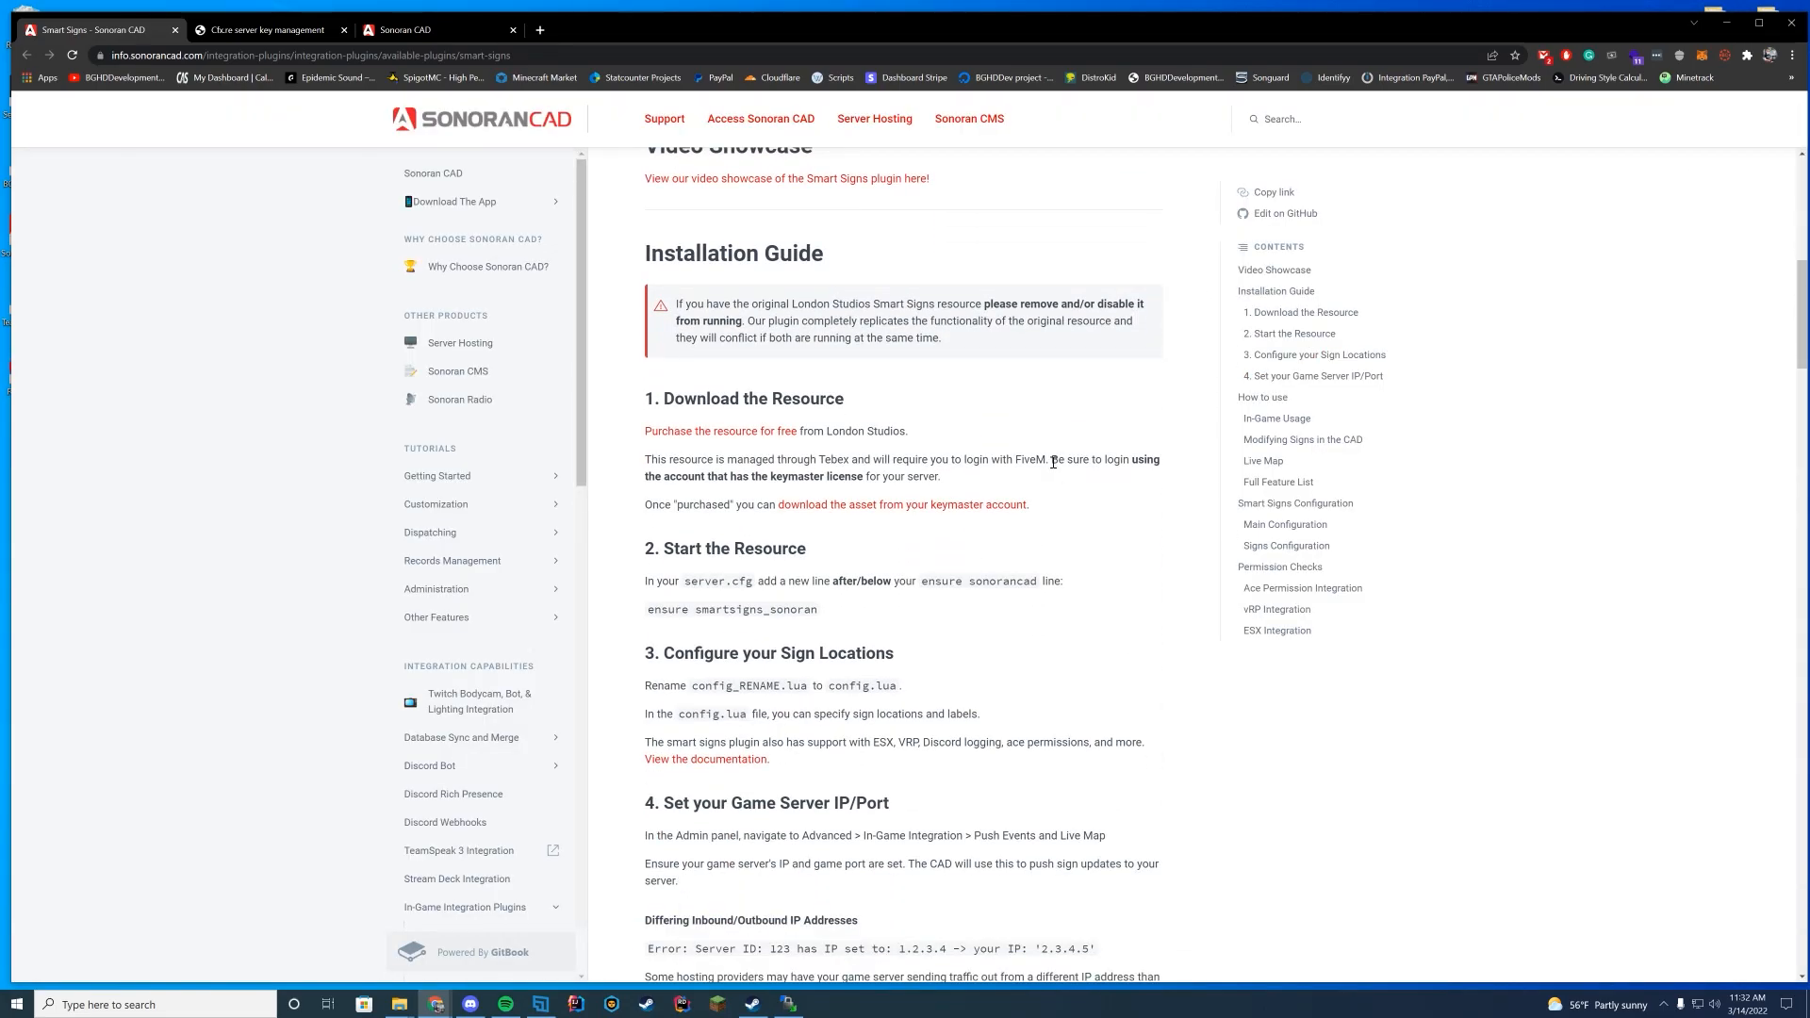
scroll(down, 3)
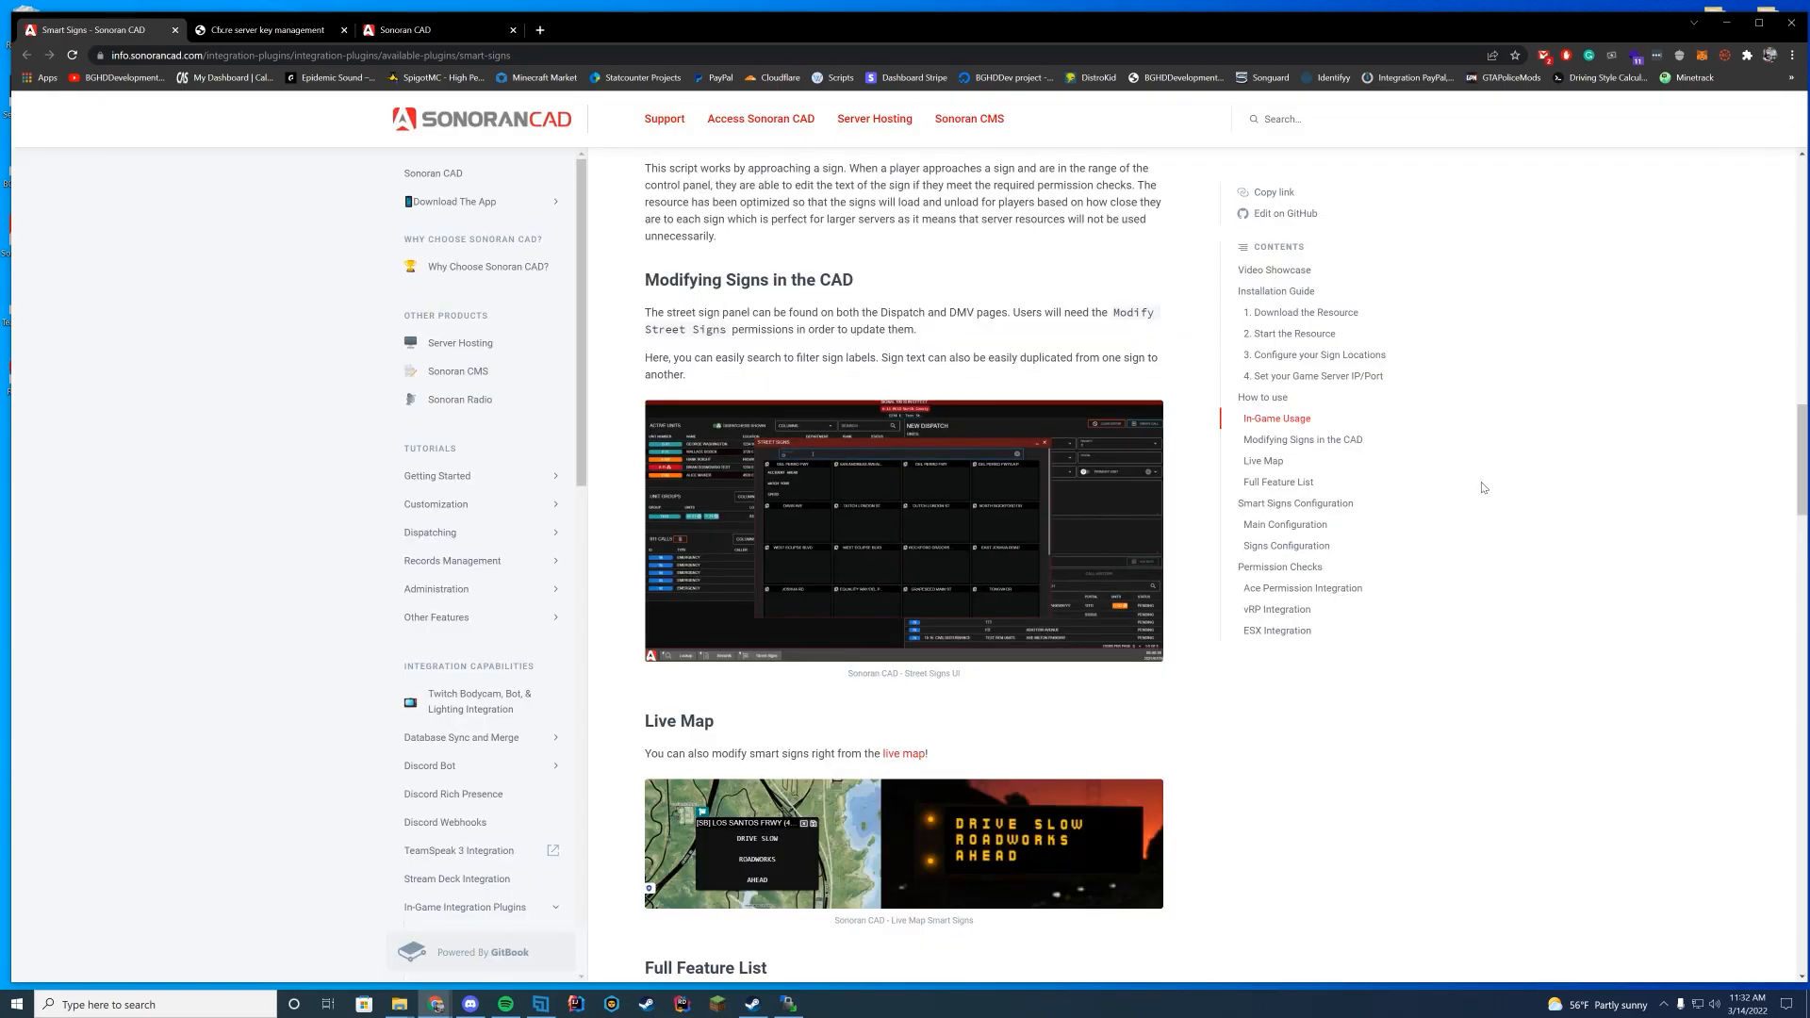
scroll(down, 3)
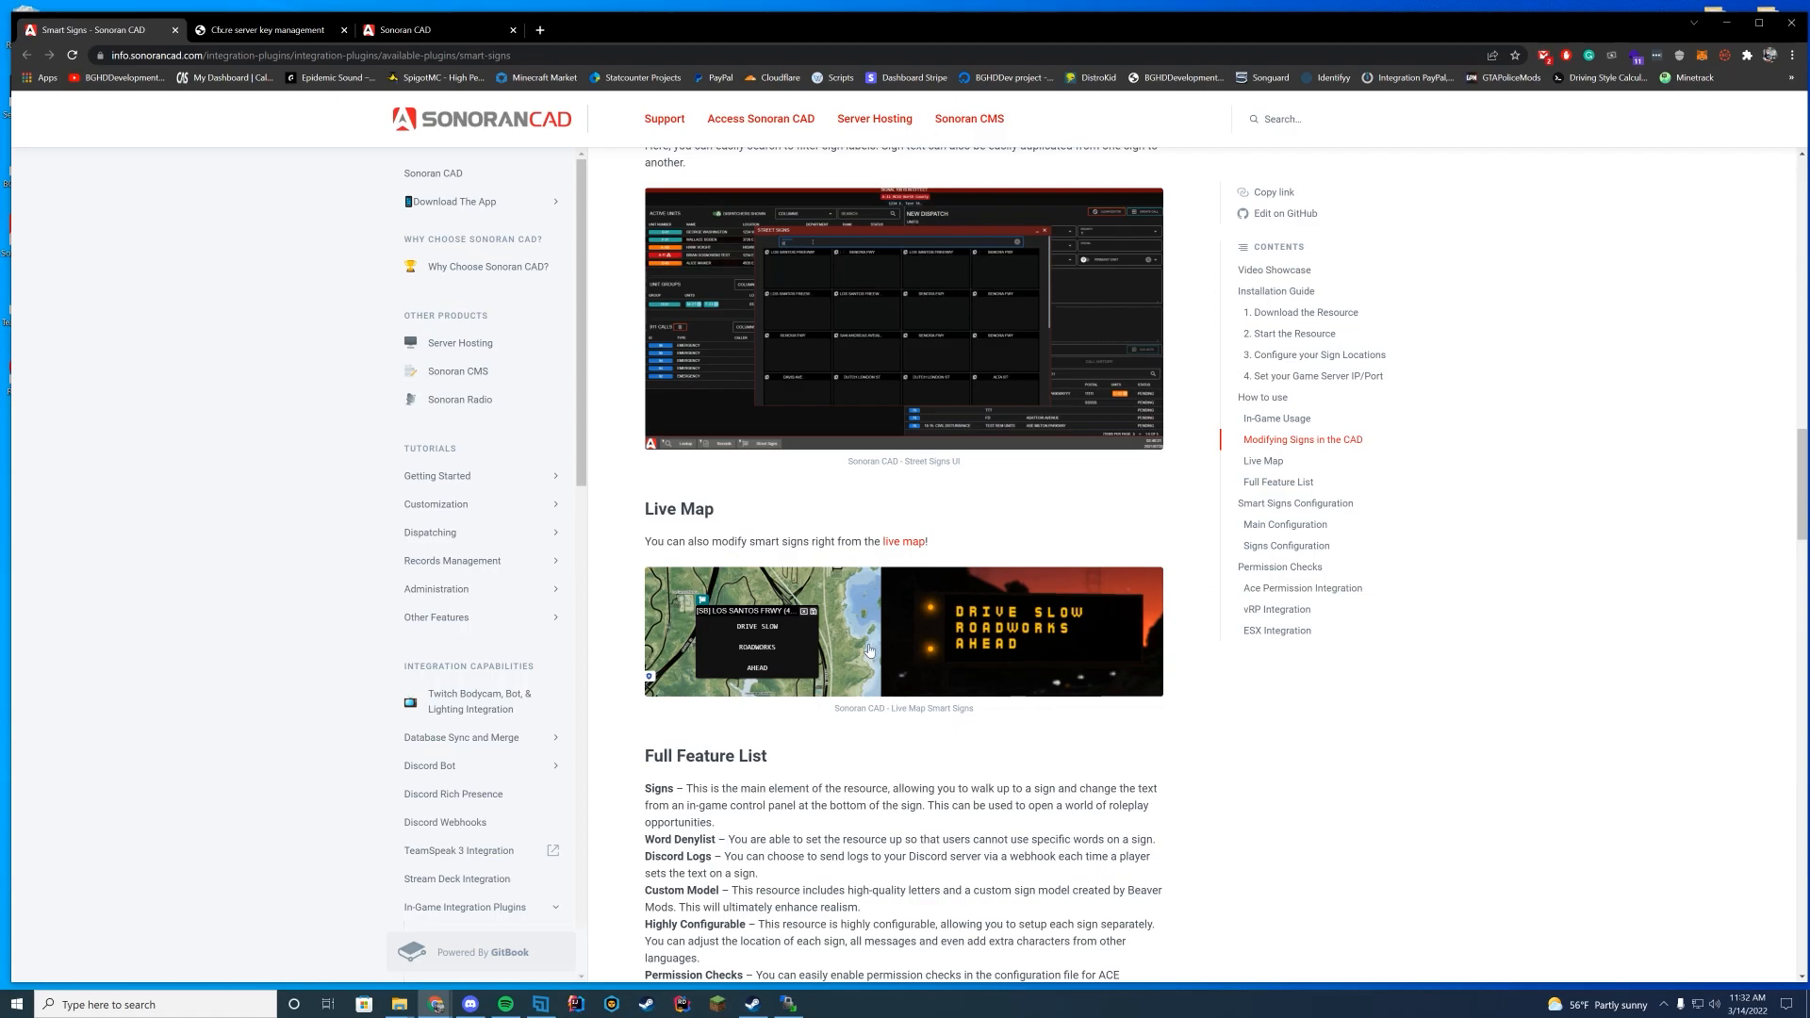
scroll(down, 3)
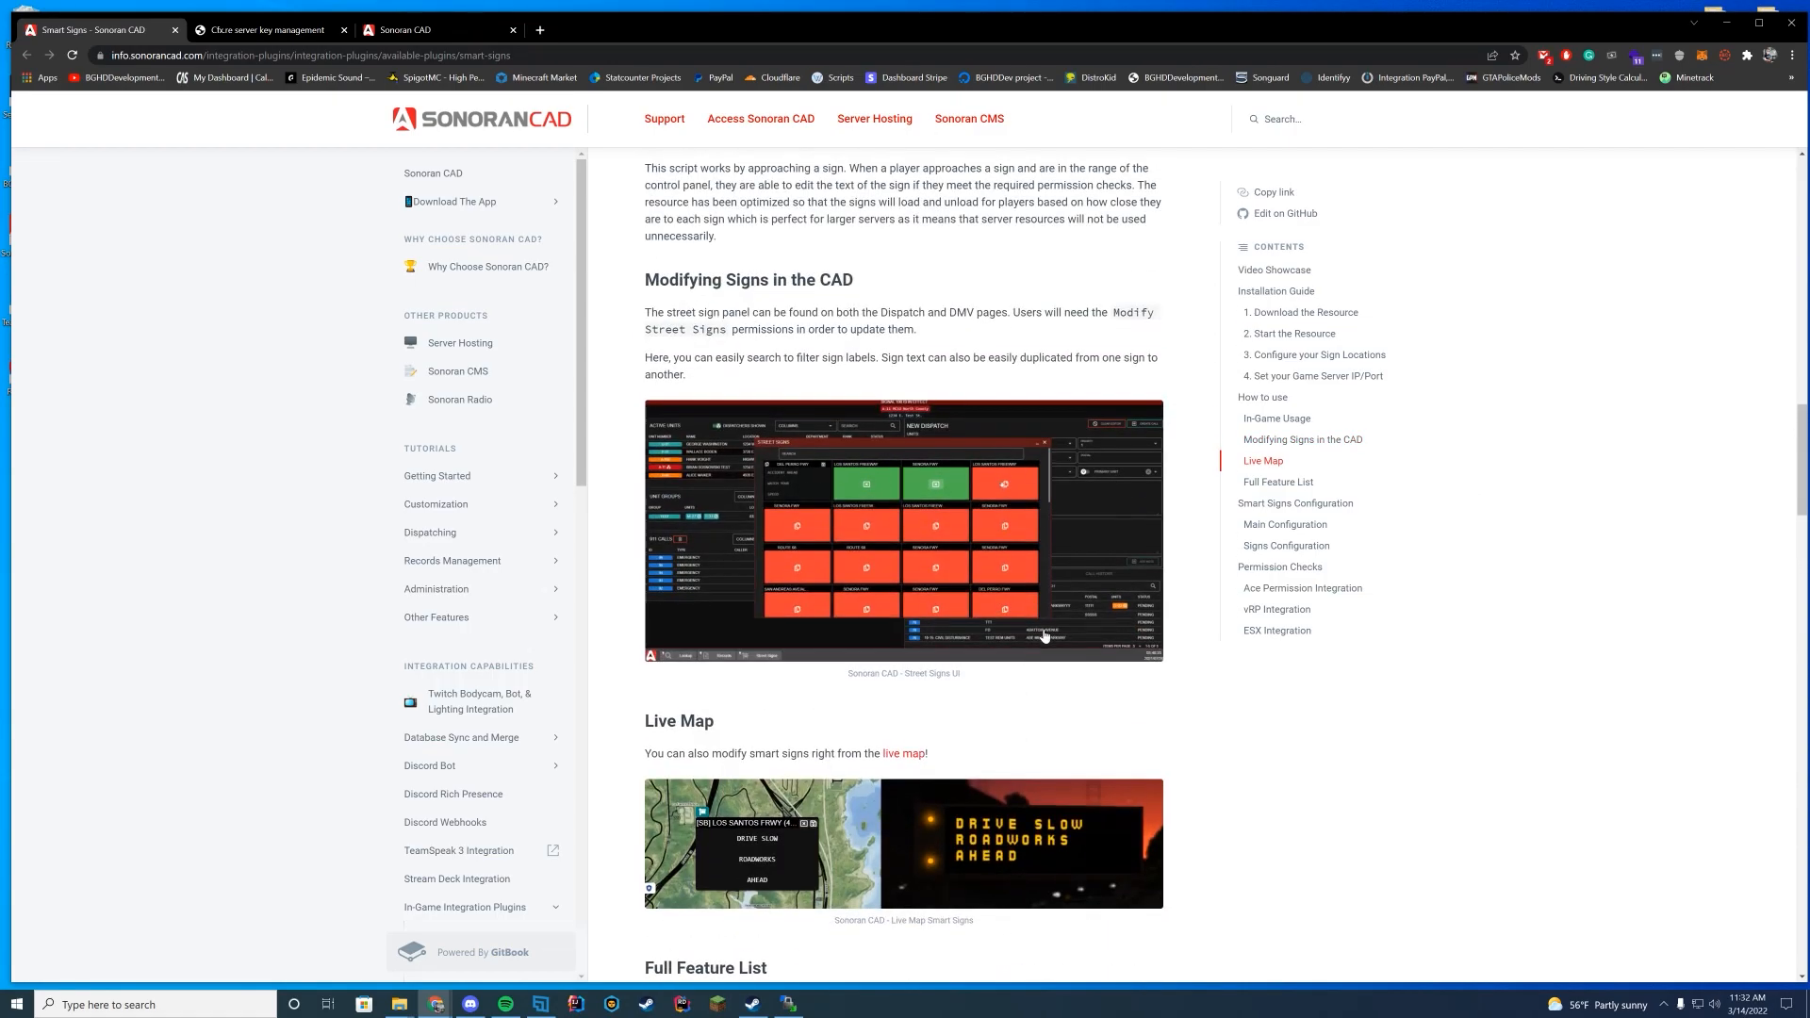
scroll(up, 3)
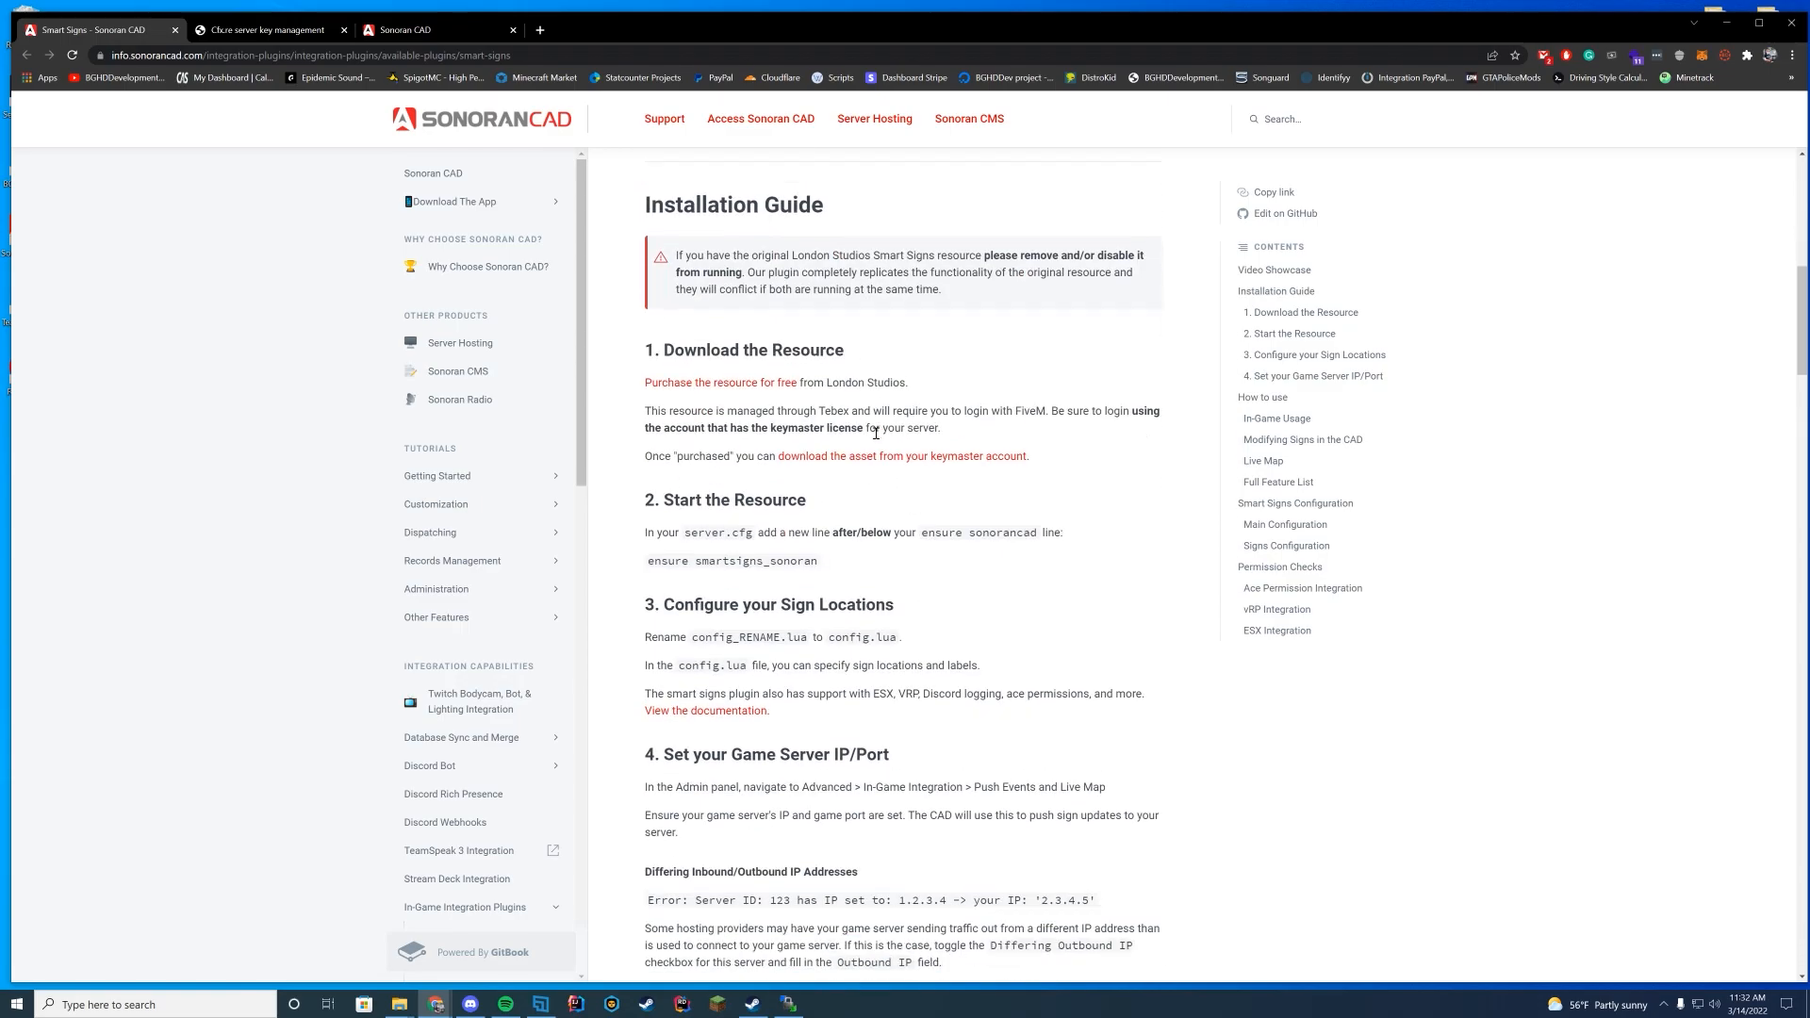
scroll(down, 3)
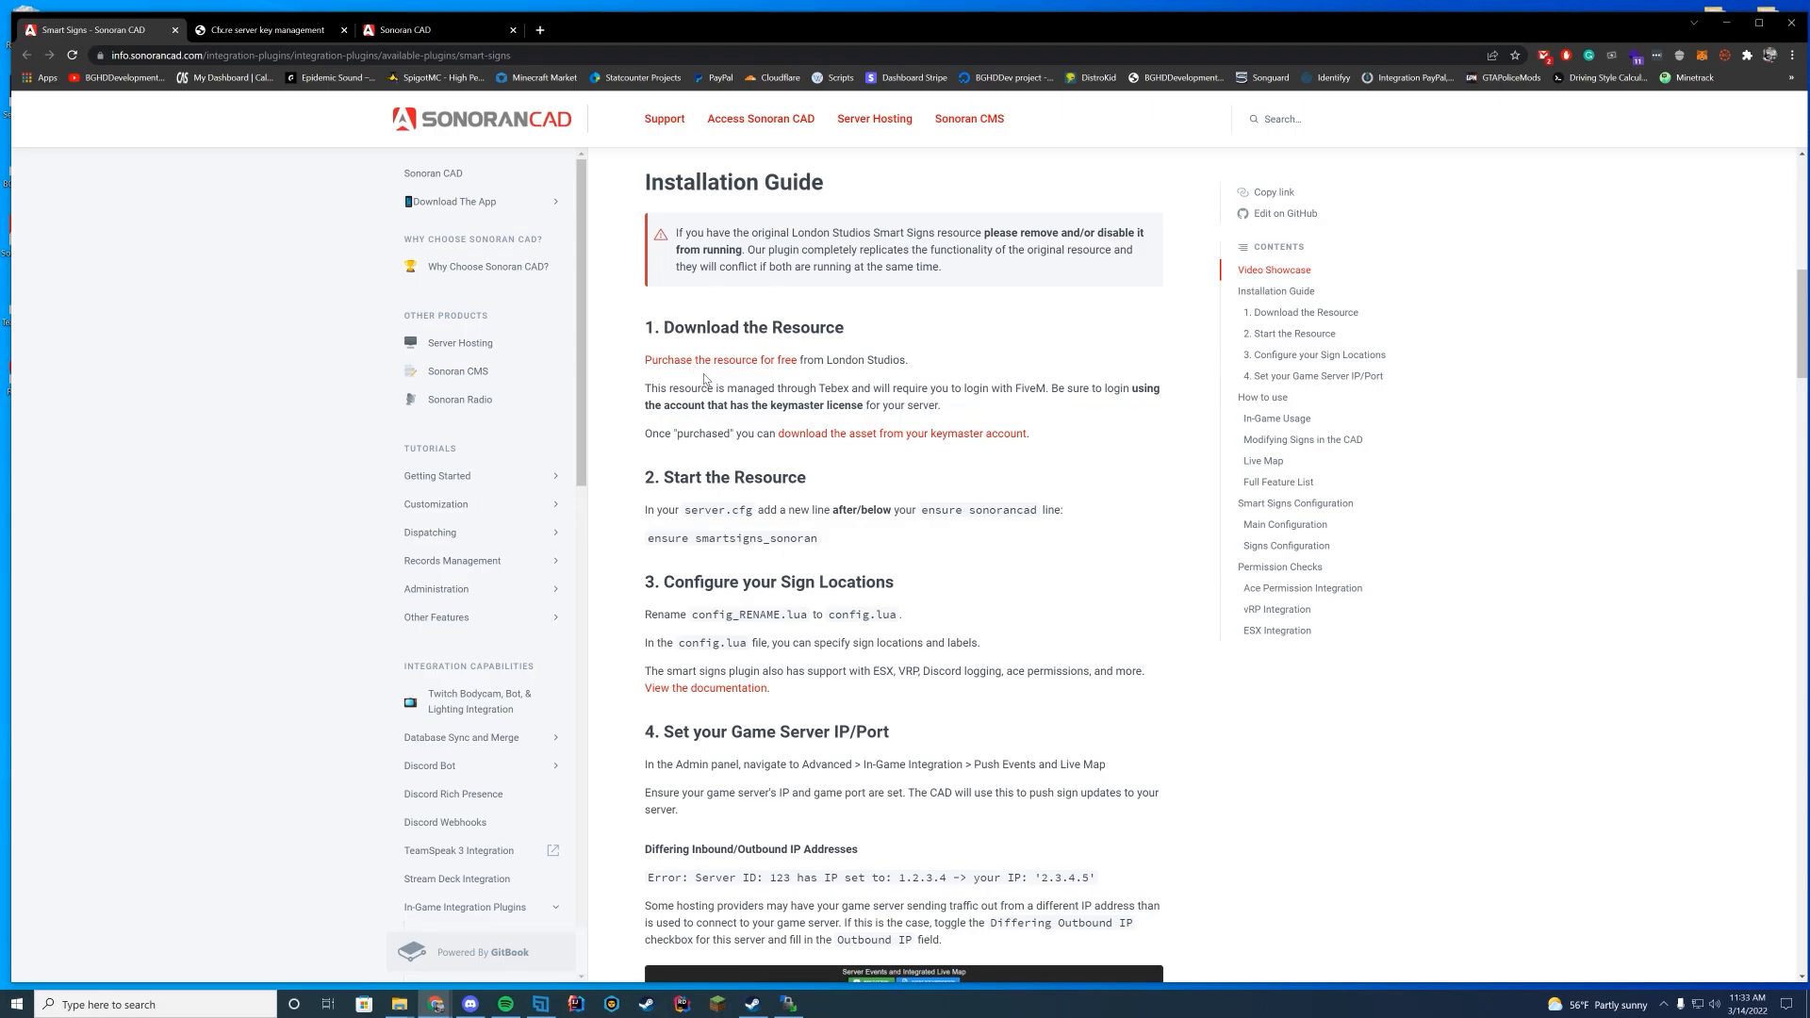
- Claim the free Smart Signs Sonoran package through London Studios and Tebex
click(718, 358)
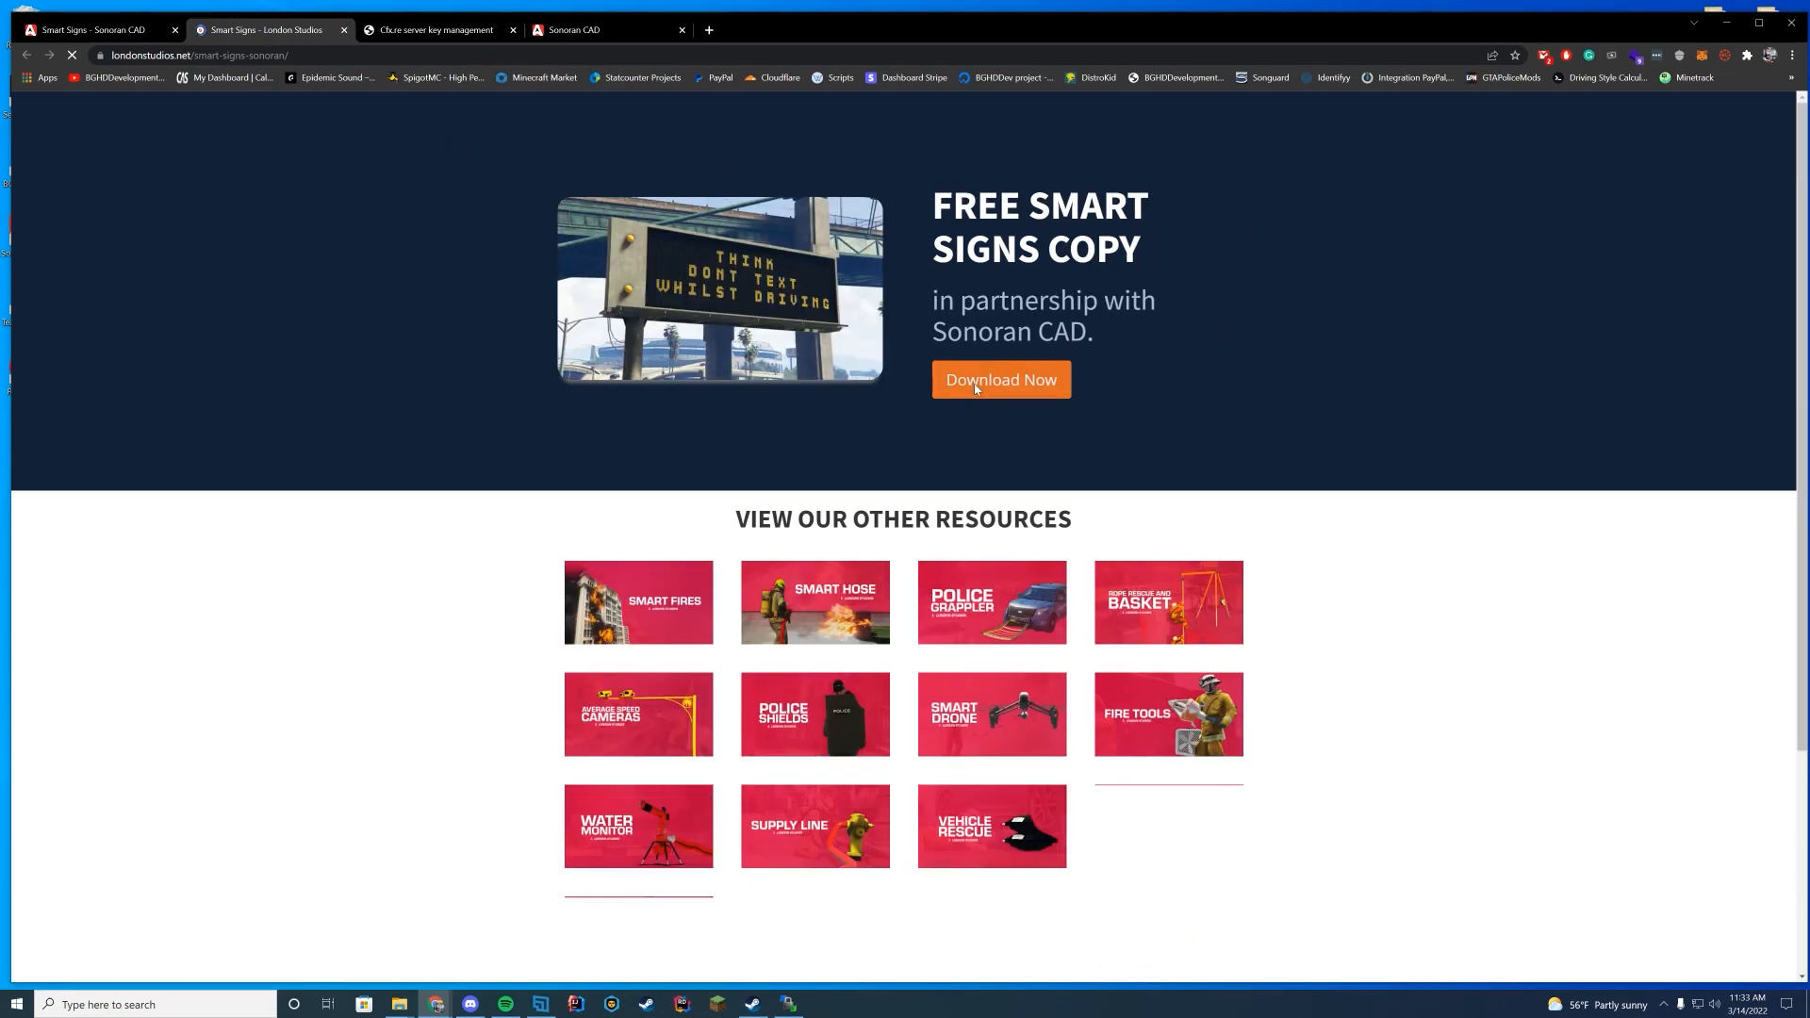
click(999, 379)
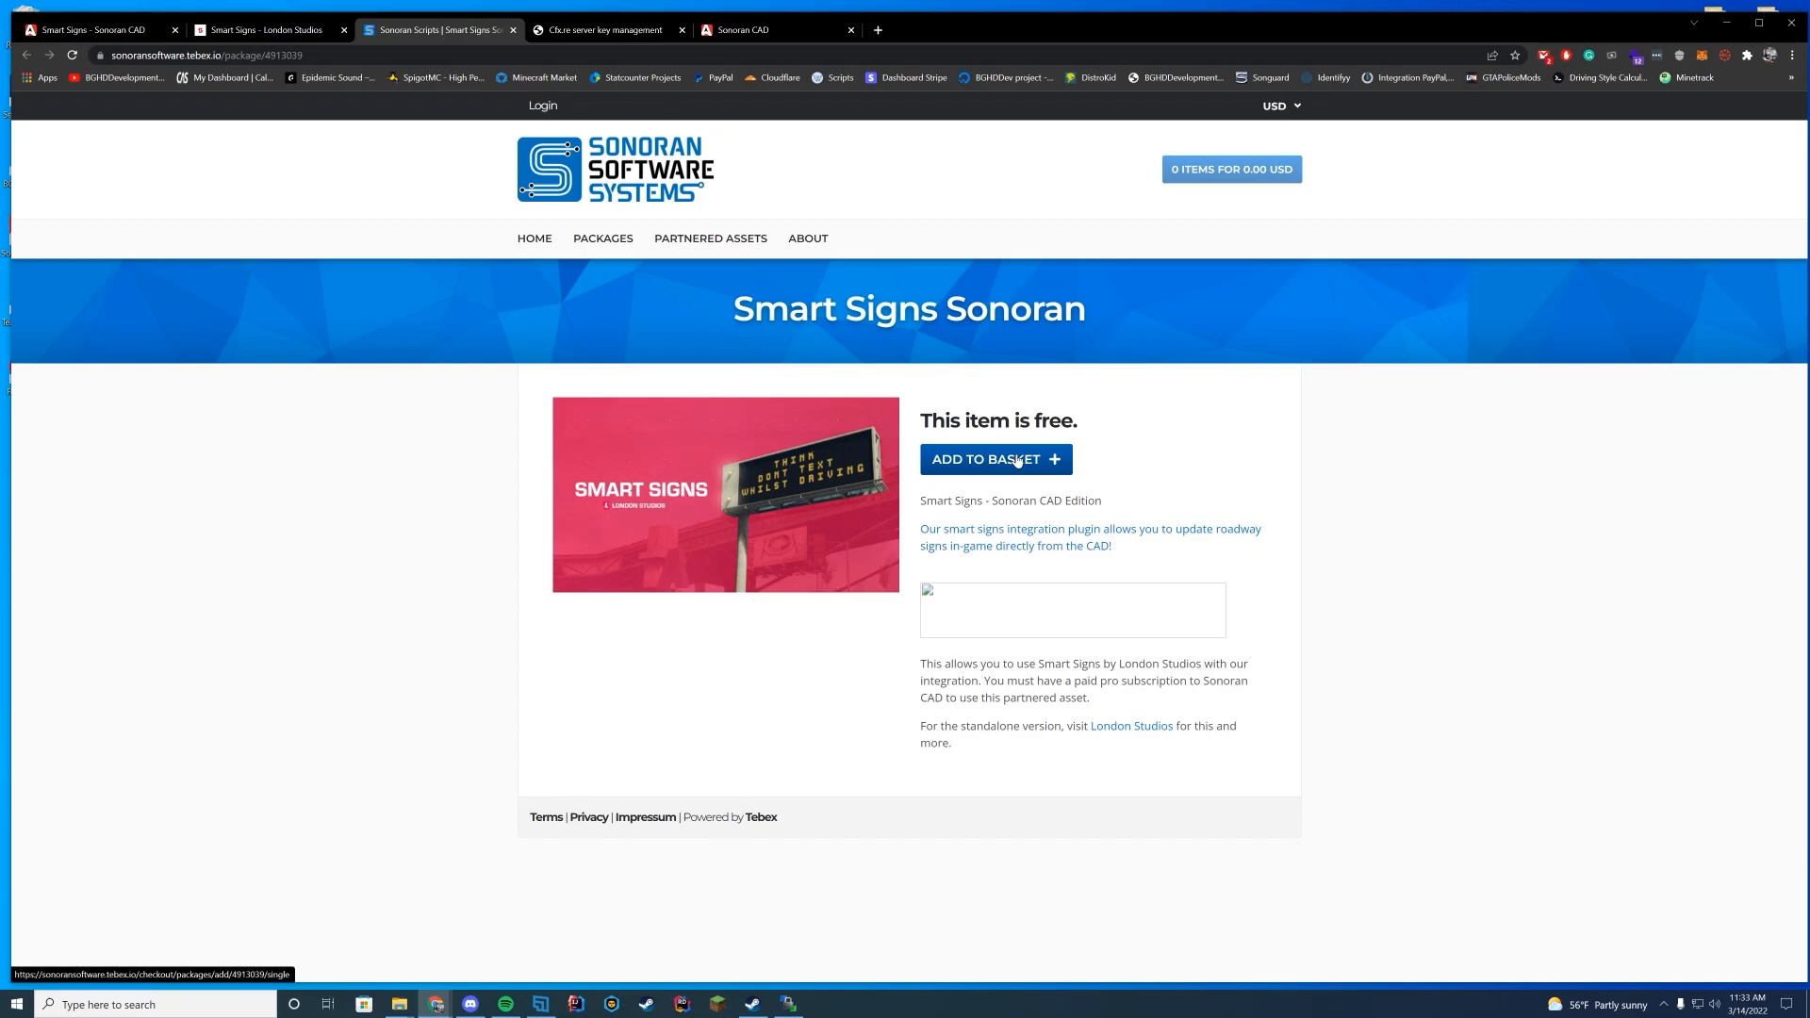
click(606, 29)
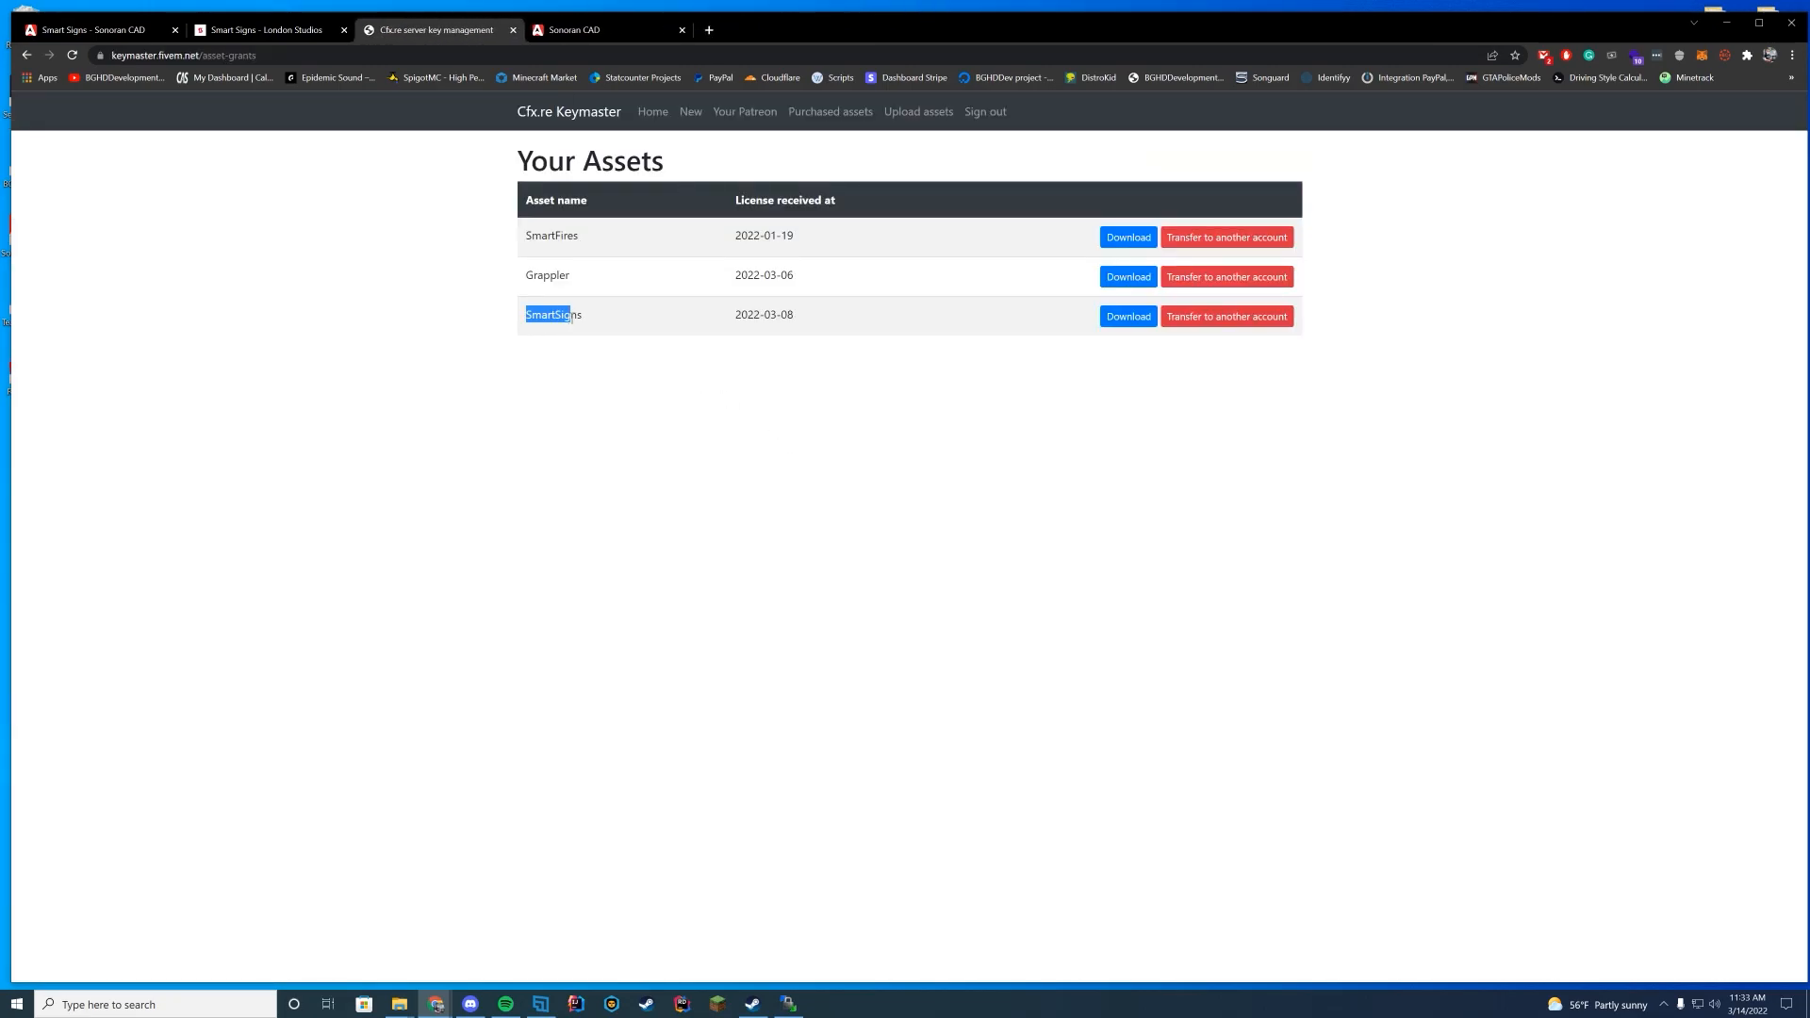
- Download the SmartSigns asset from Keymaster as smartsigns_sonoran_pack.zip and return to the guide
click(594, 321)
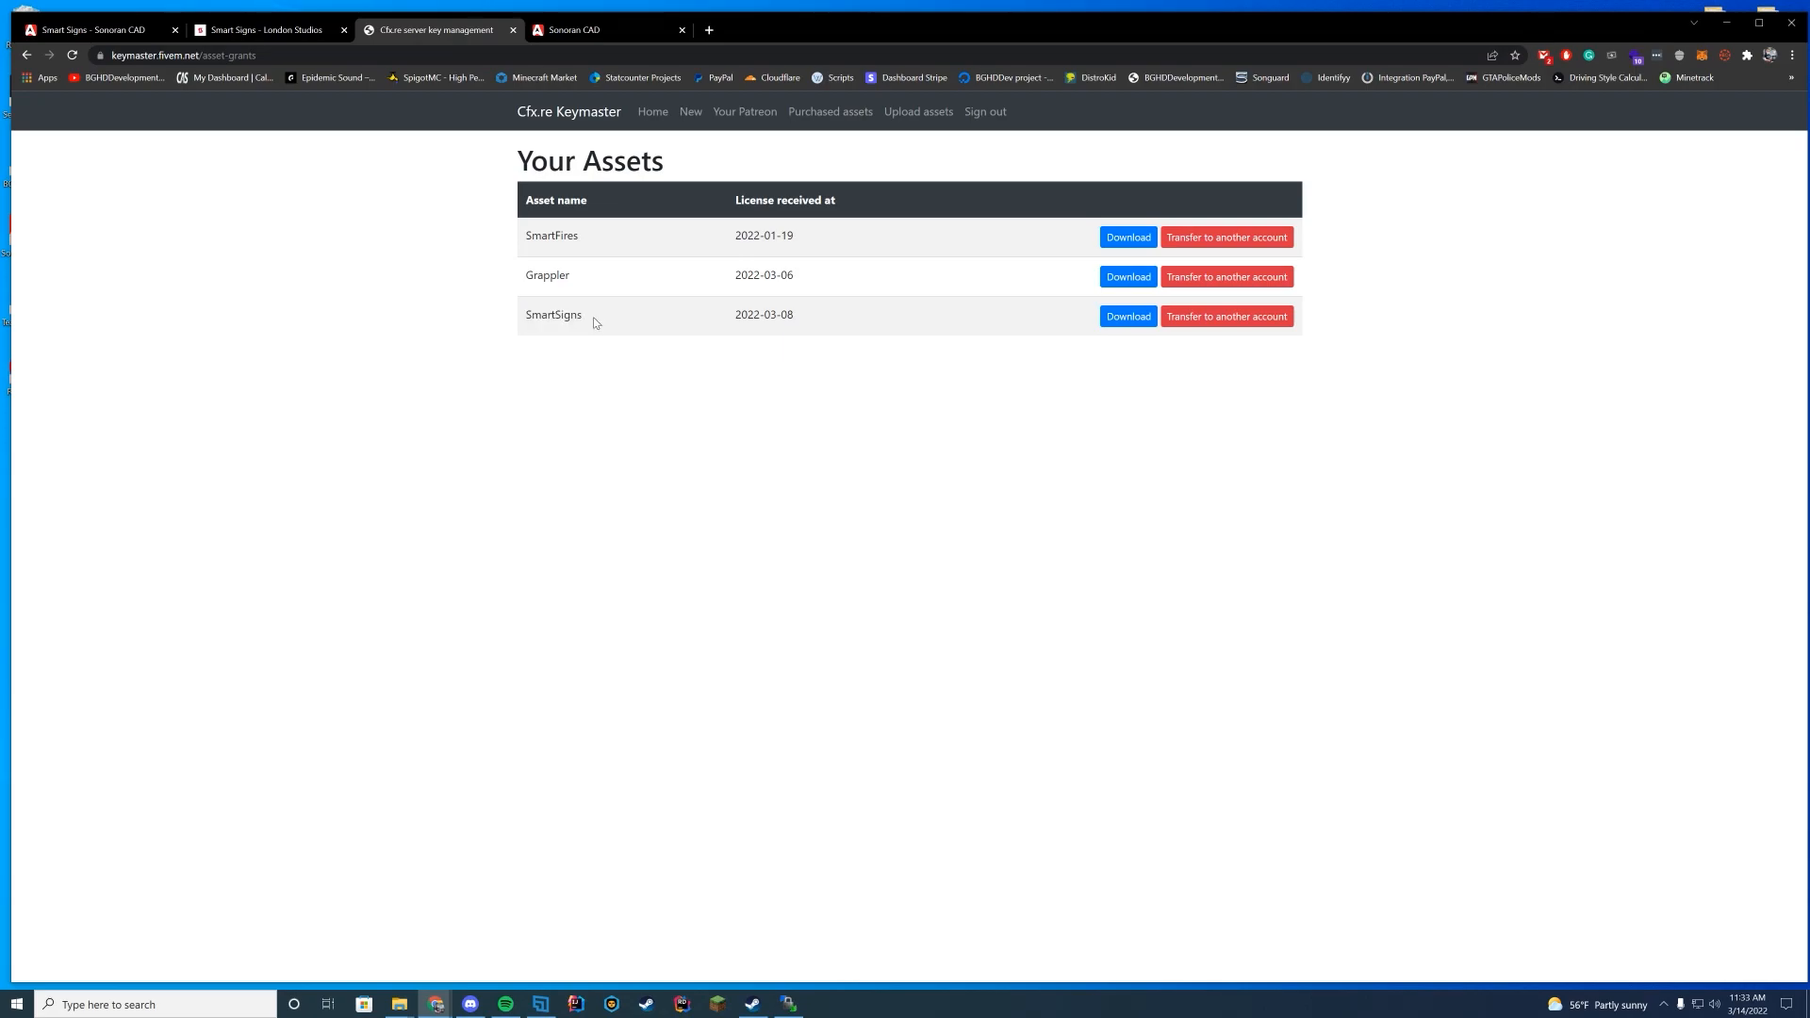
click(1127, 317)
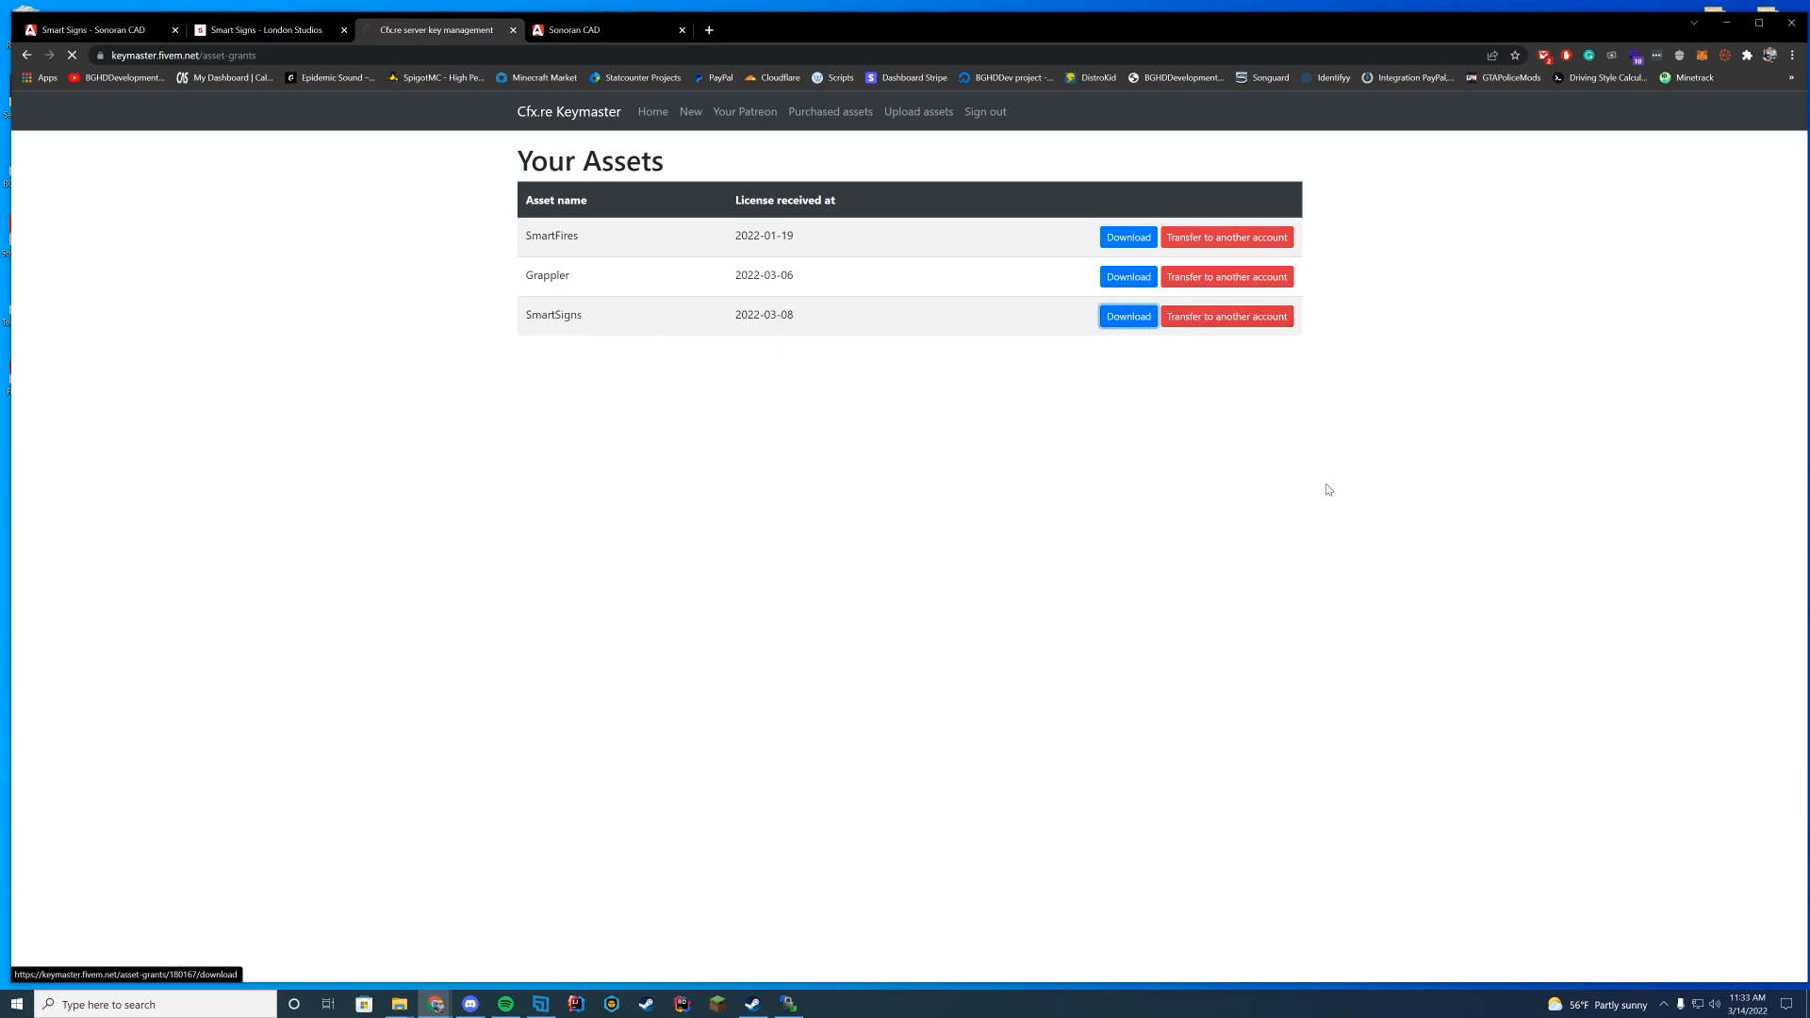
click(1127, 315)
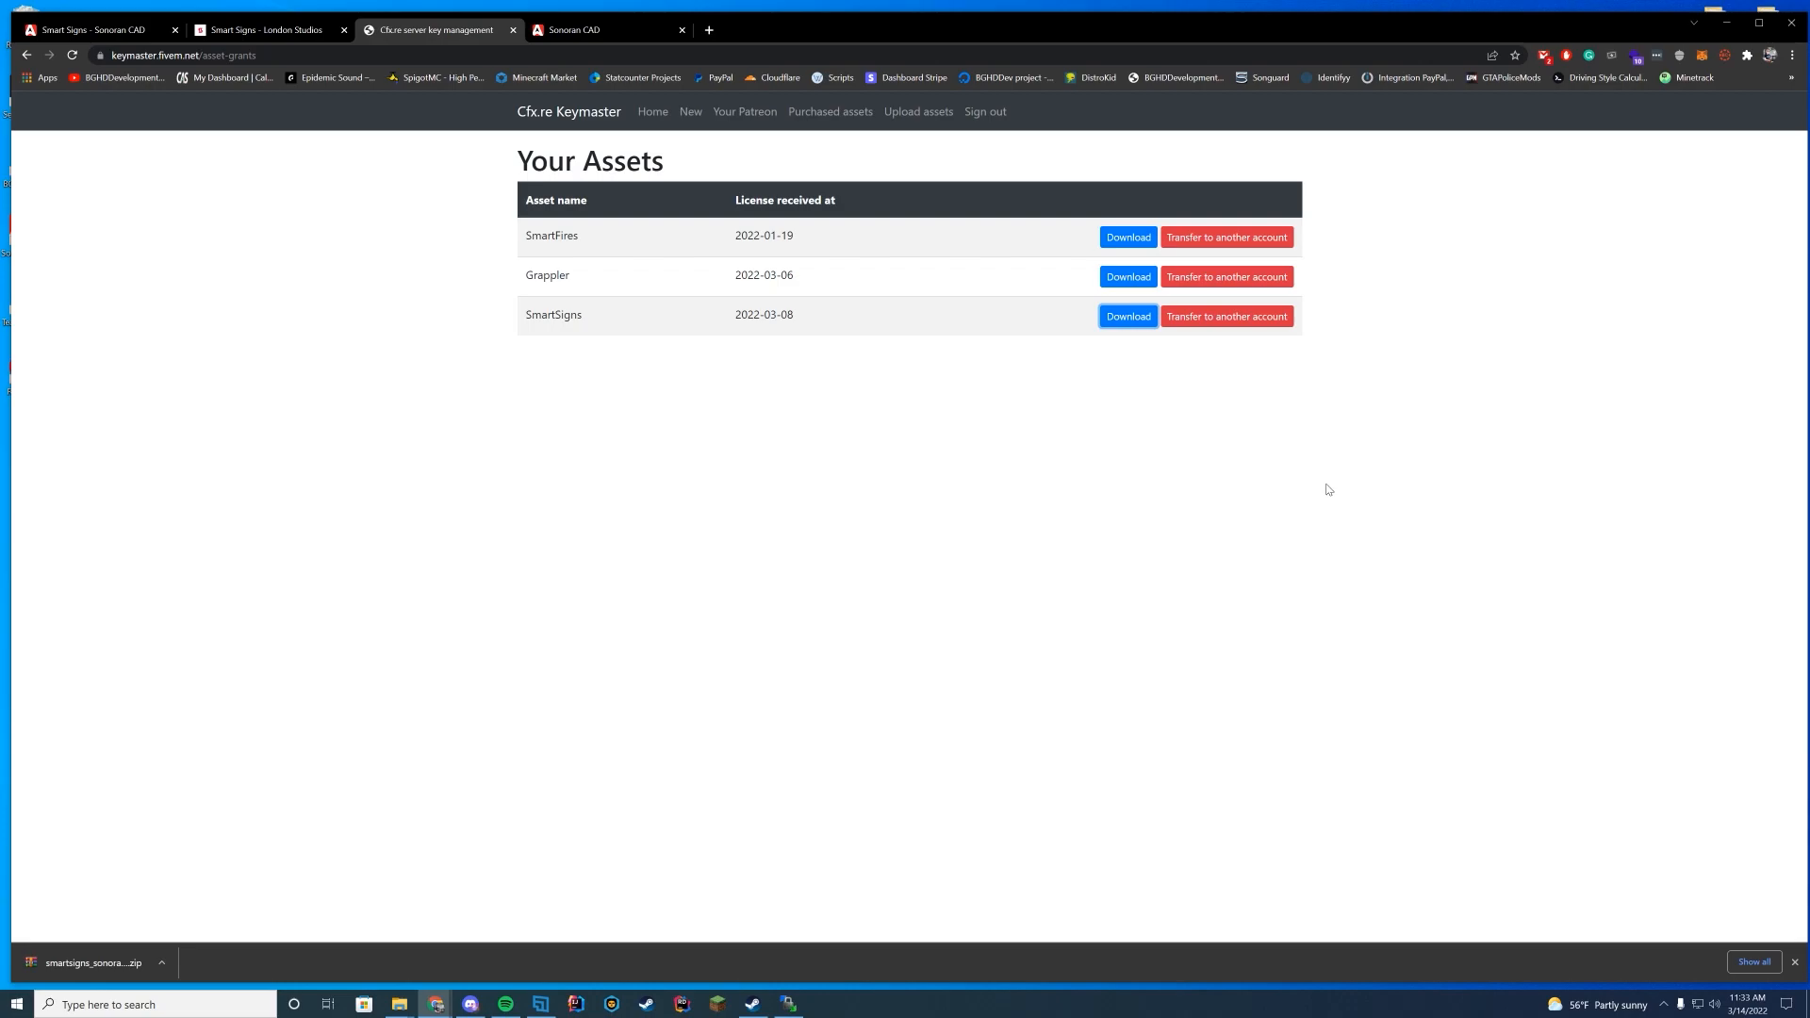
mouse_move(217, 935)
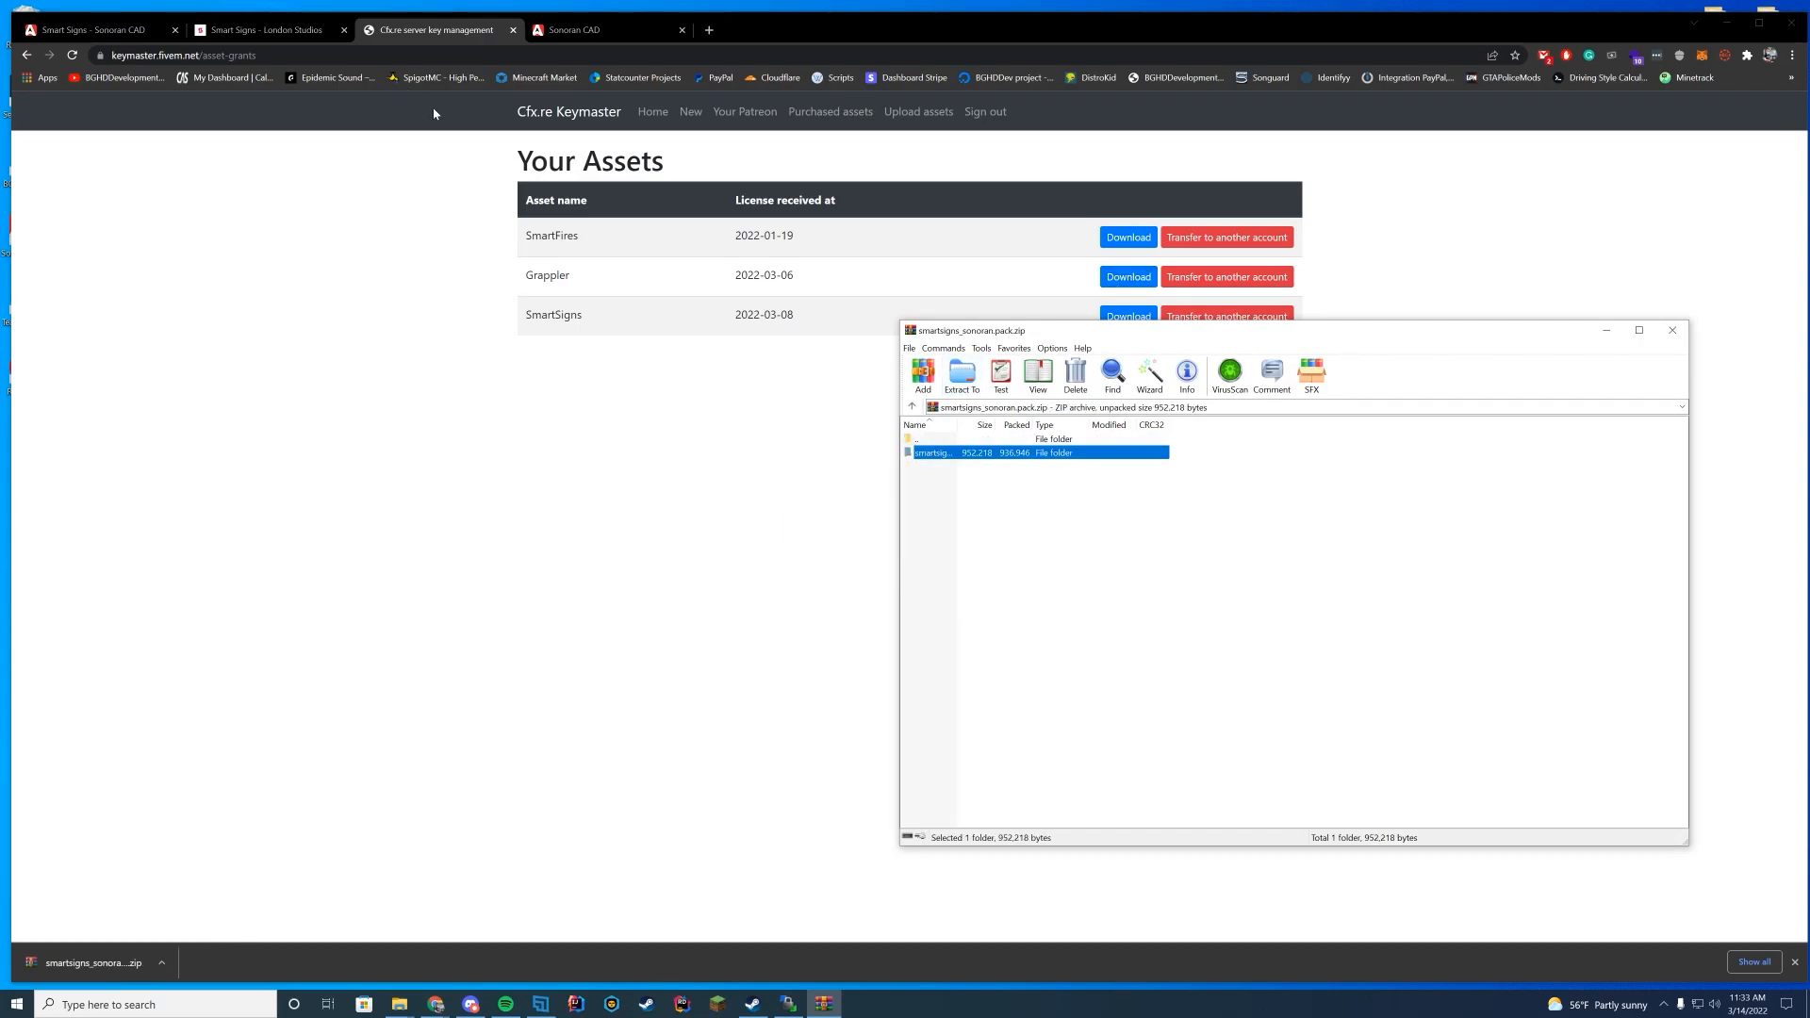
click(266, 29)
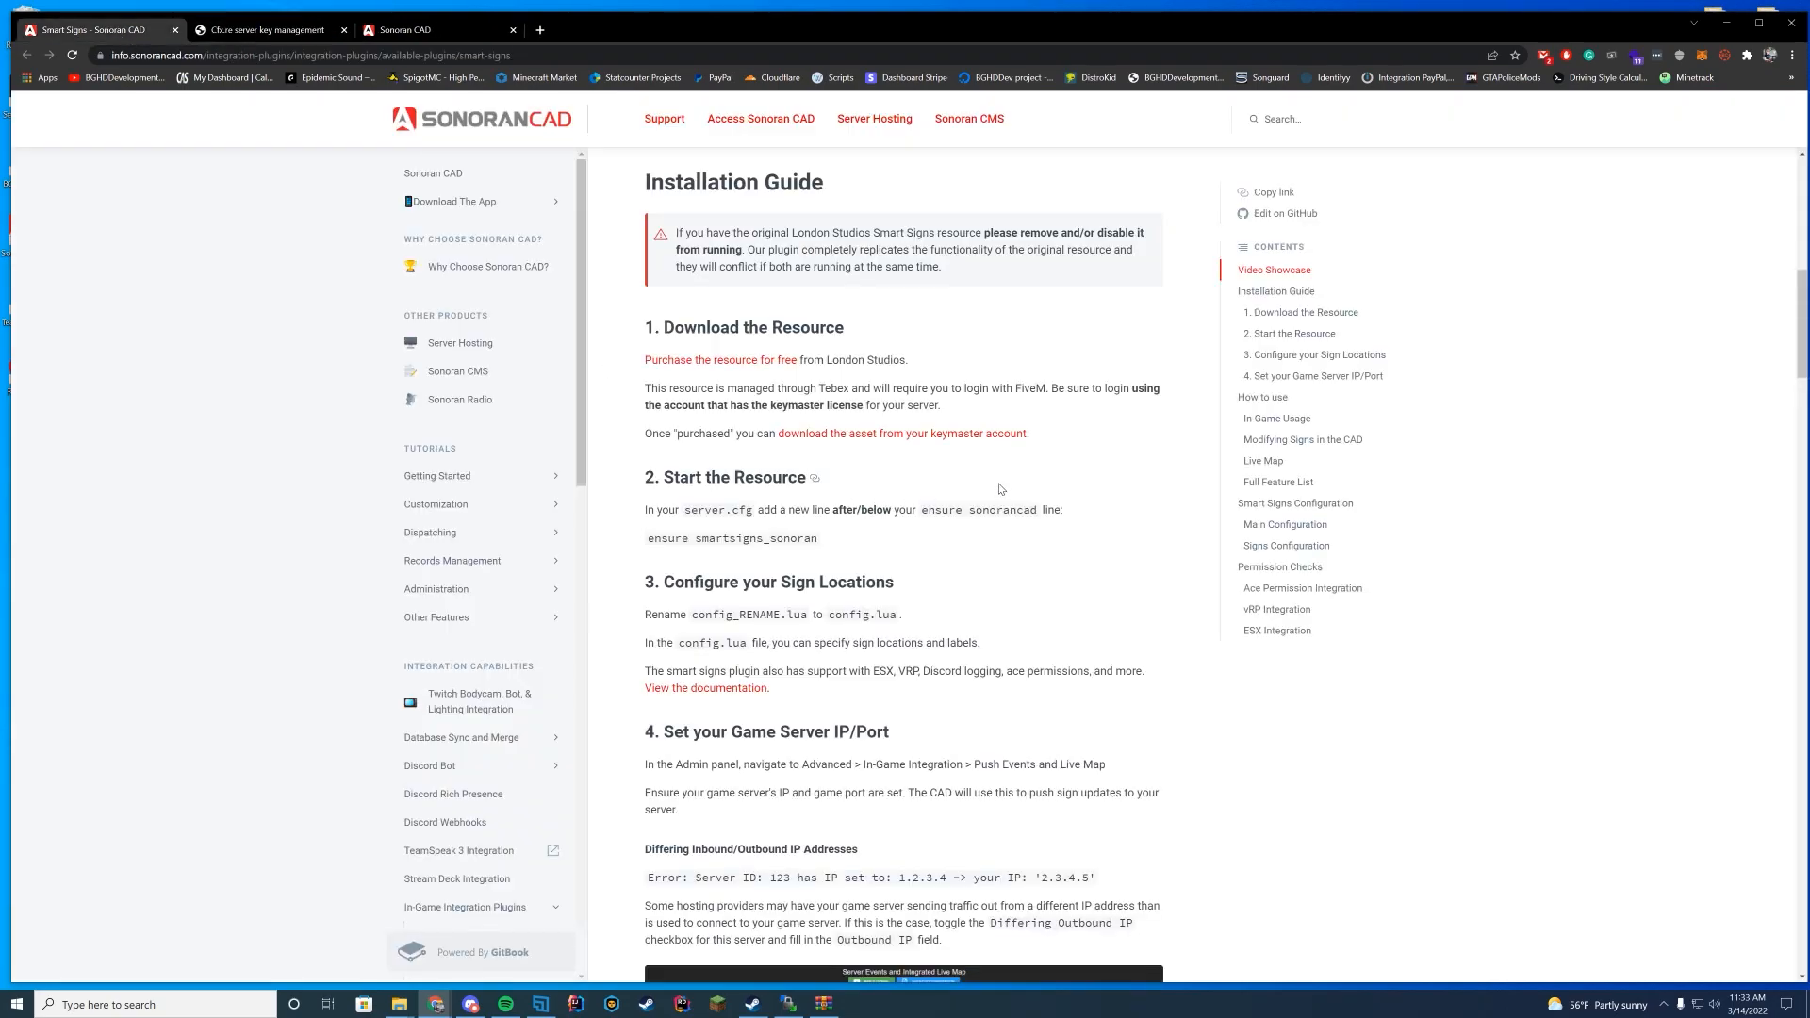
scroll(down, 3)
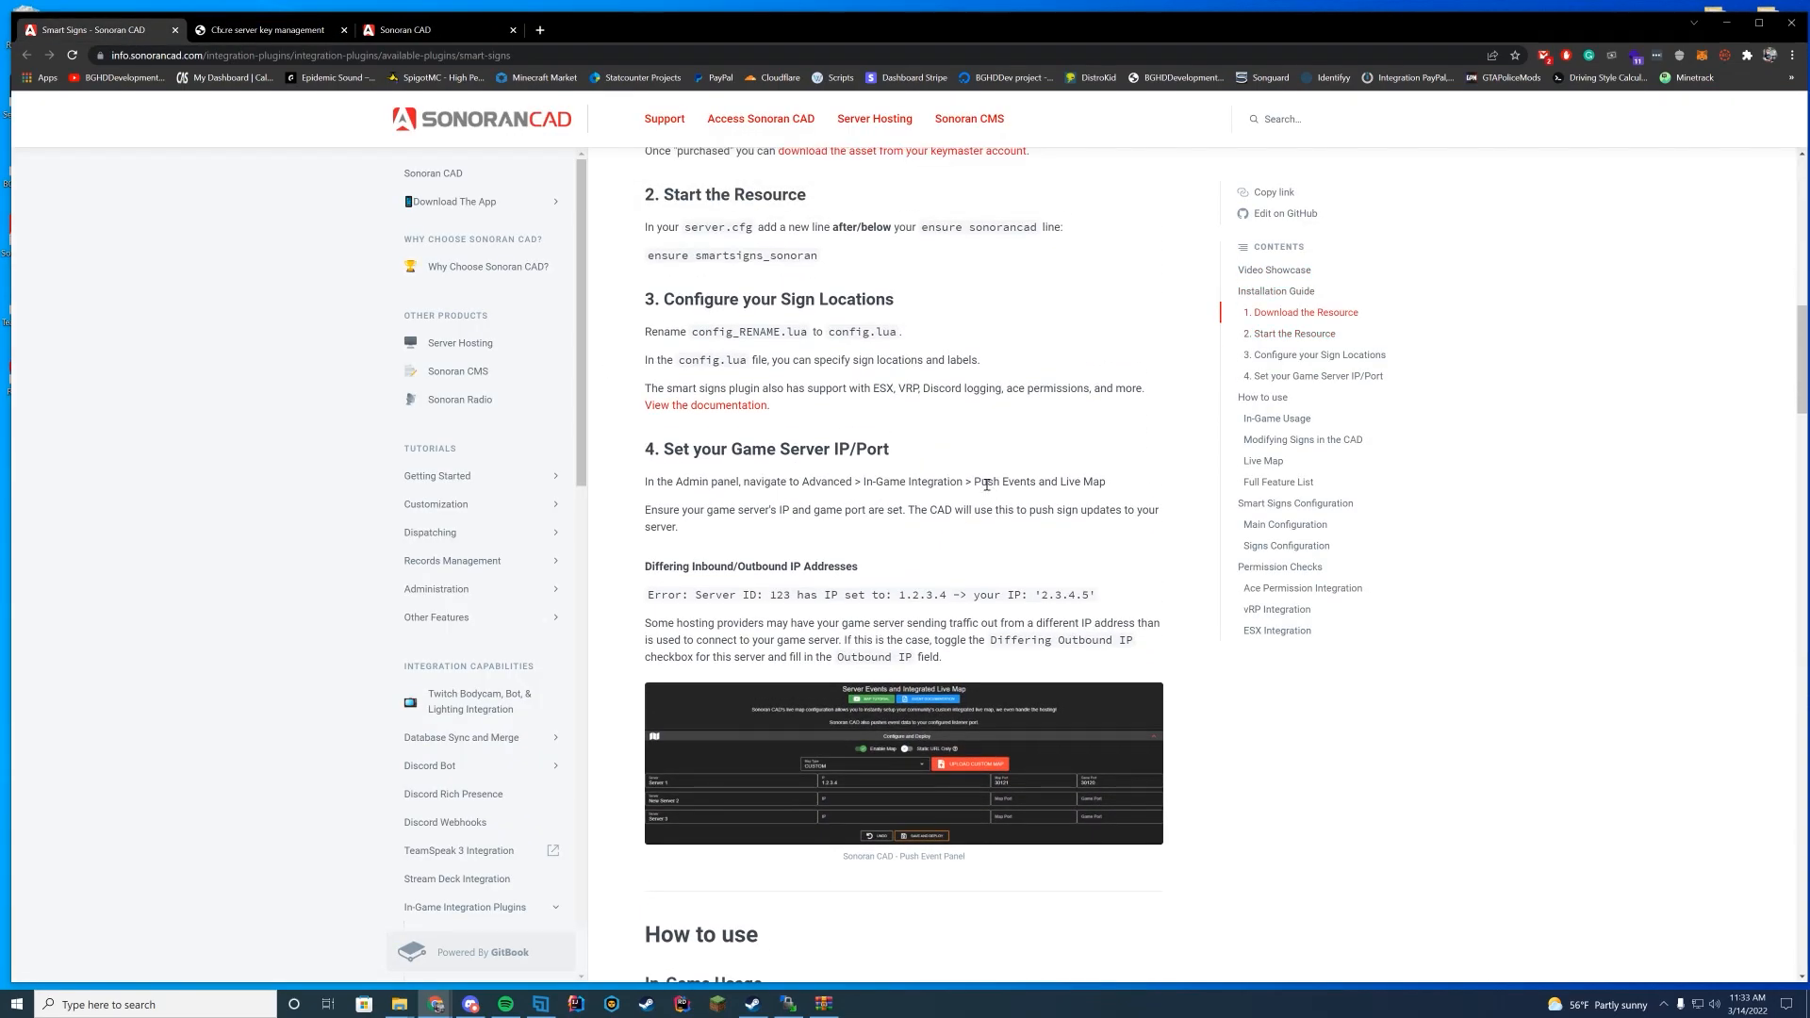
- Upload the extracted smartsigns_sonoran folder into the server's remote resources directory
double_click(973, 227)
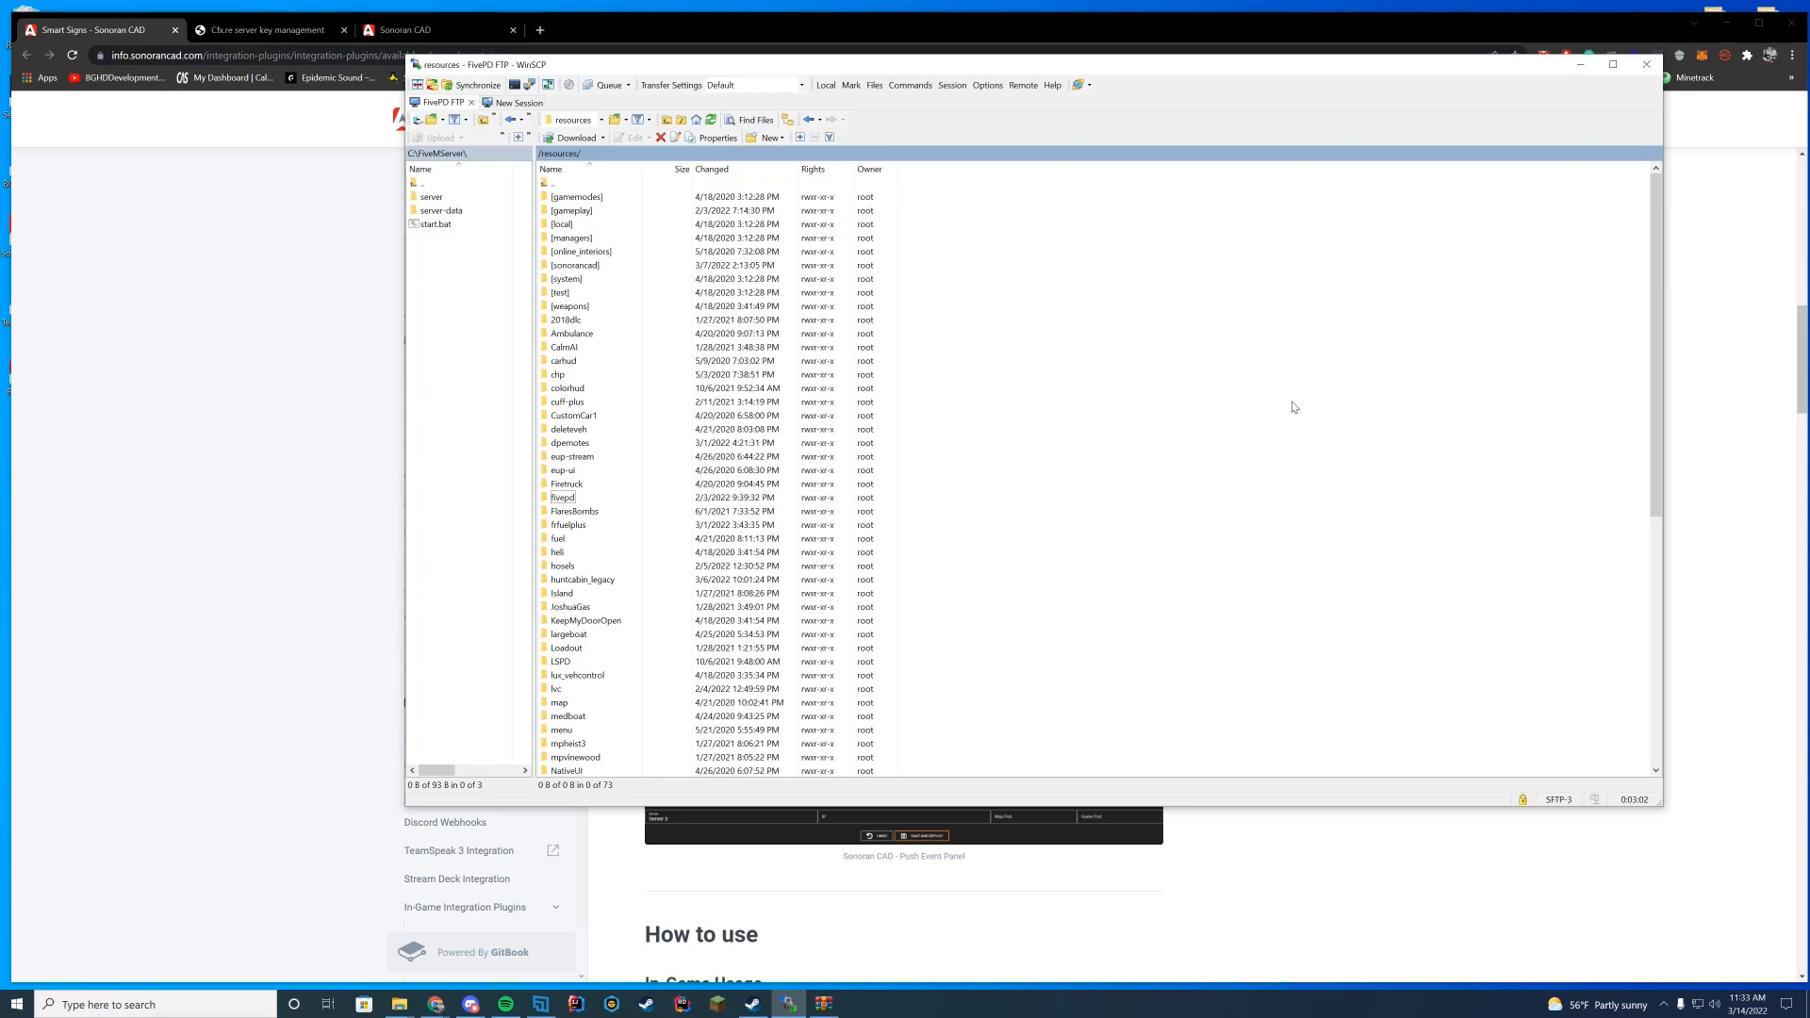
mouse_move(1290, 403)
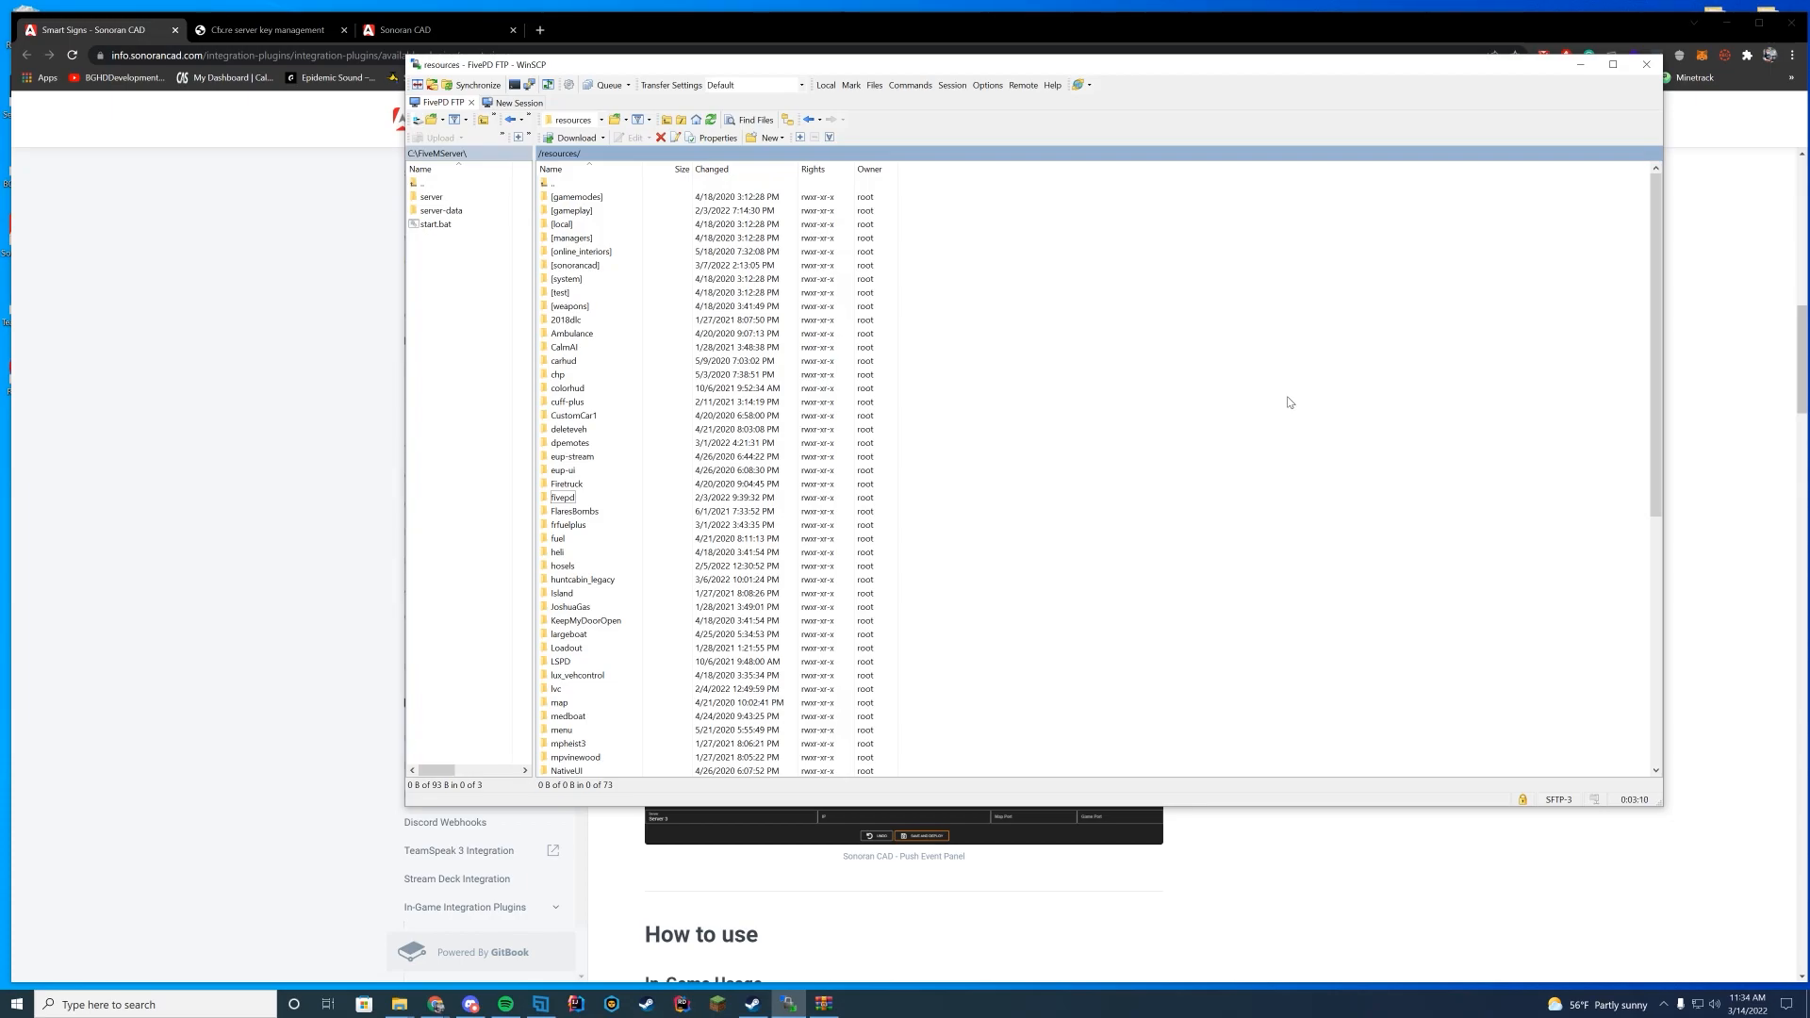
mouse_move(1327, 381)
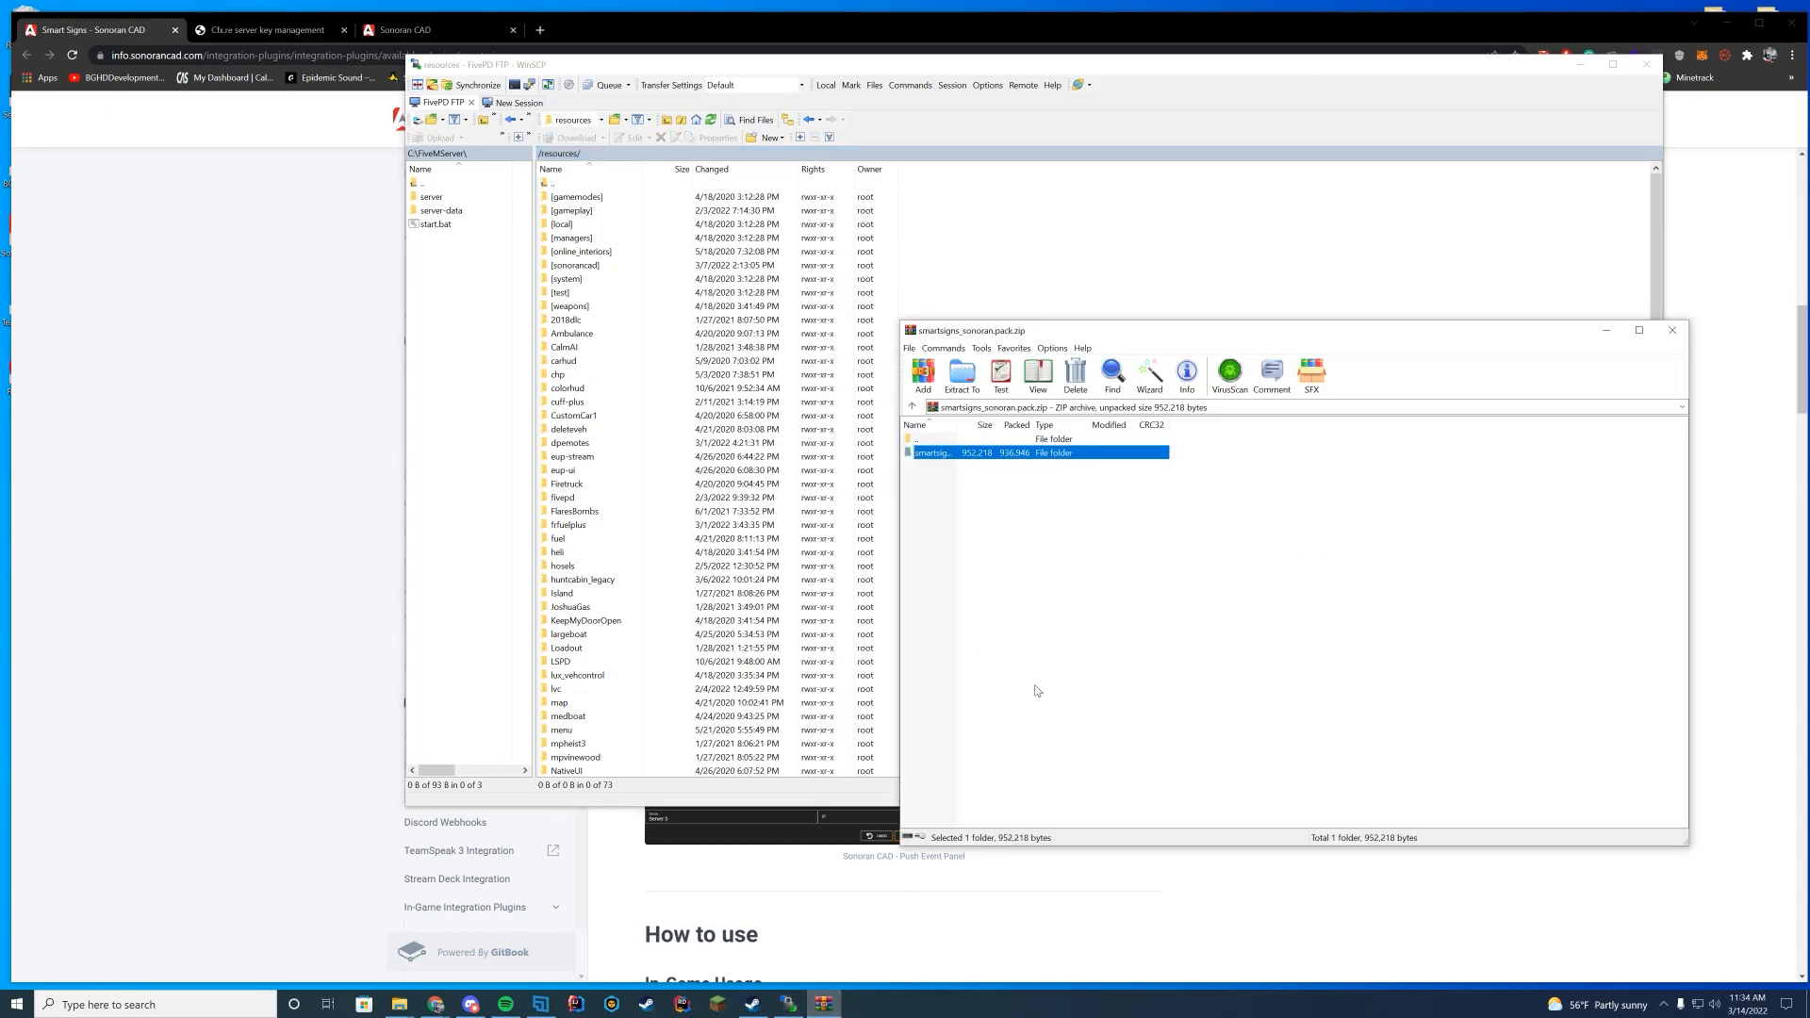
double_click(932, 451)
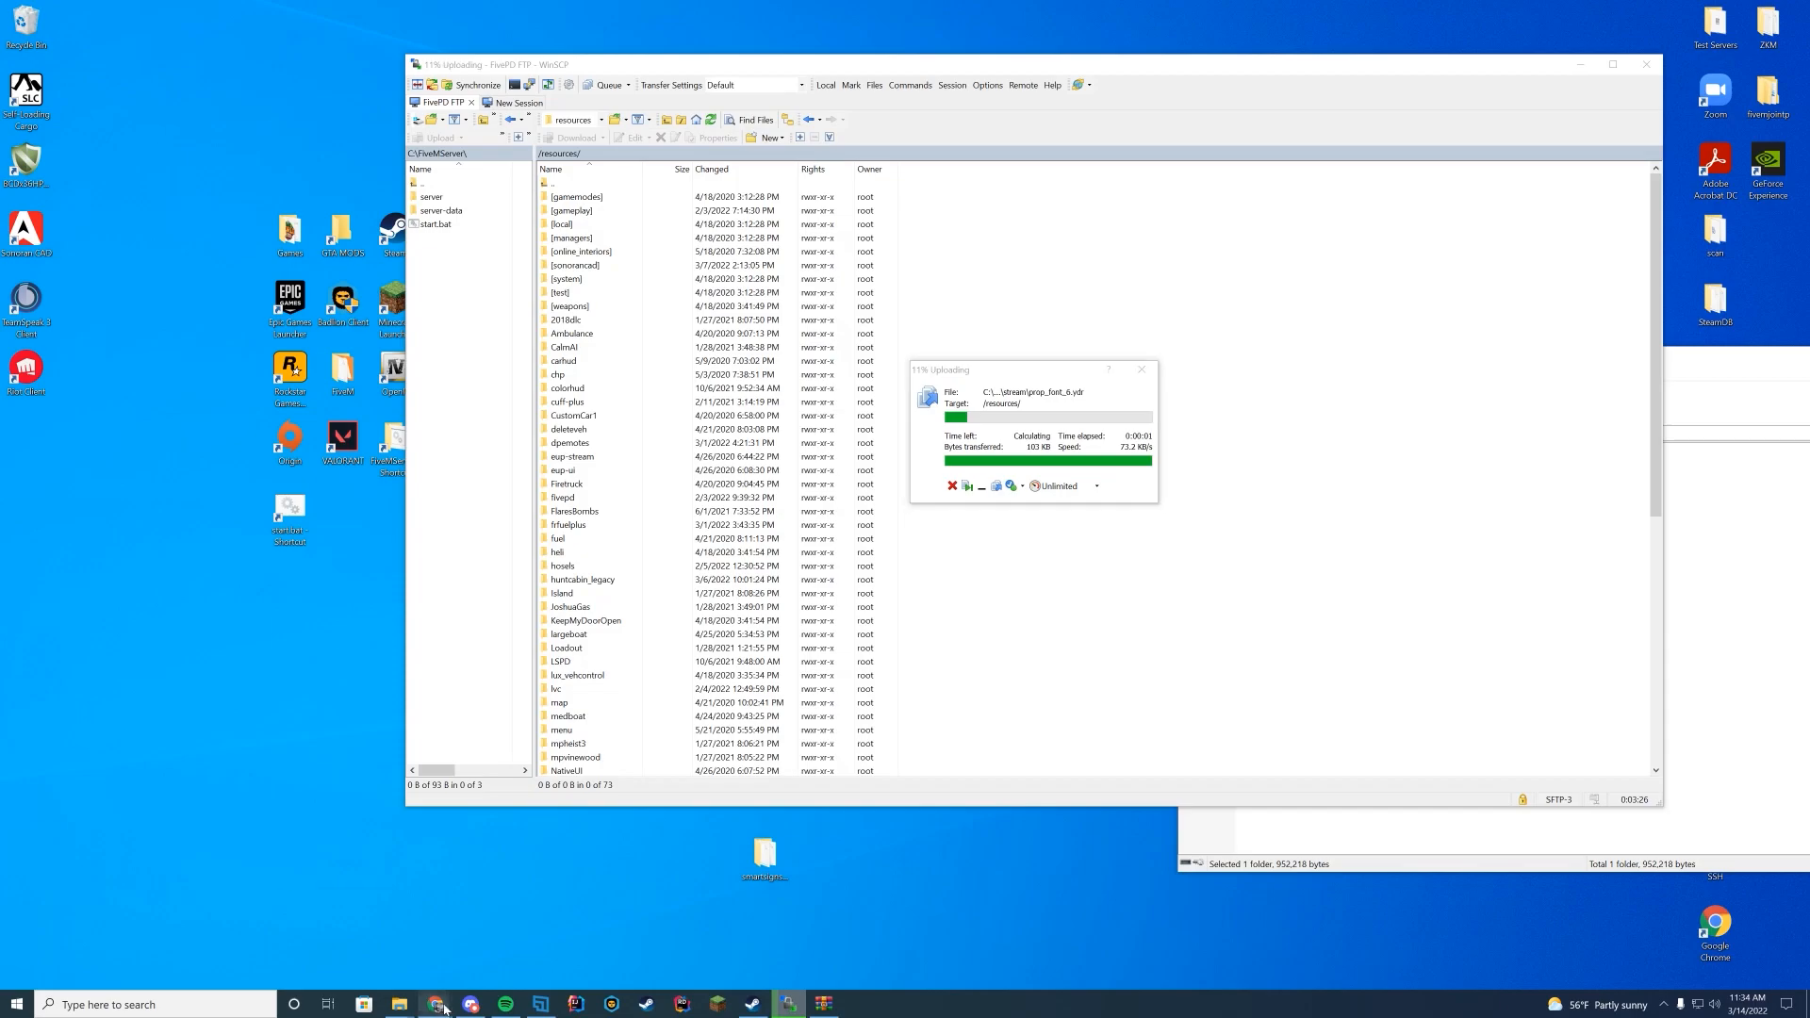
click(435, 1002)
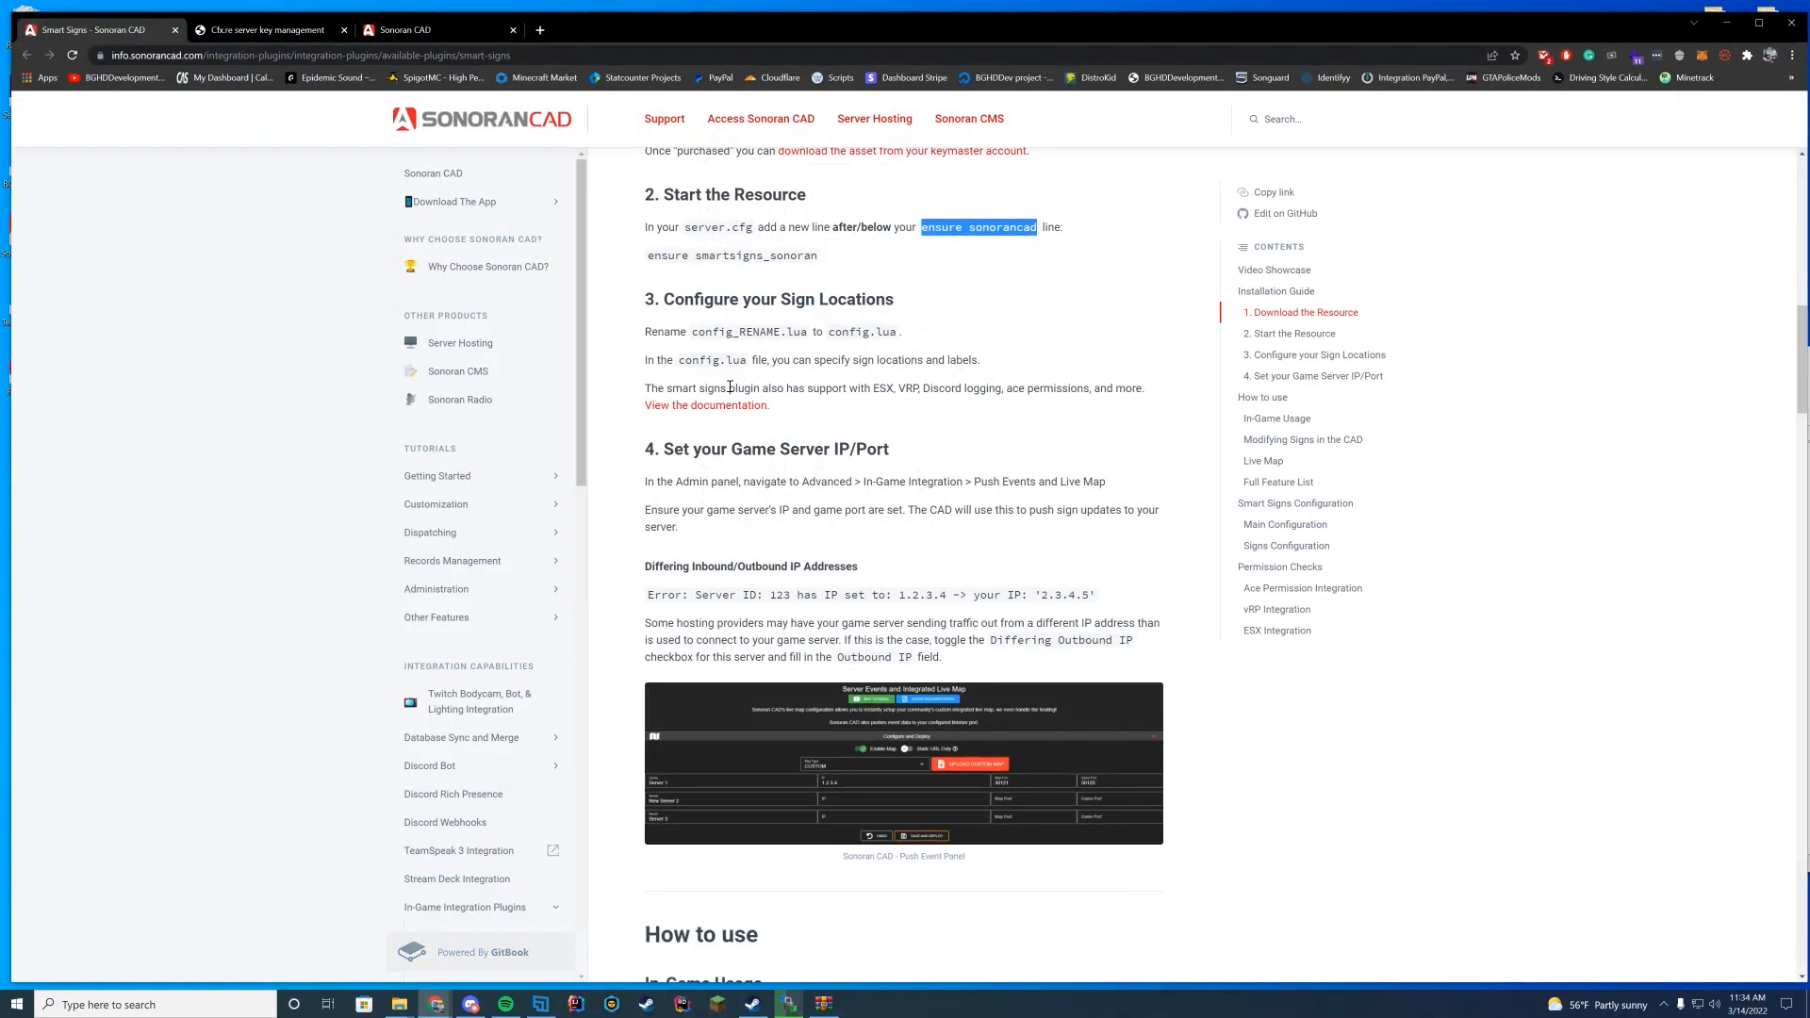
- Add 'ensure smartsigns_sonoran' to server.cfg via Notepad++ and save it to the server
double_click(717, 300)
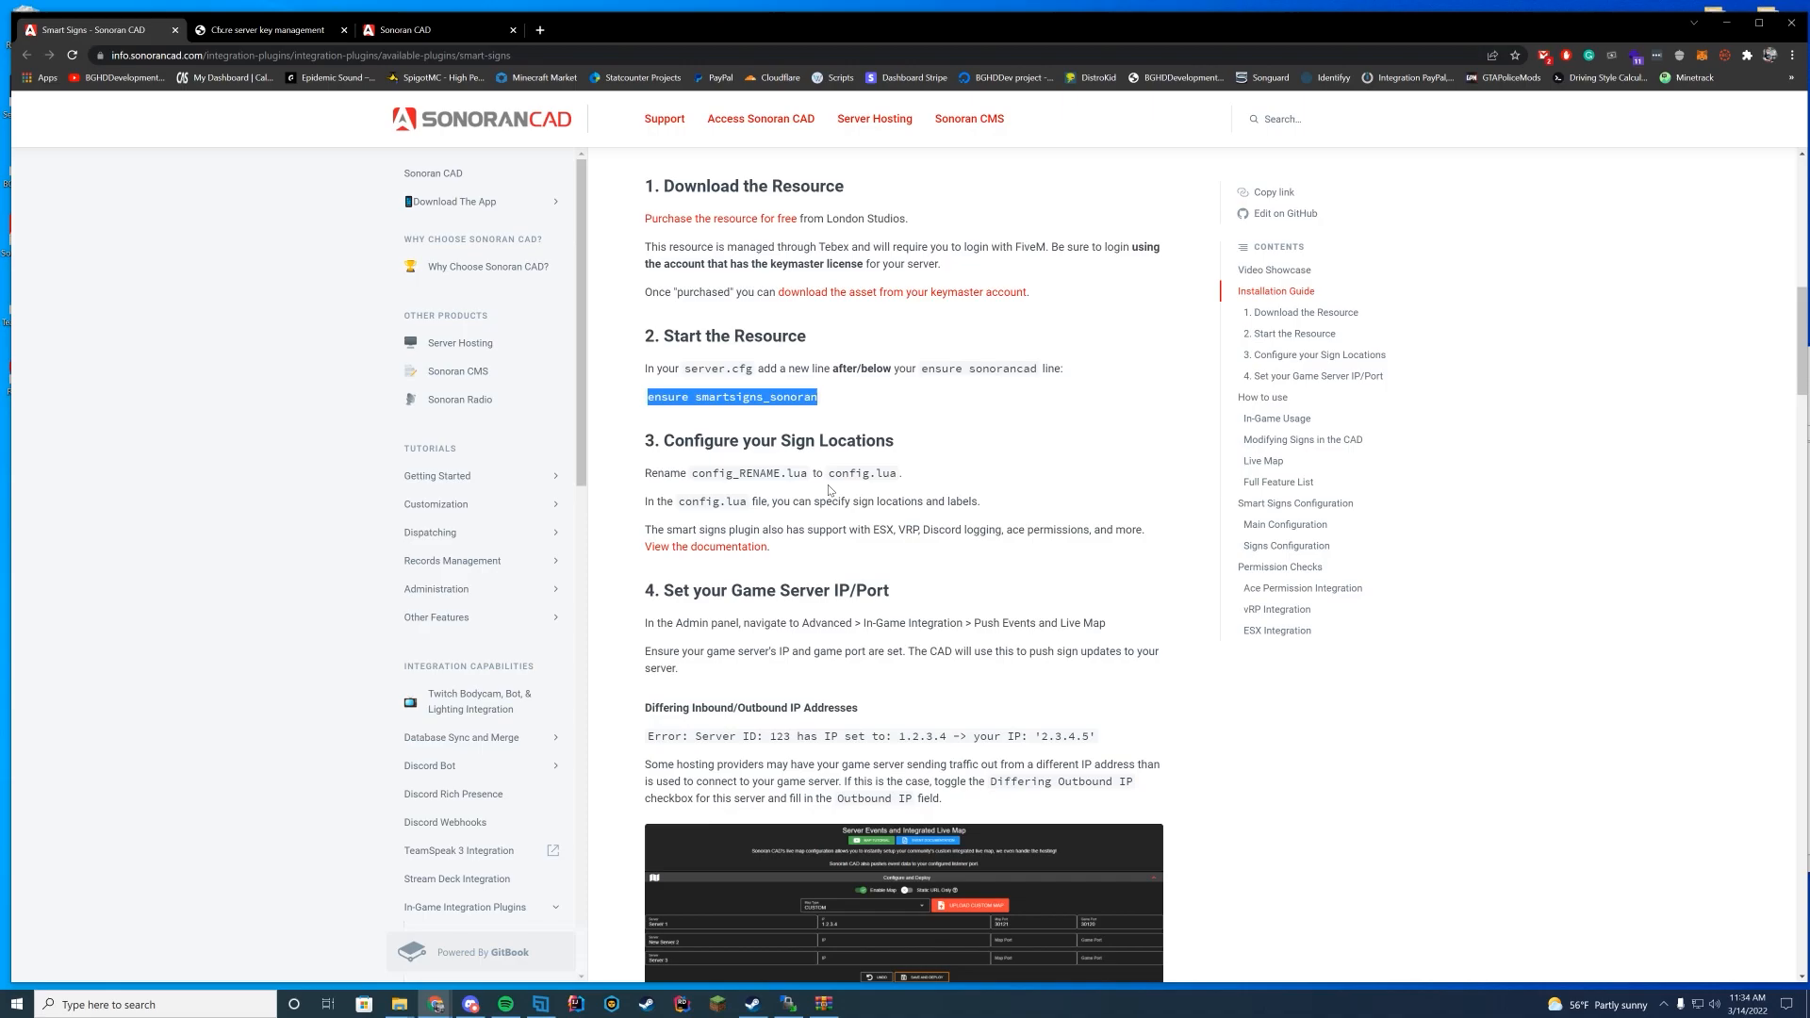
mouse_move(861, 473)
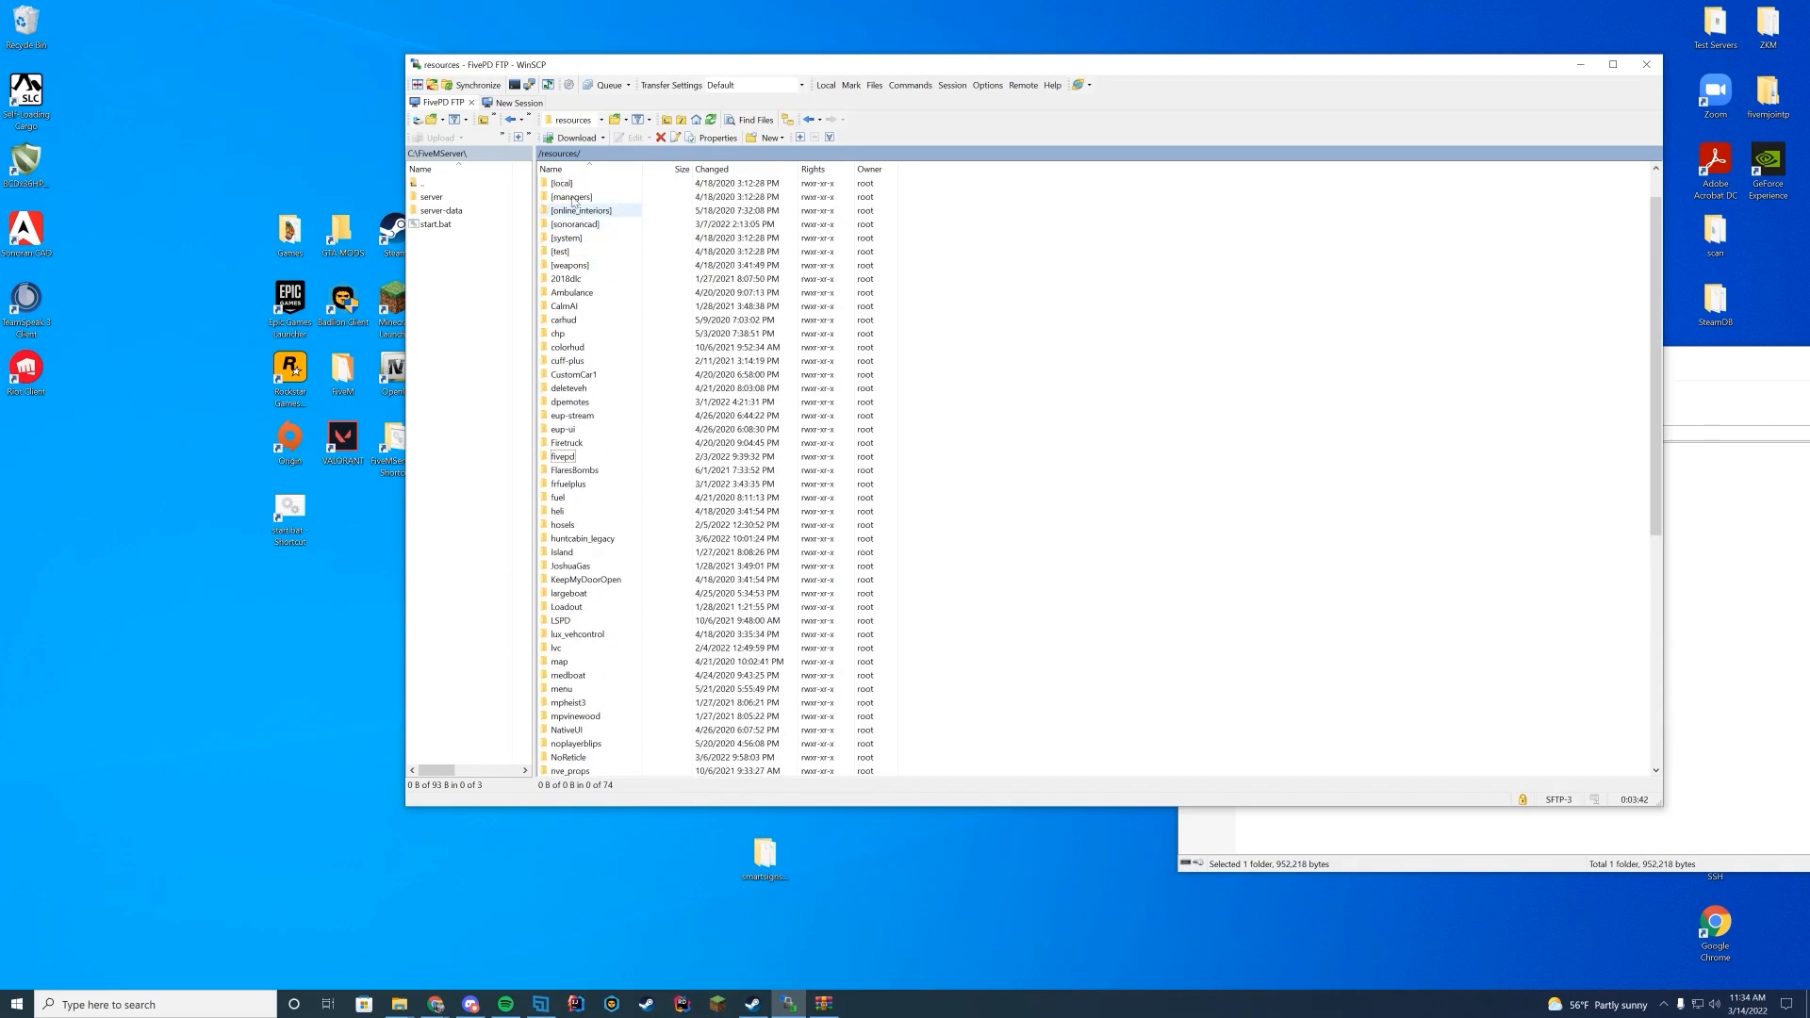
right_click(568, 332)
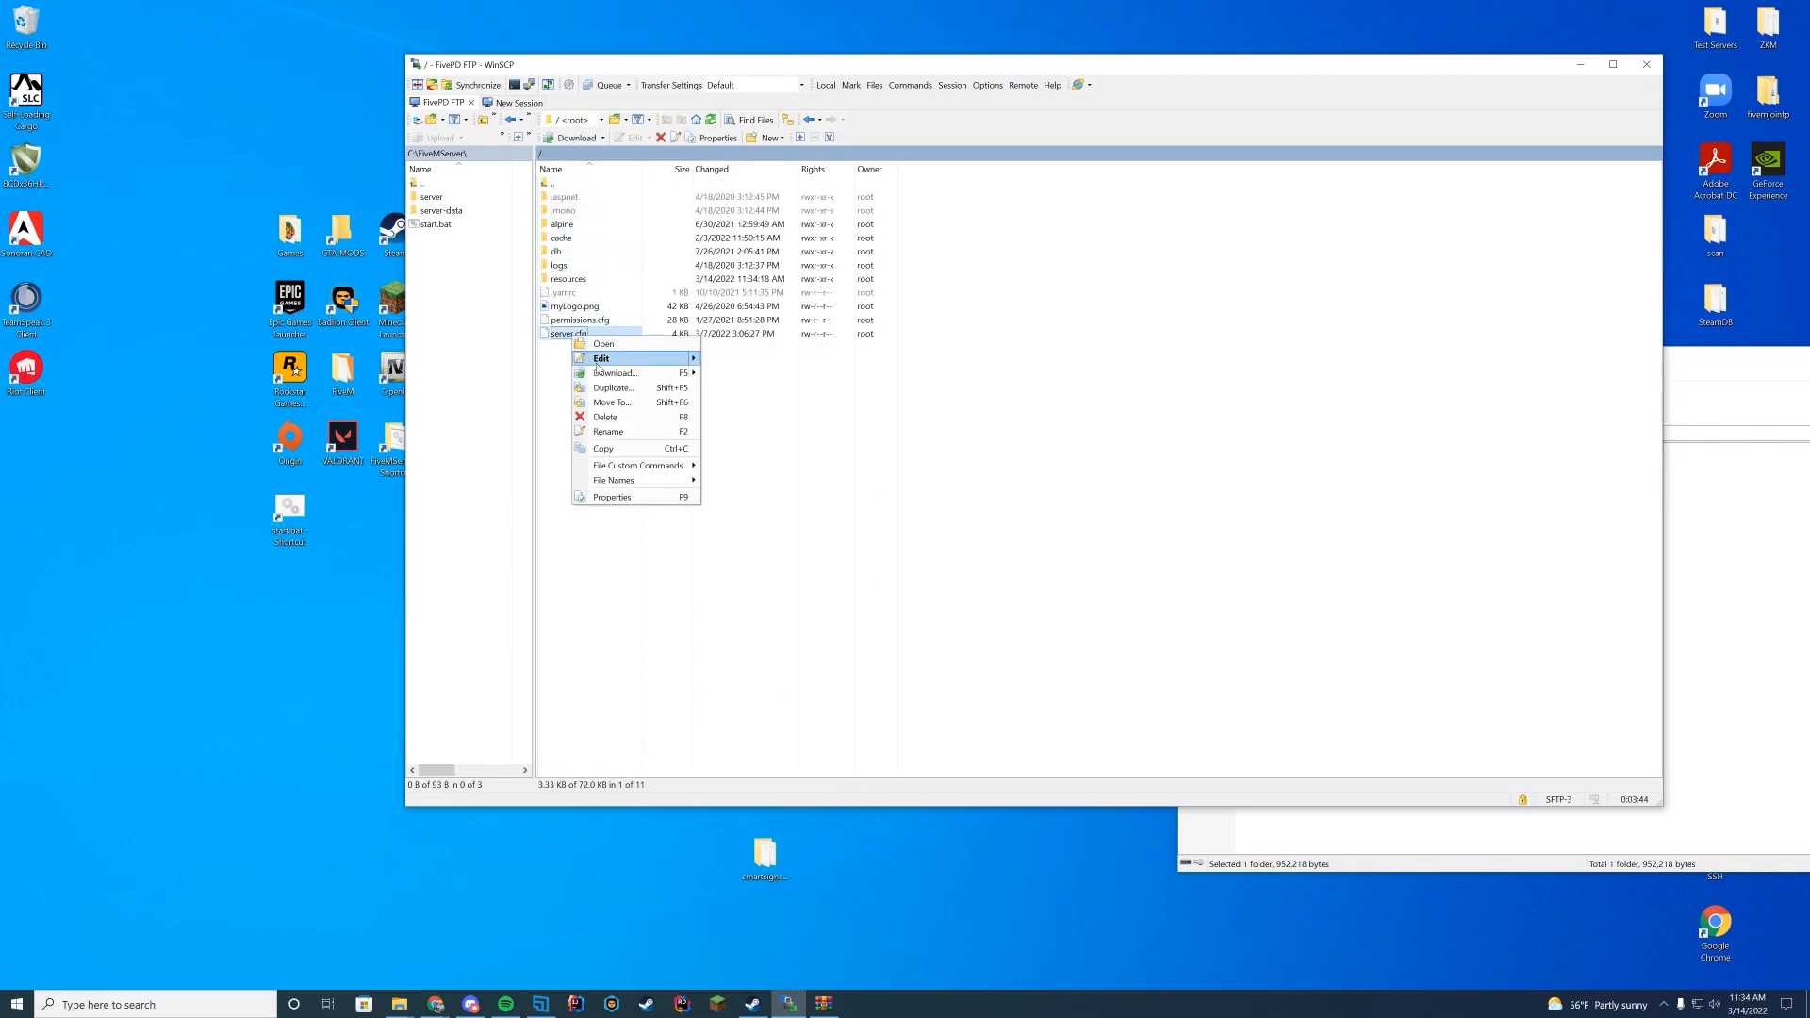
click(600, 358)
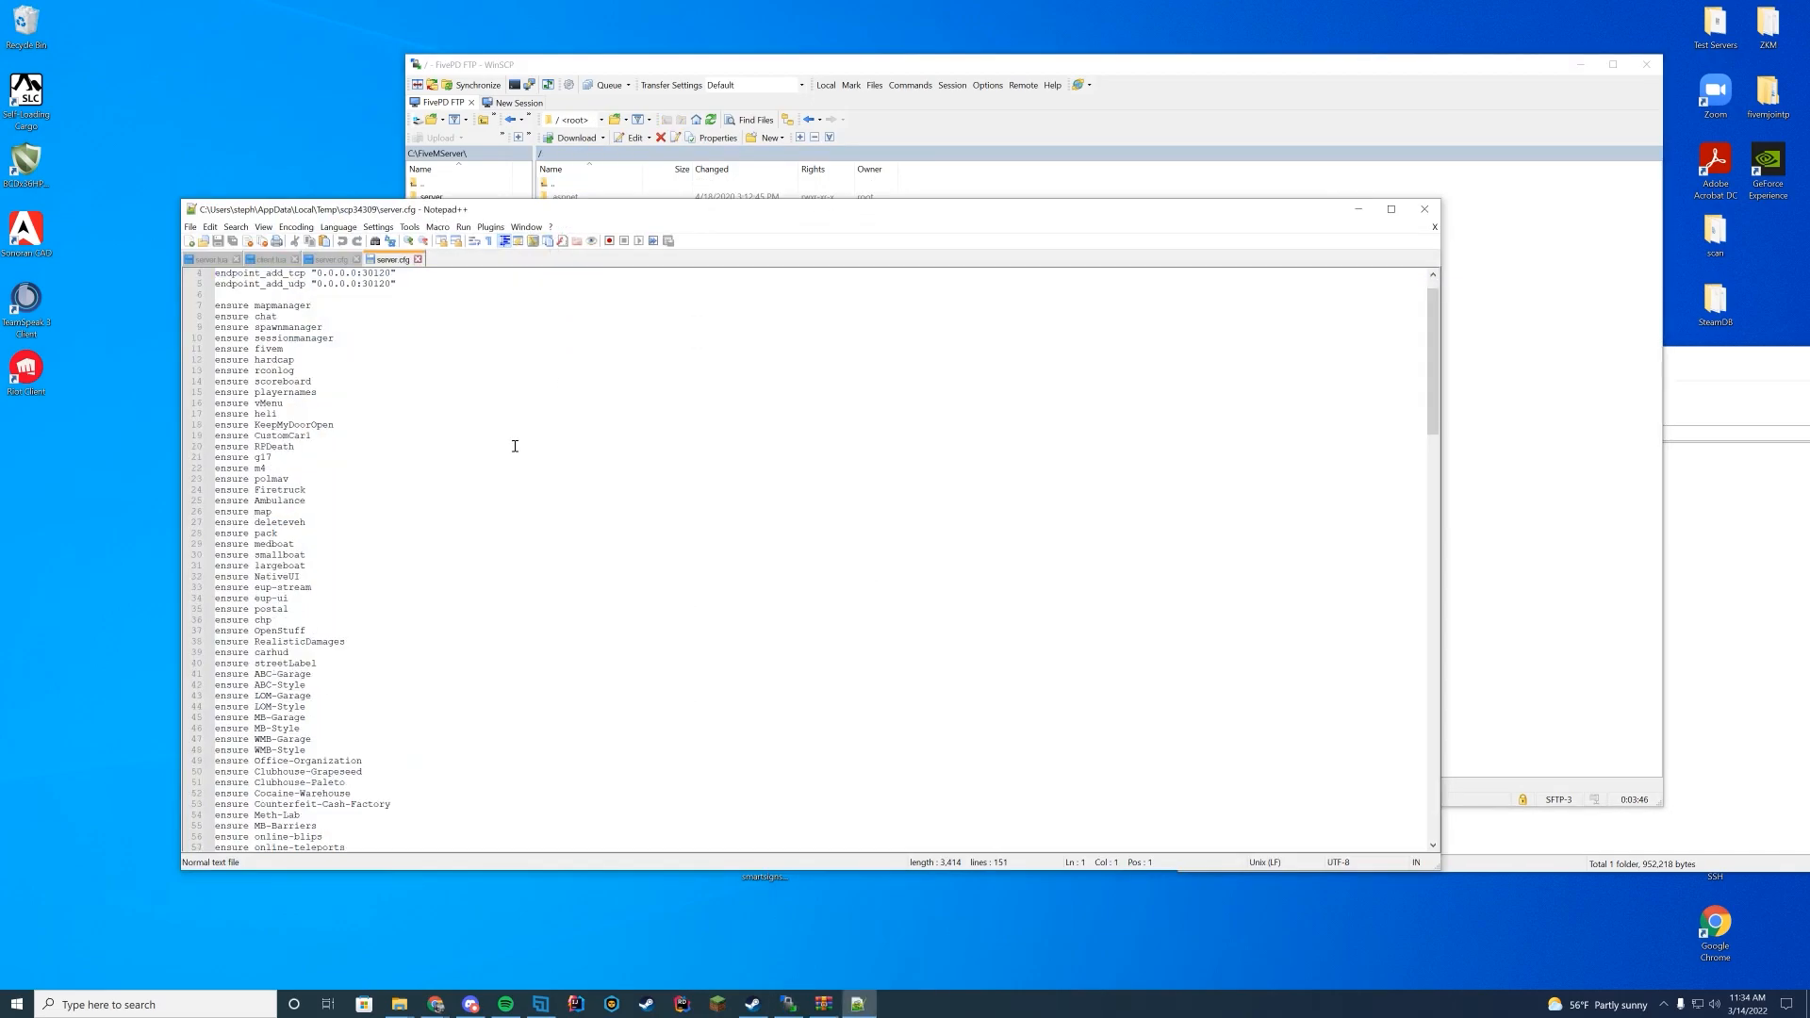
scroll(down, 3)
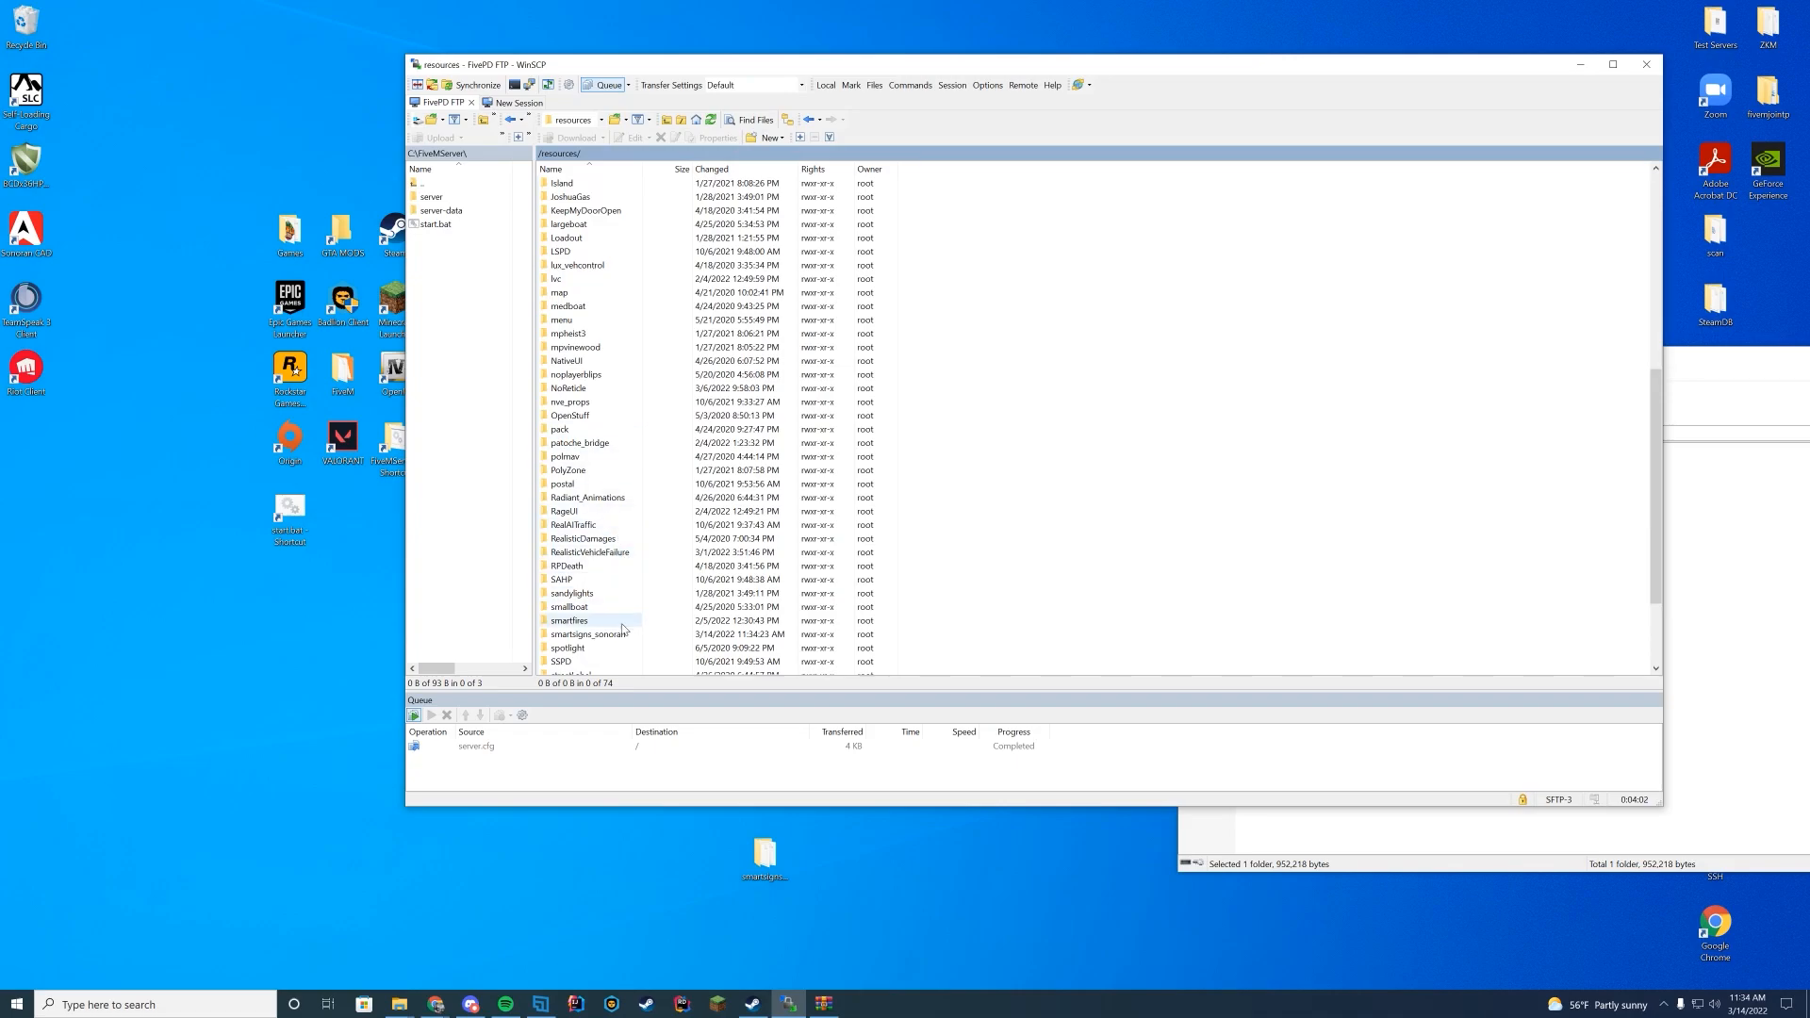
double_click(583, 634)
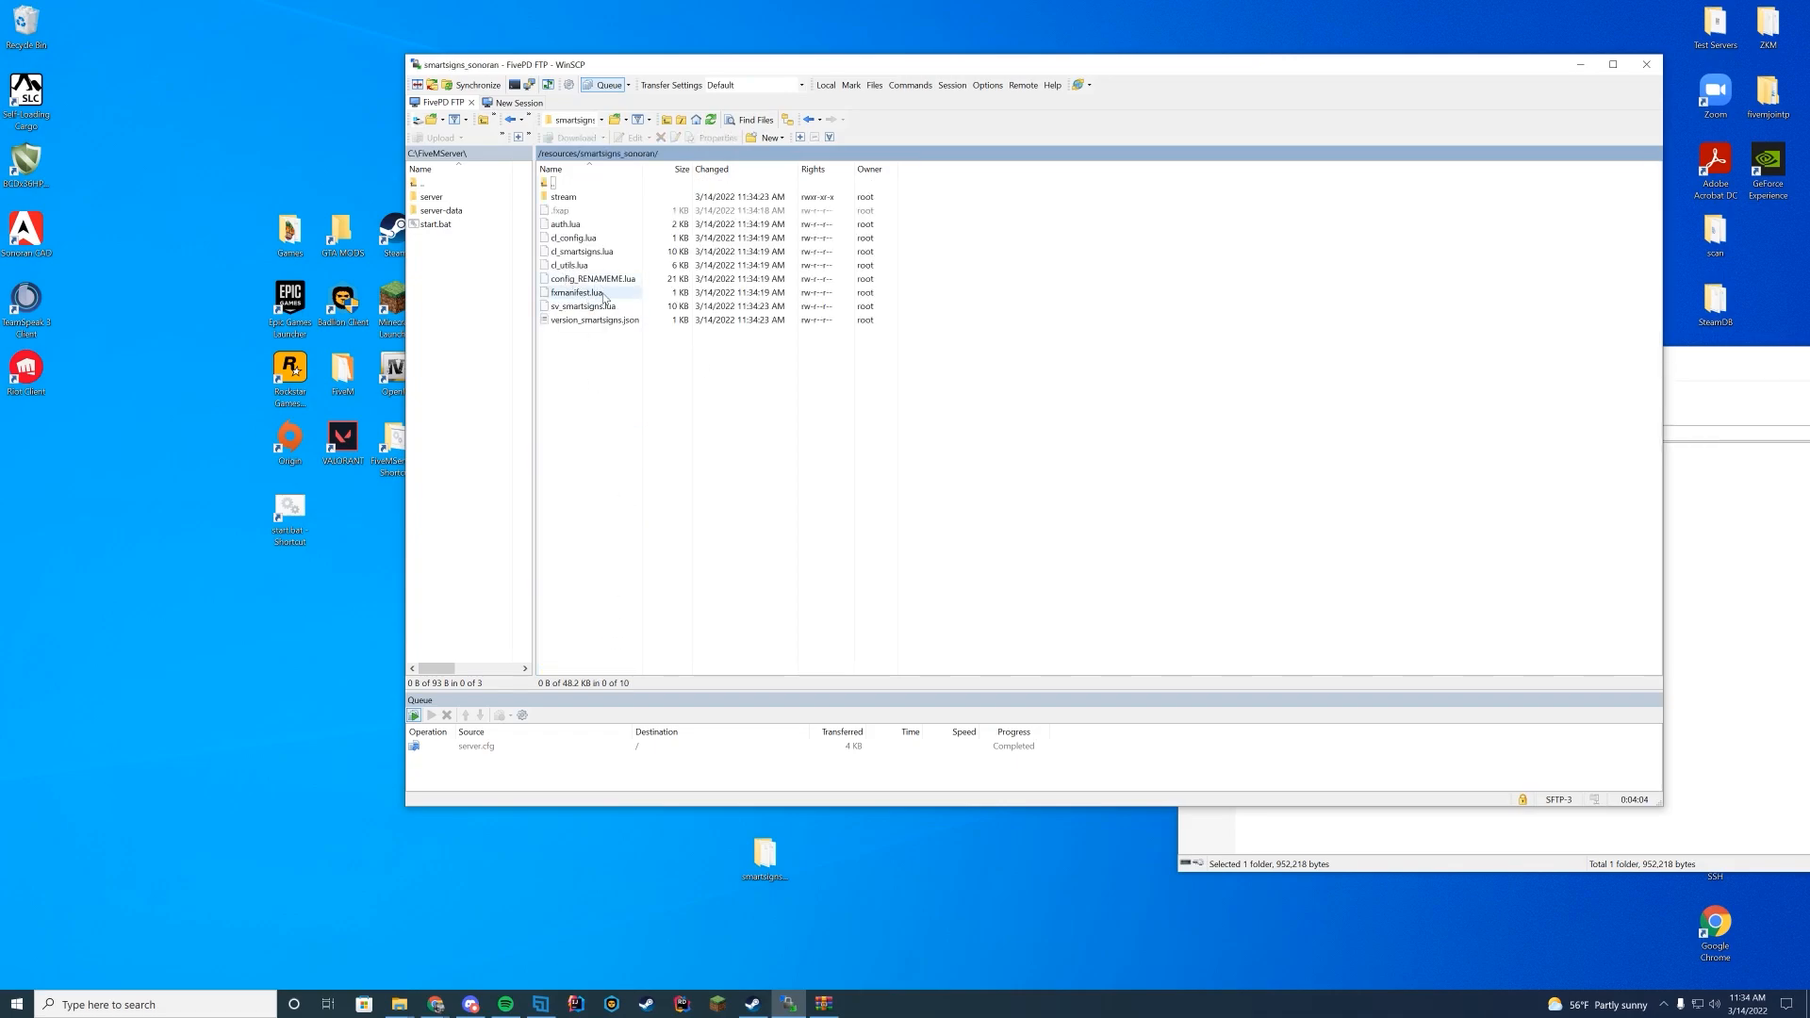
- Rename config_RENAMEME.lua to config.lua and open it for editing
right_click(590, 279)
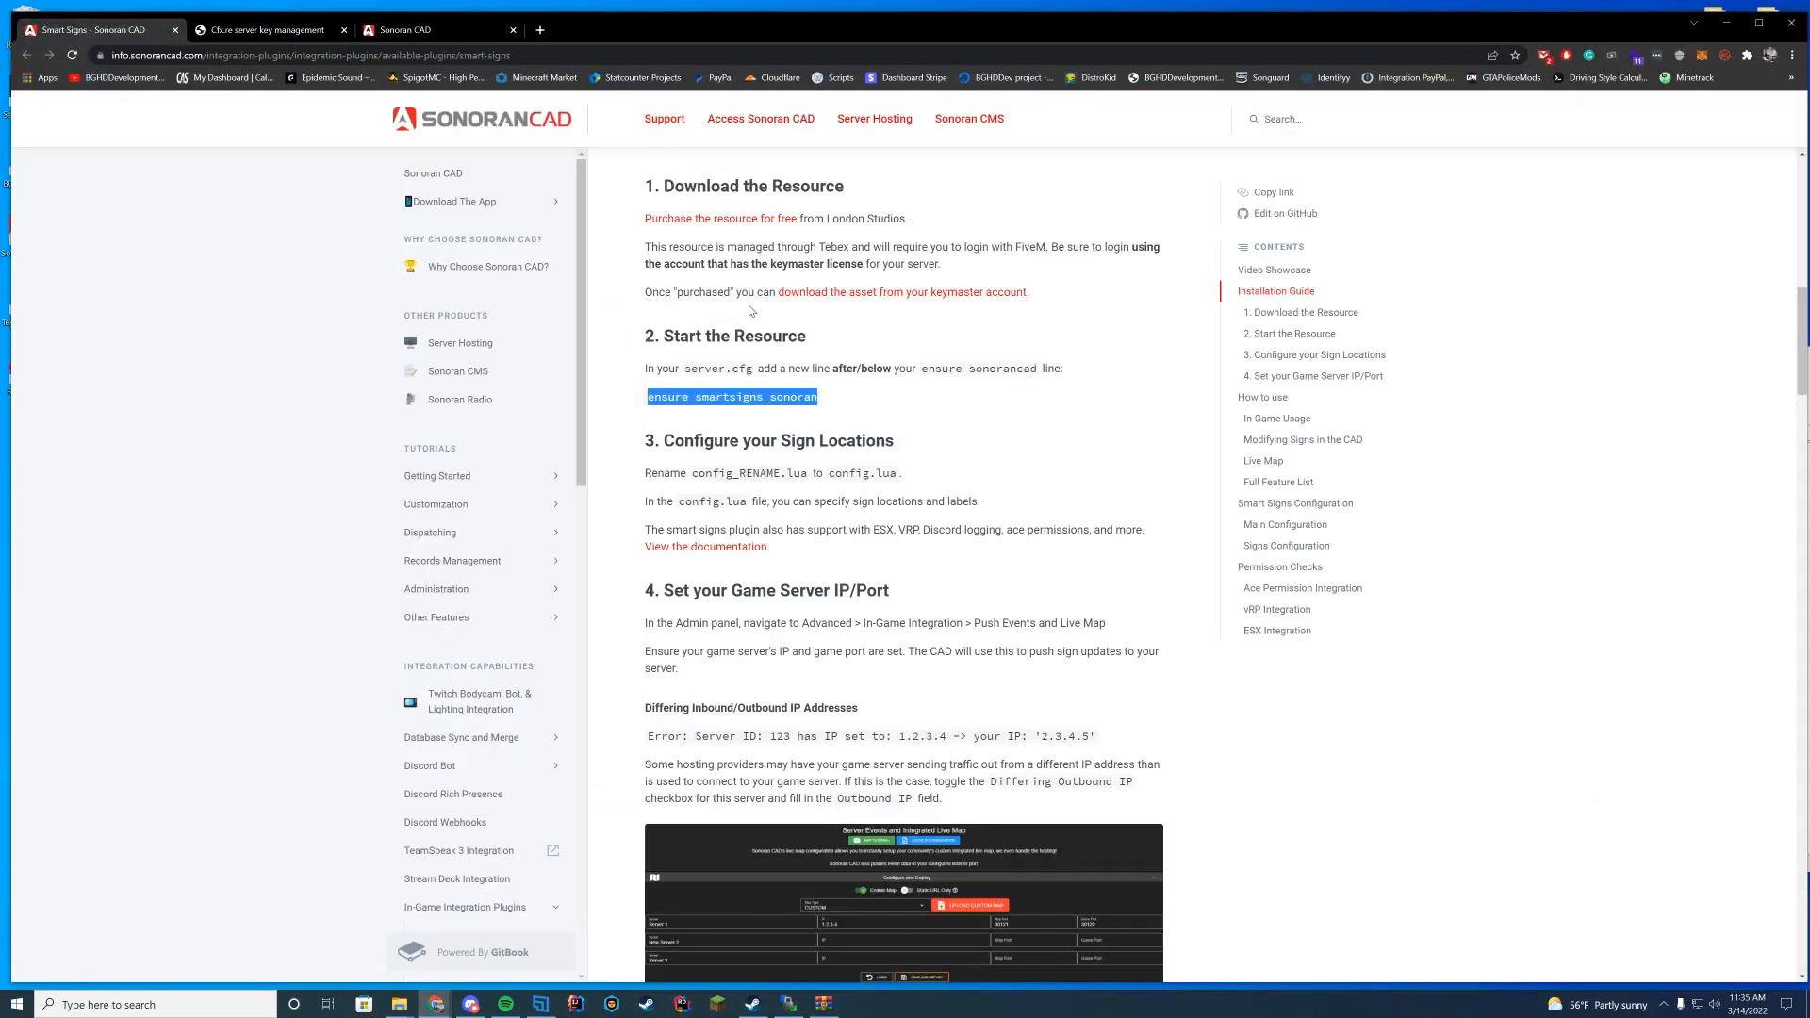
mouse_move(778, 492)
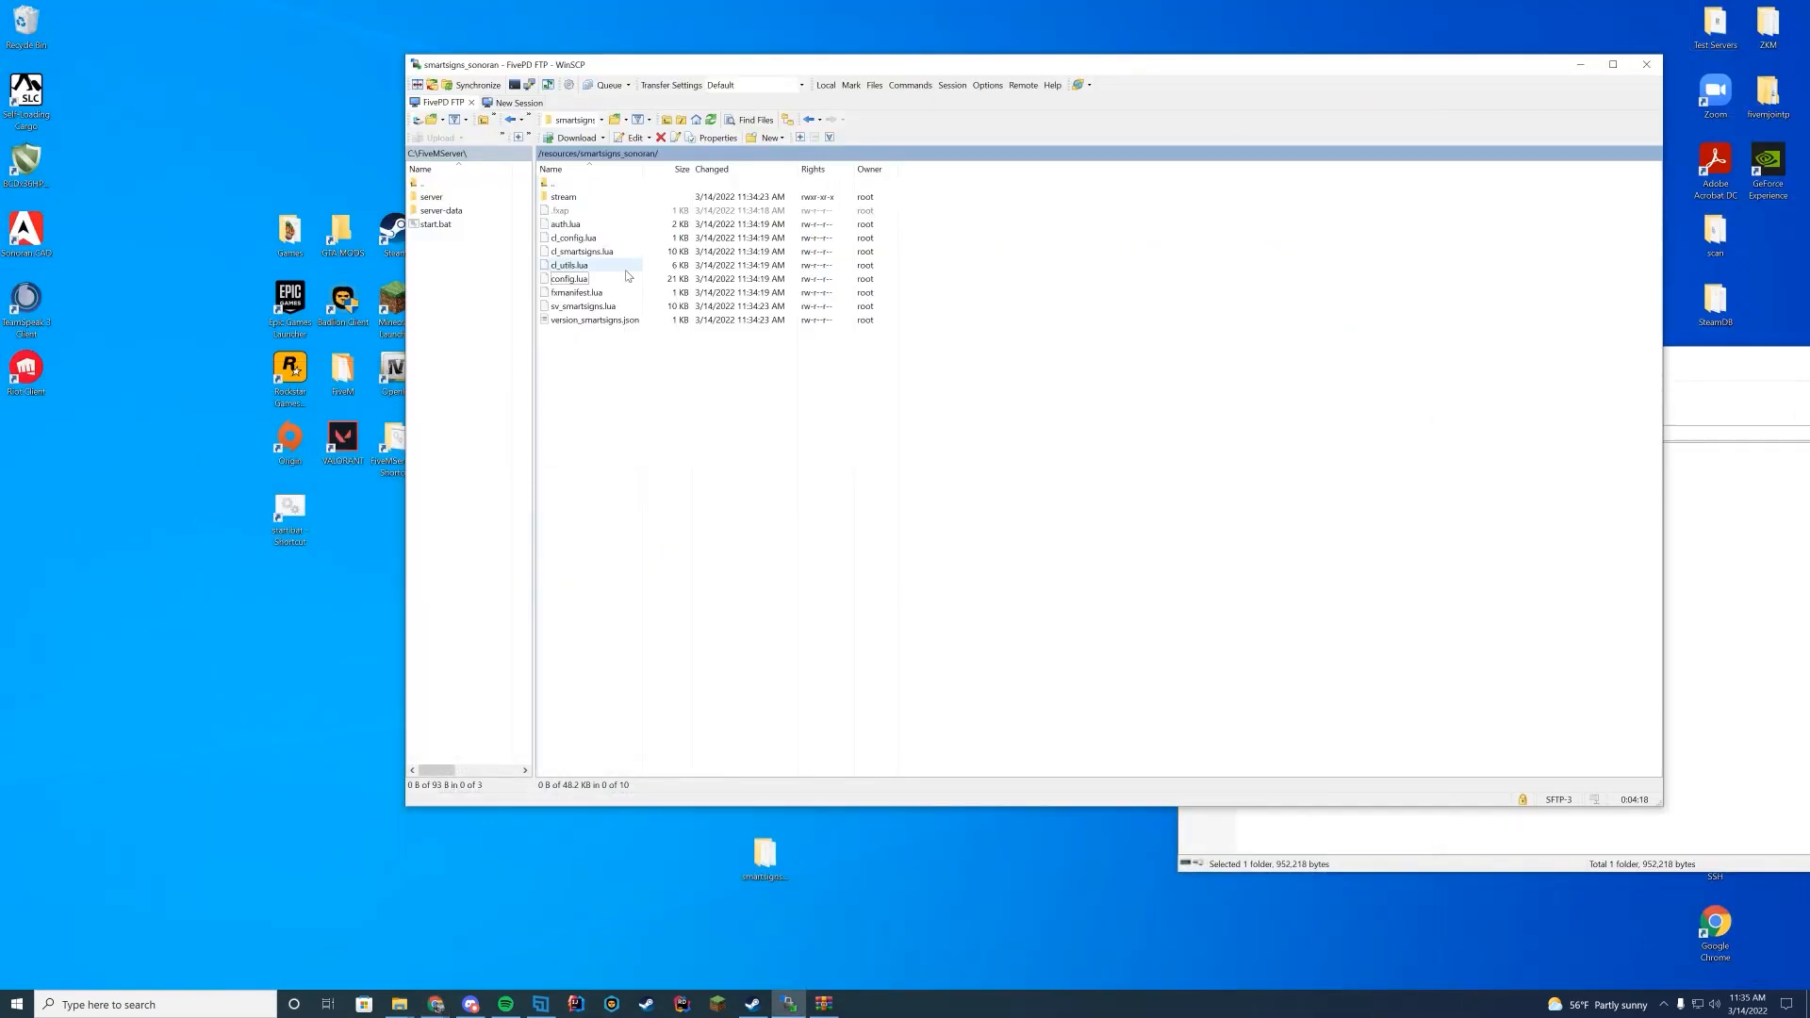
double_click(567, 279)
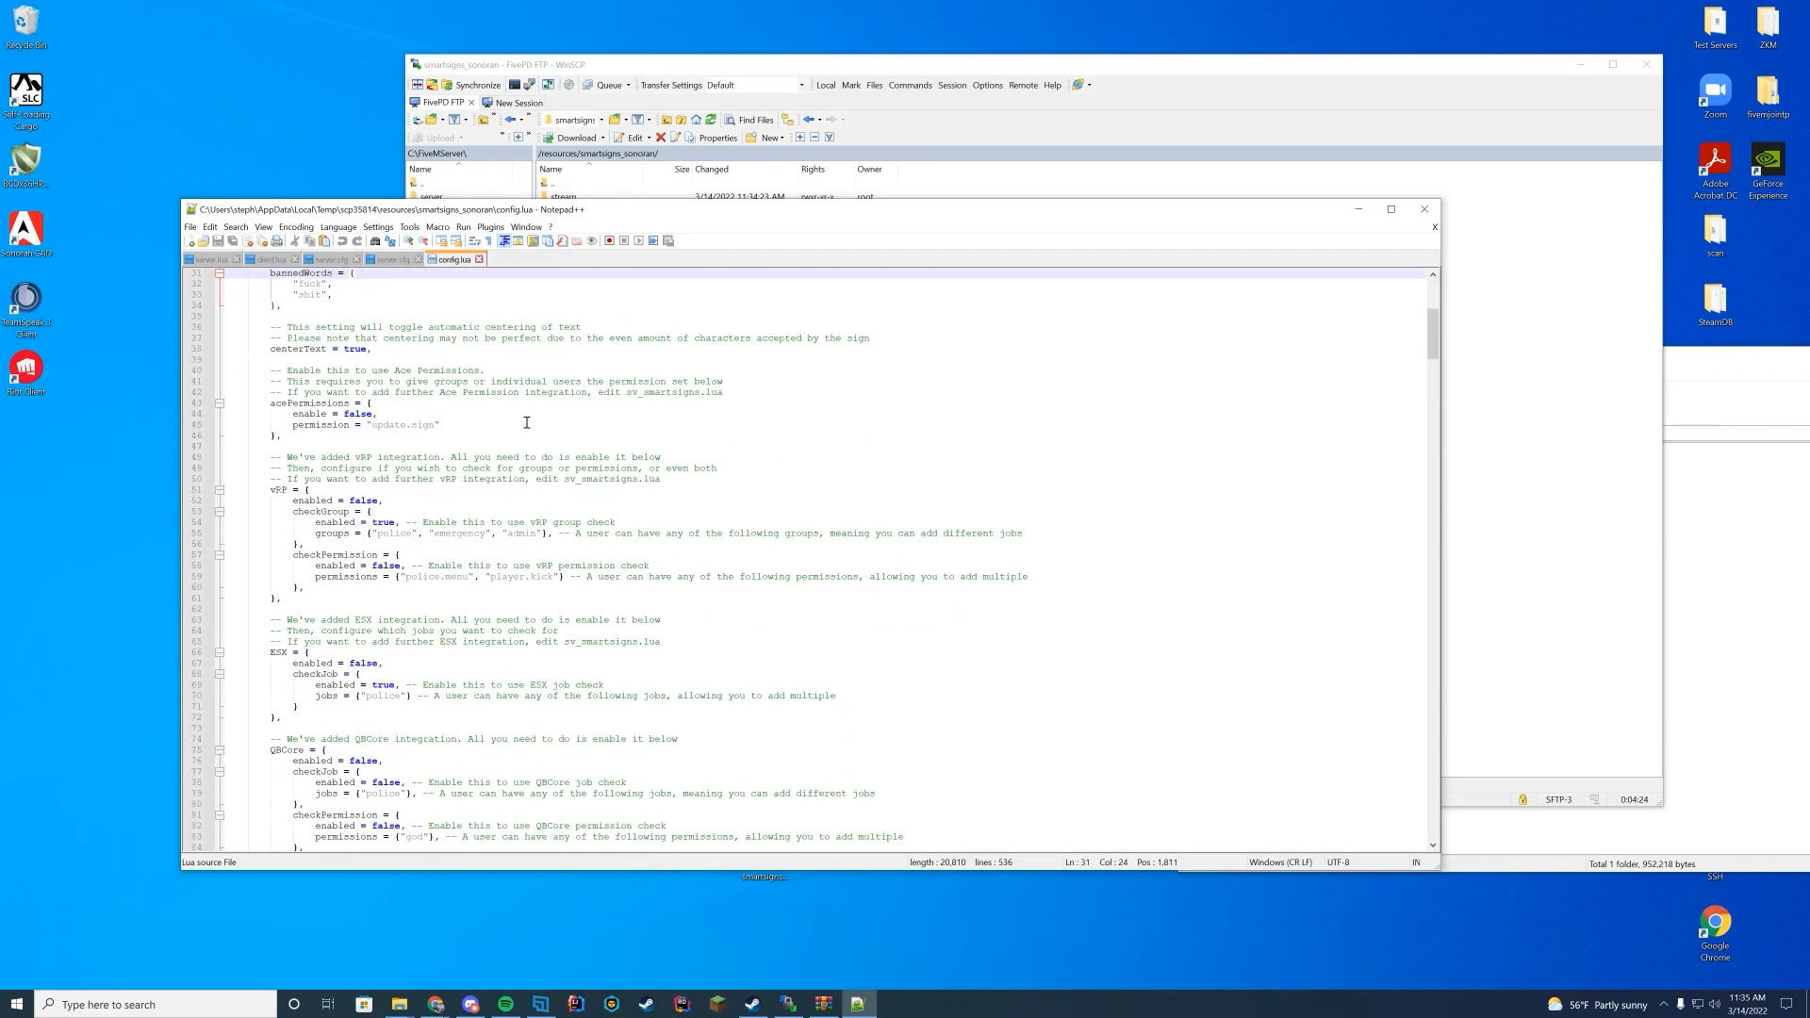
- Review config.lua's permission, logging, animation and sign location settings
scroll(down, 3)
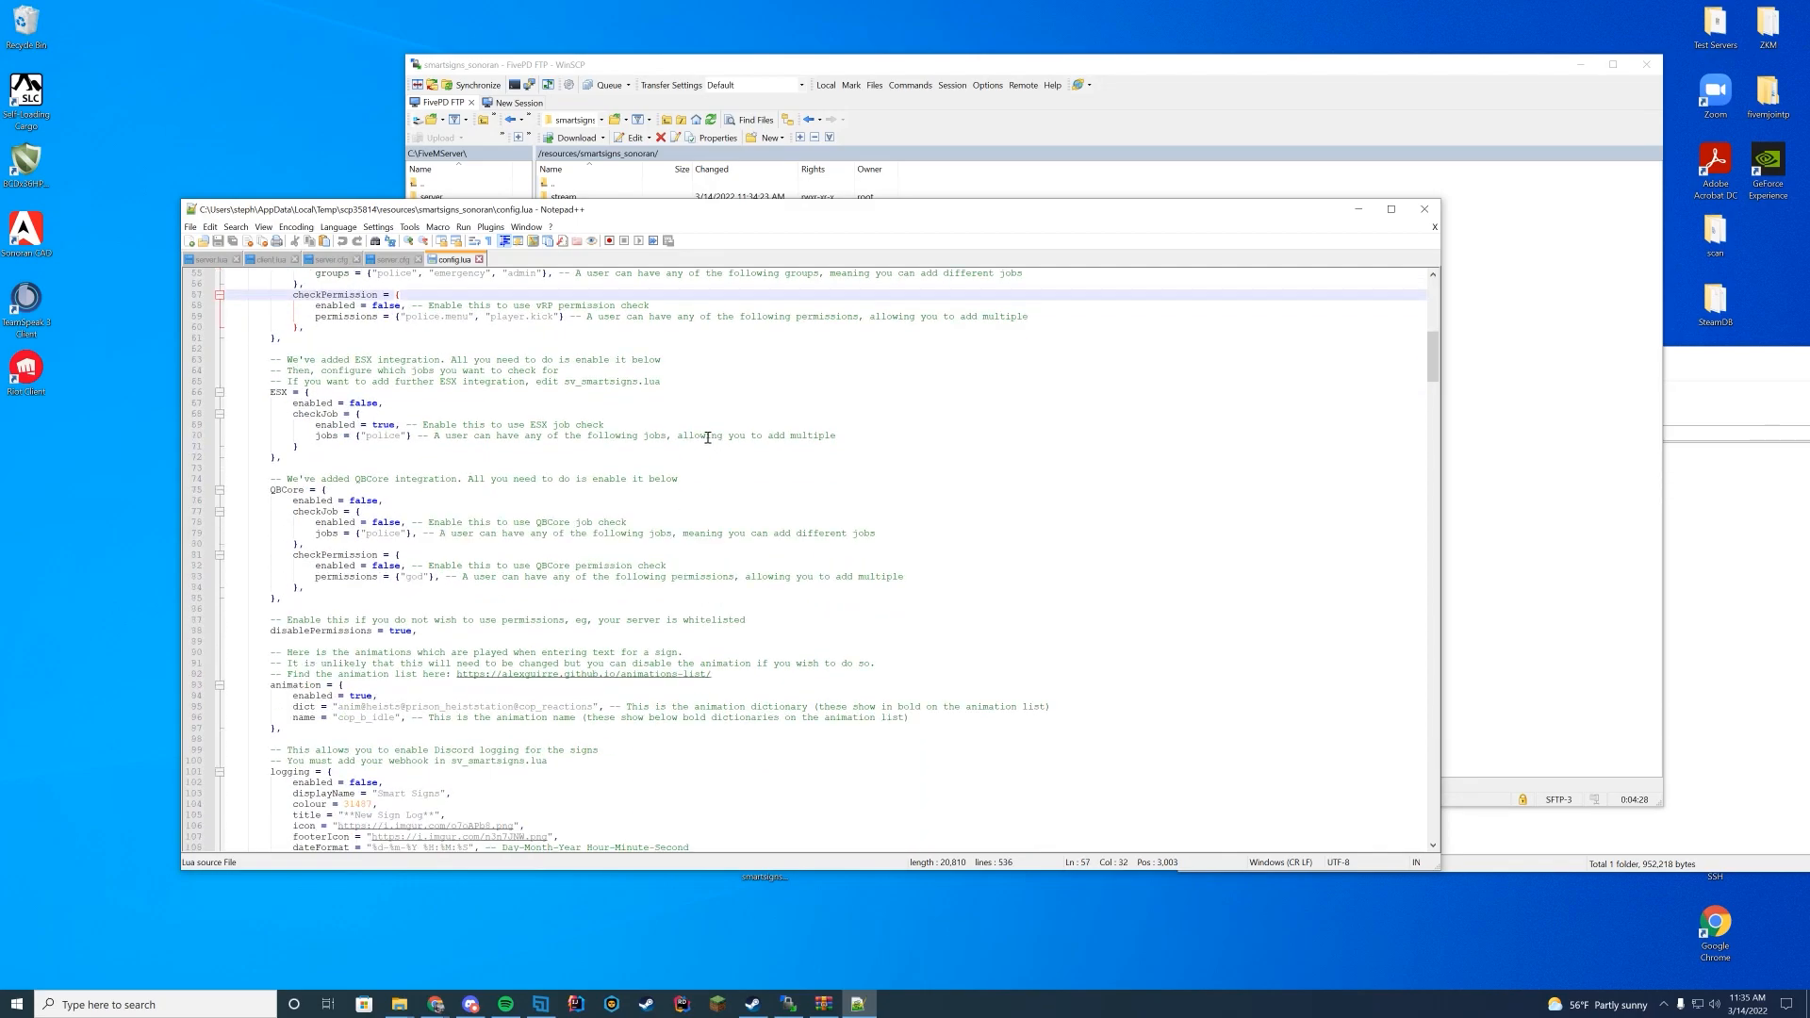
scroll(down, 3)
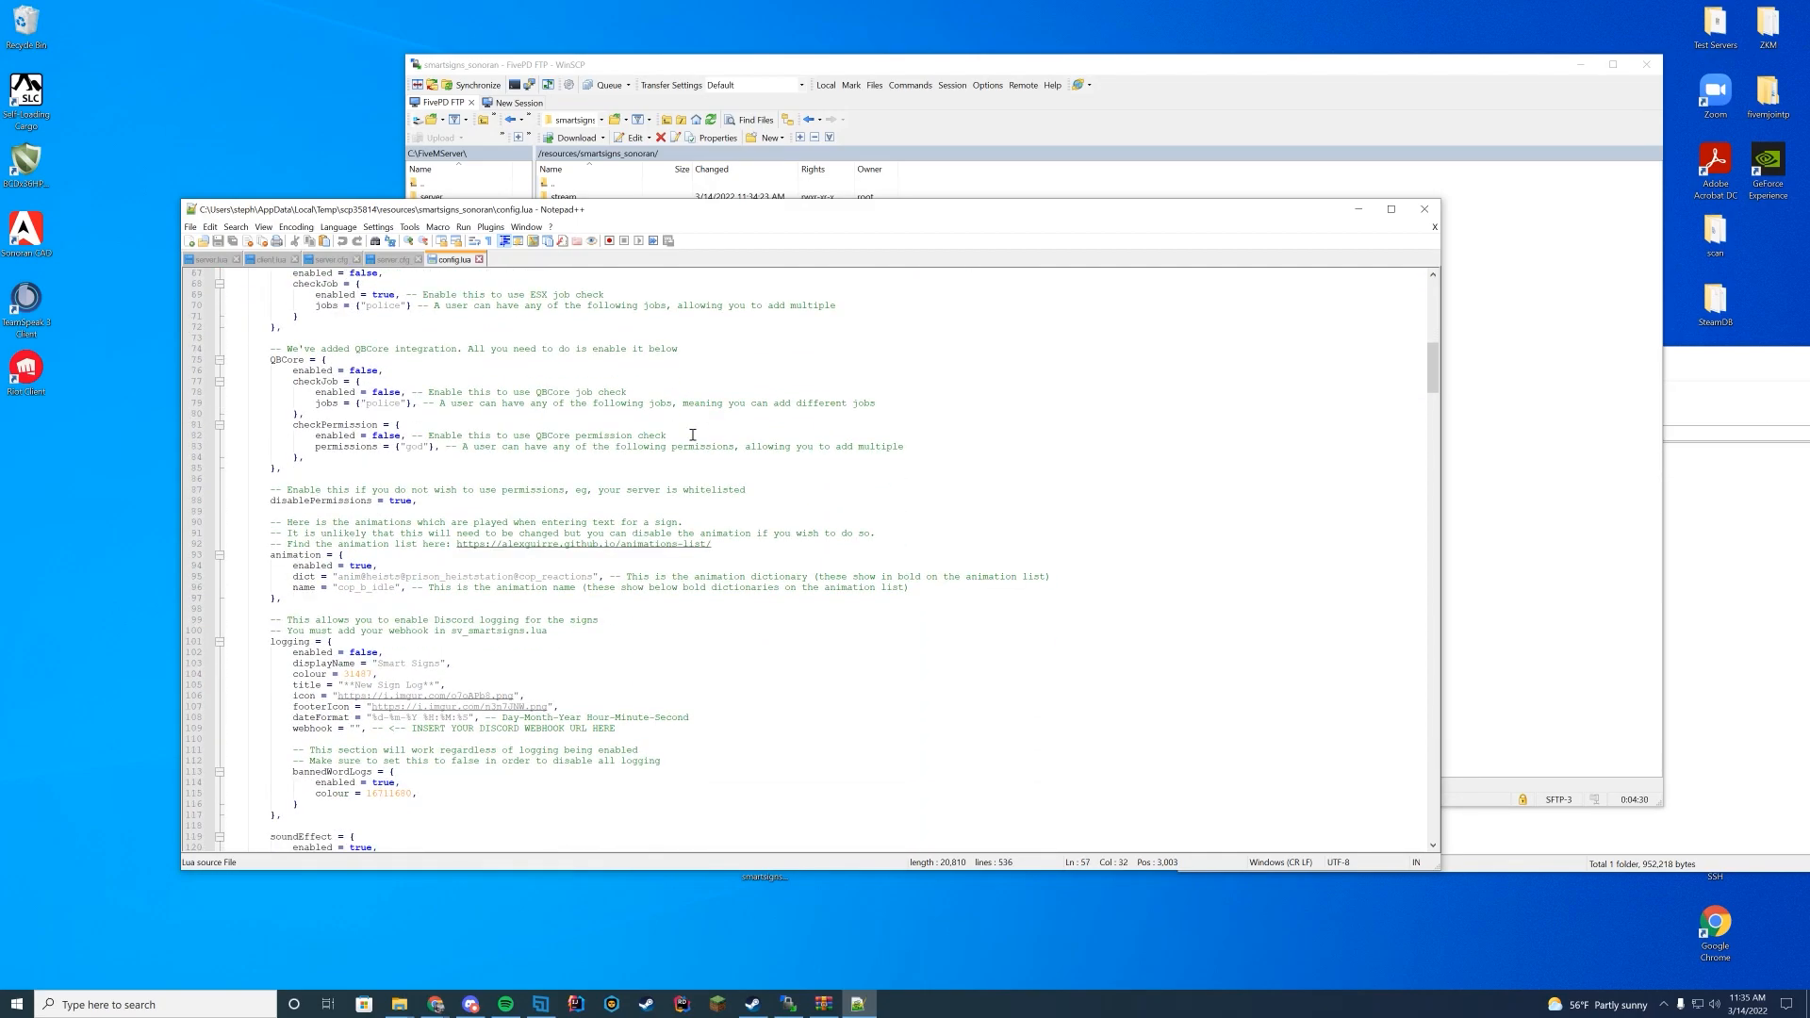
scroll(down, 3)
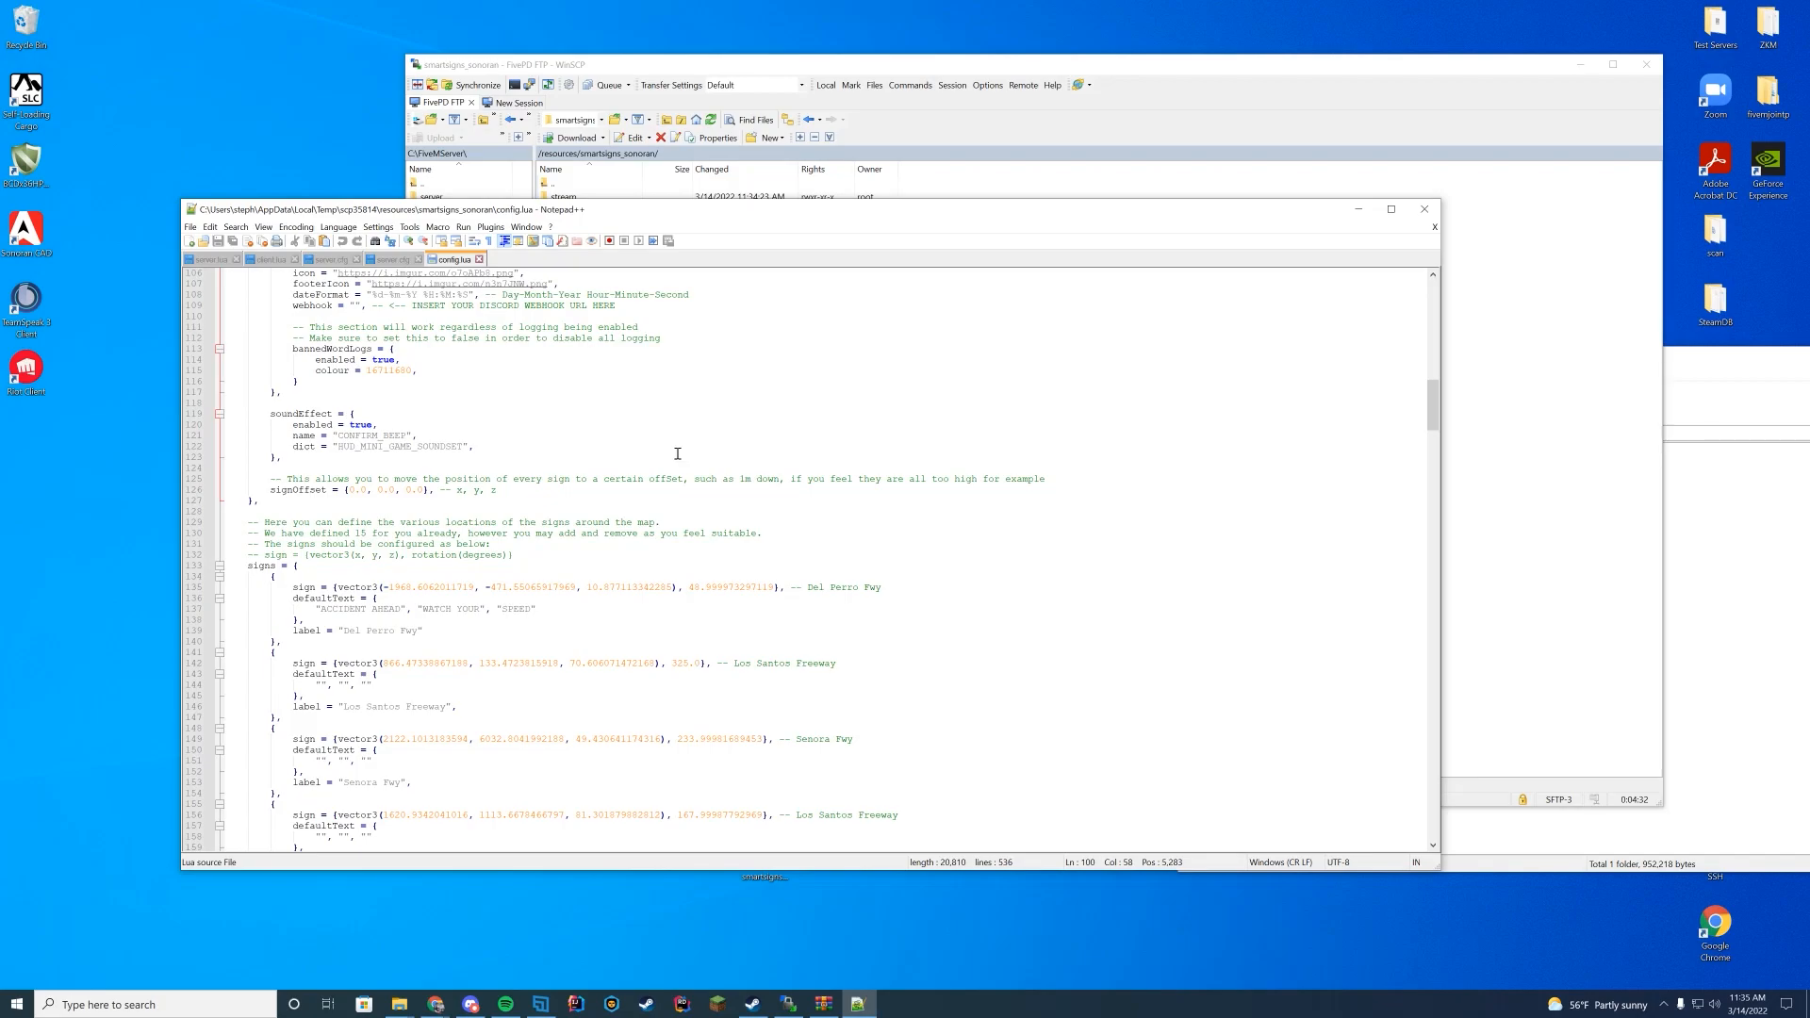
scroll(down, 3)
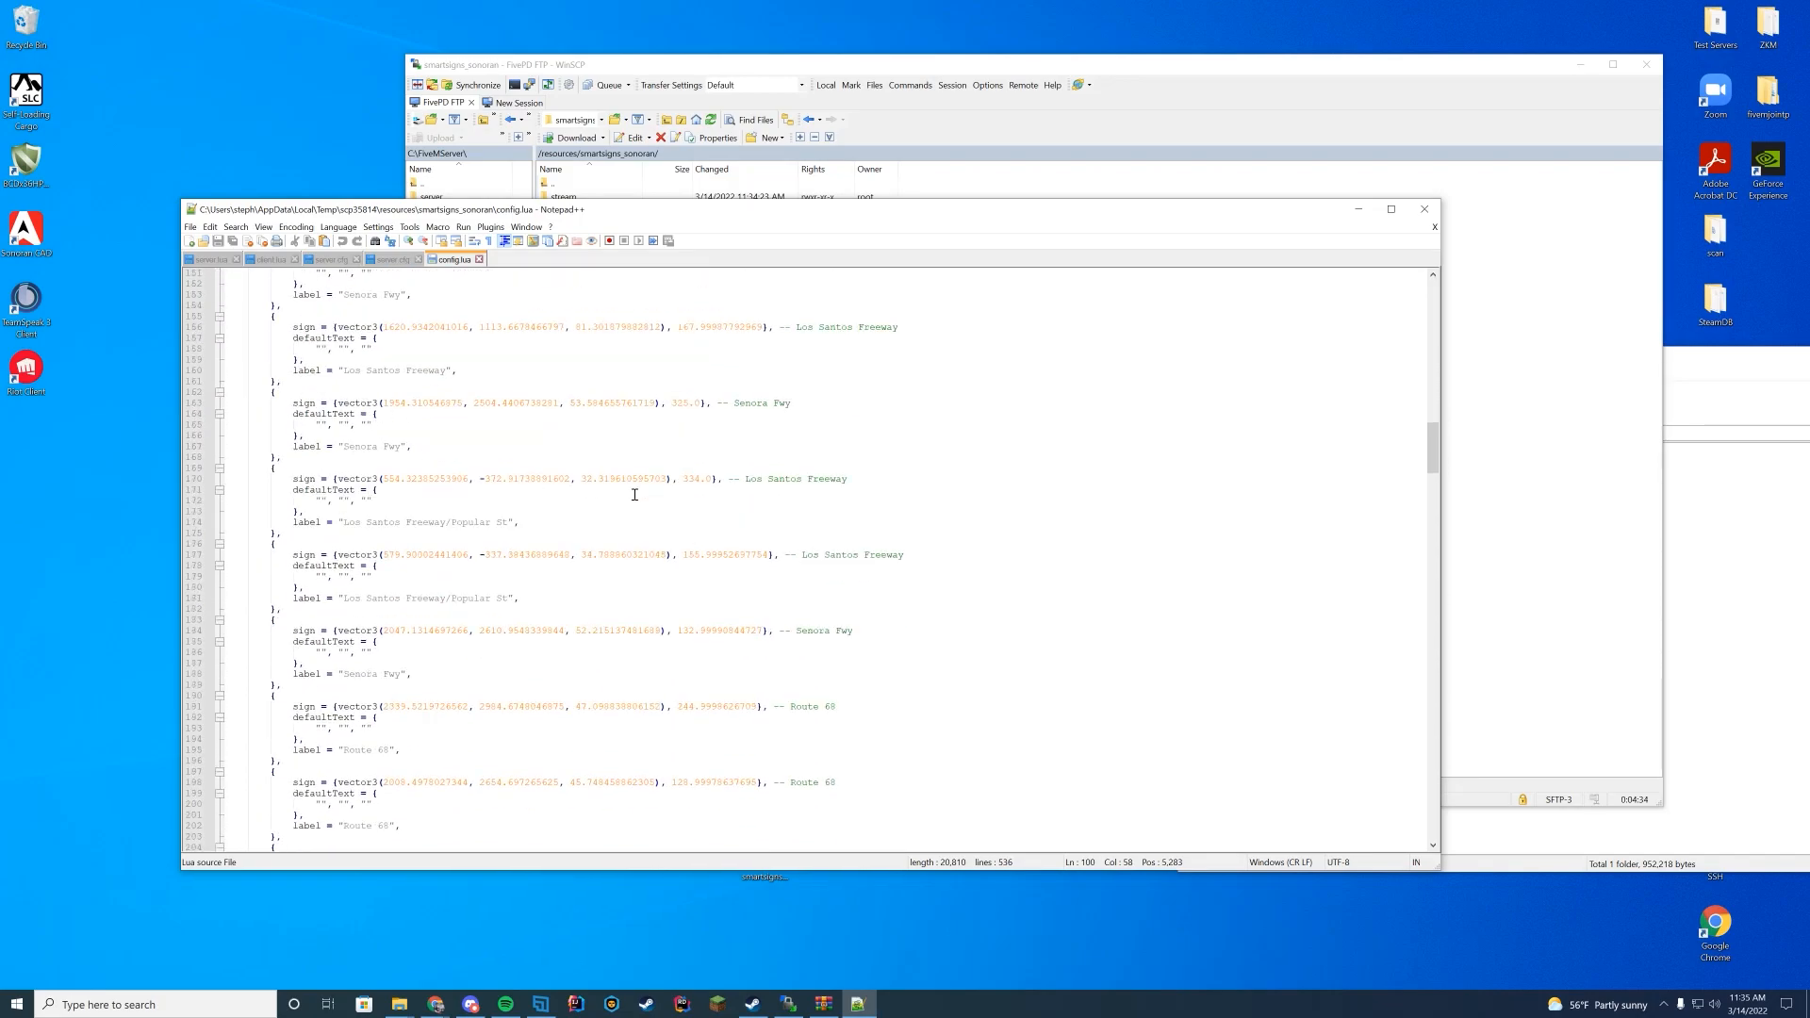
scroll(down, 3)
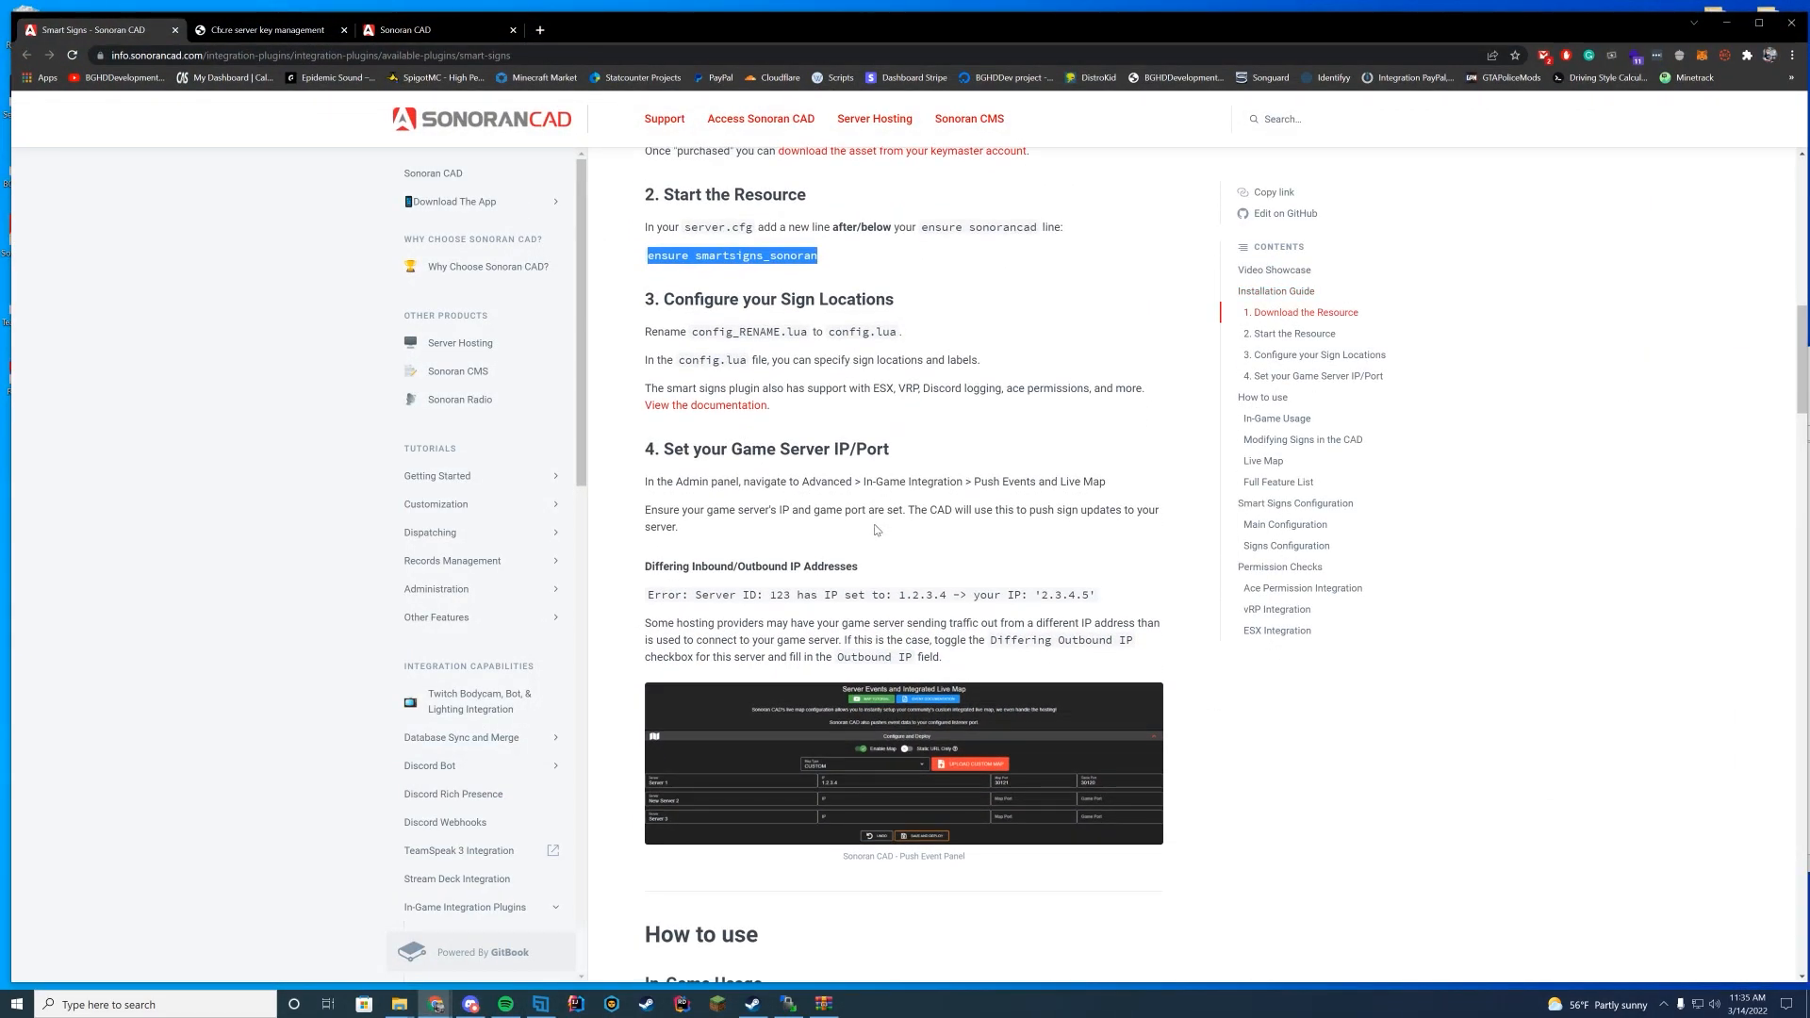
- Check the guide's game server IP/port section against the Sonoran CAD admin page
scroll(down, 3)
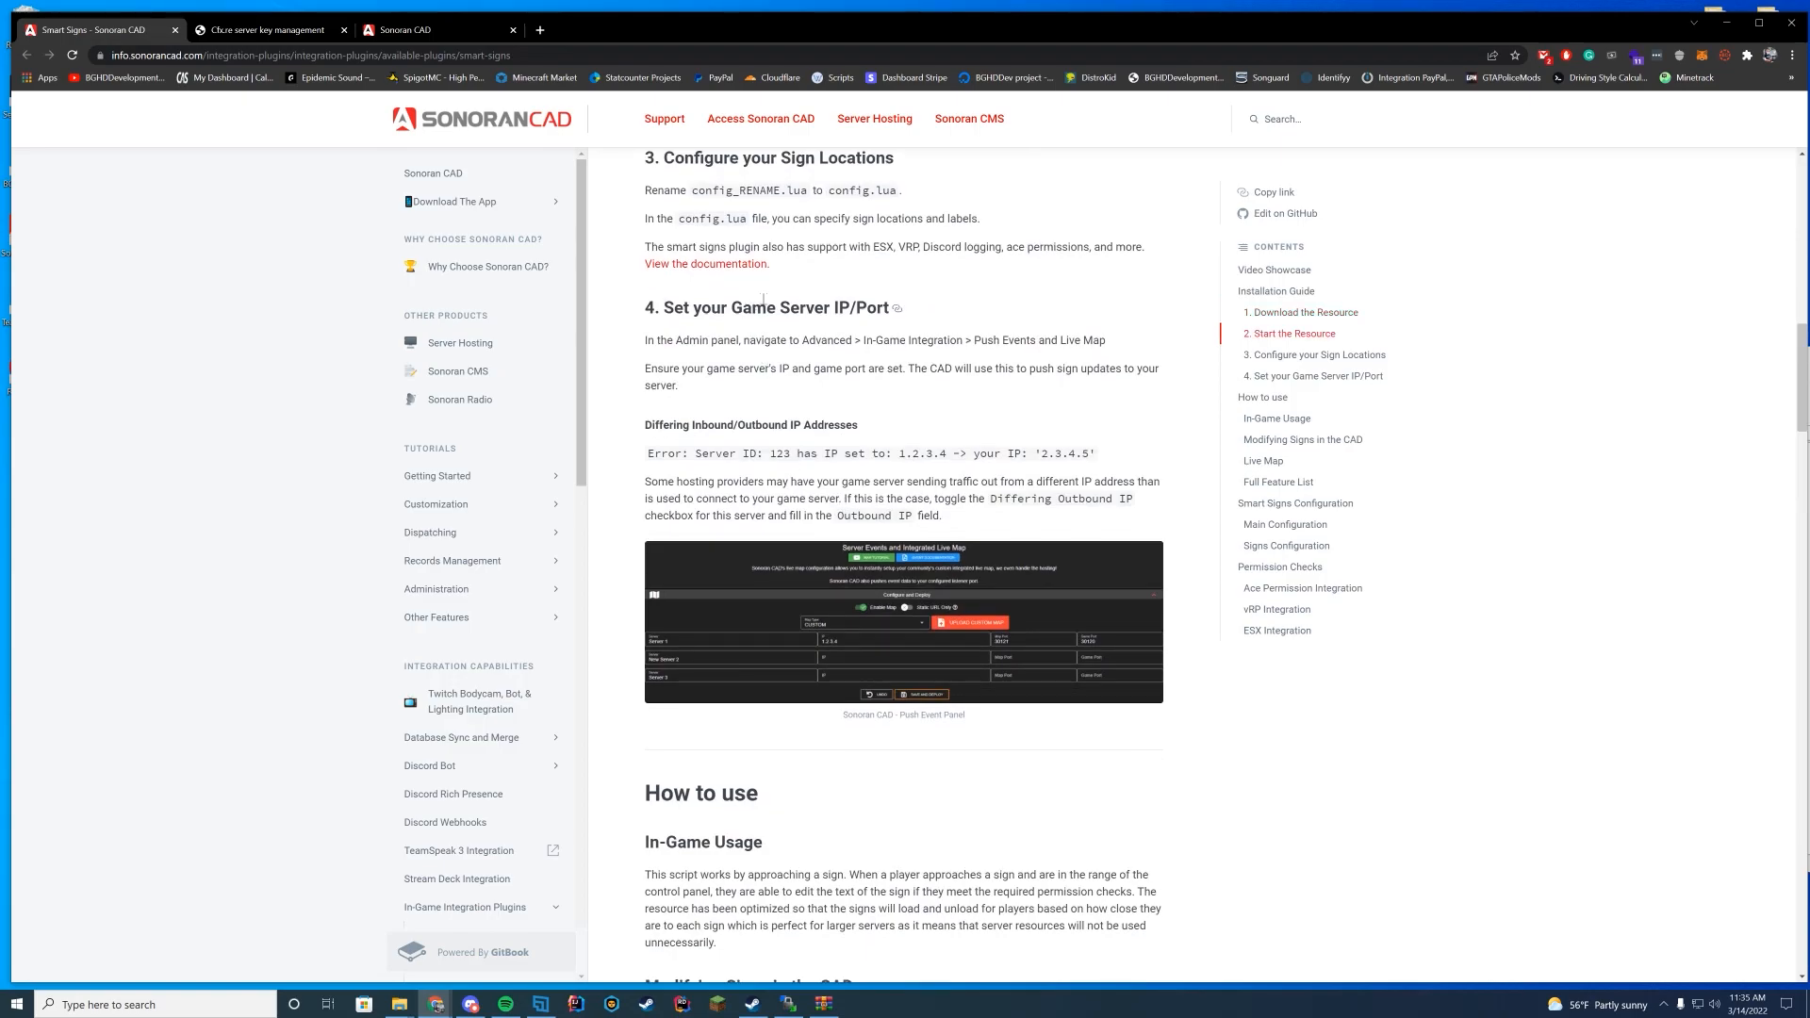
drag(752, 307, 890, 308)
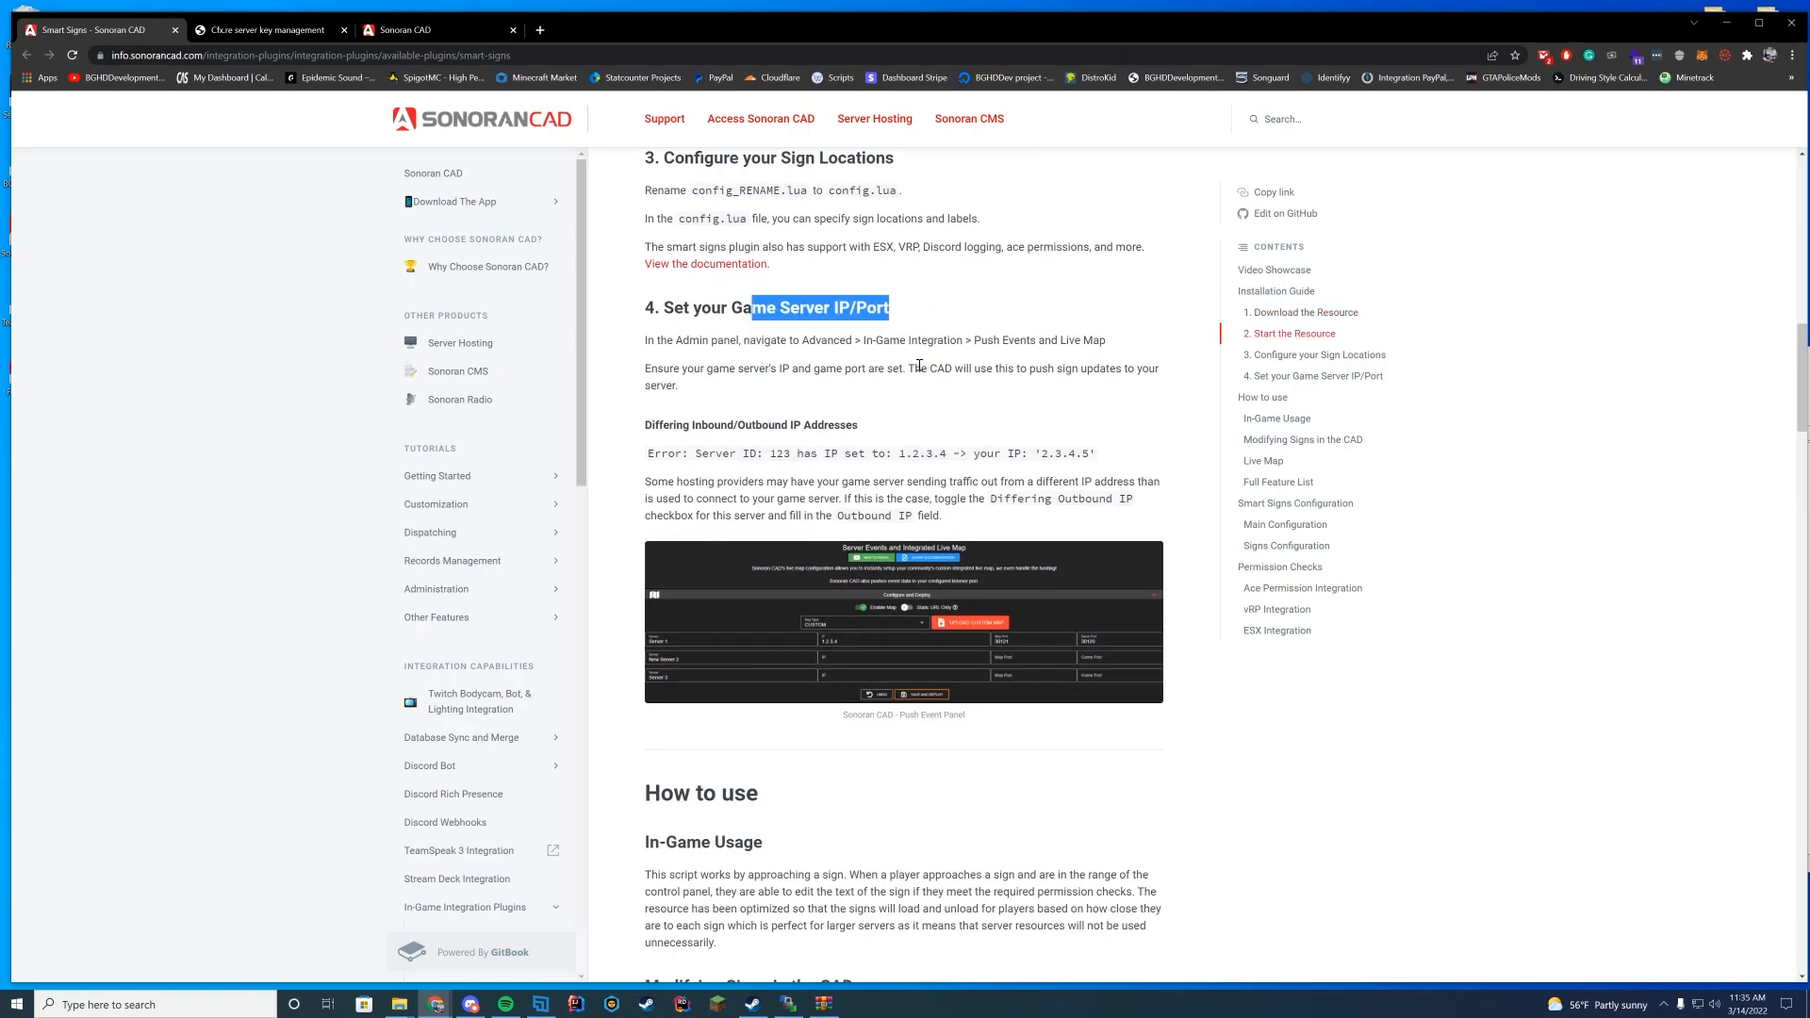
click(980, 142)
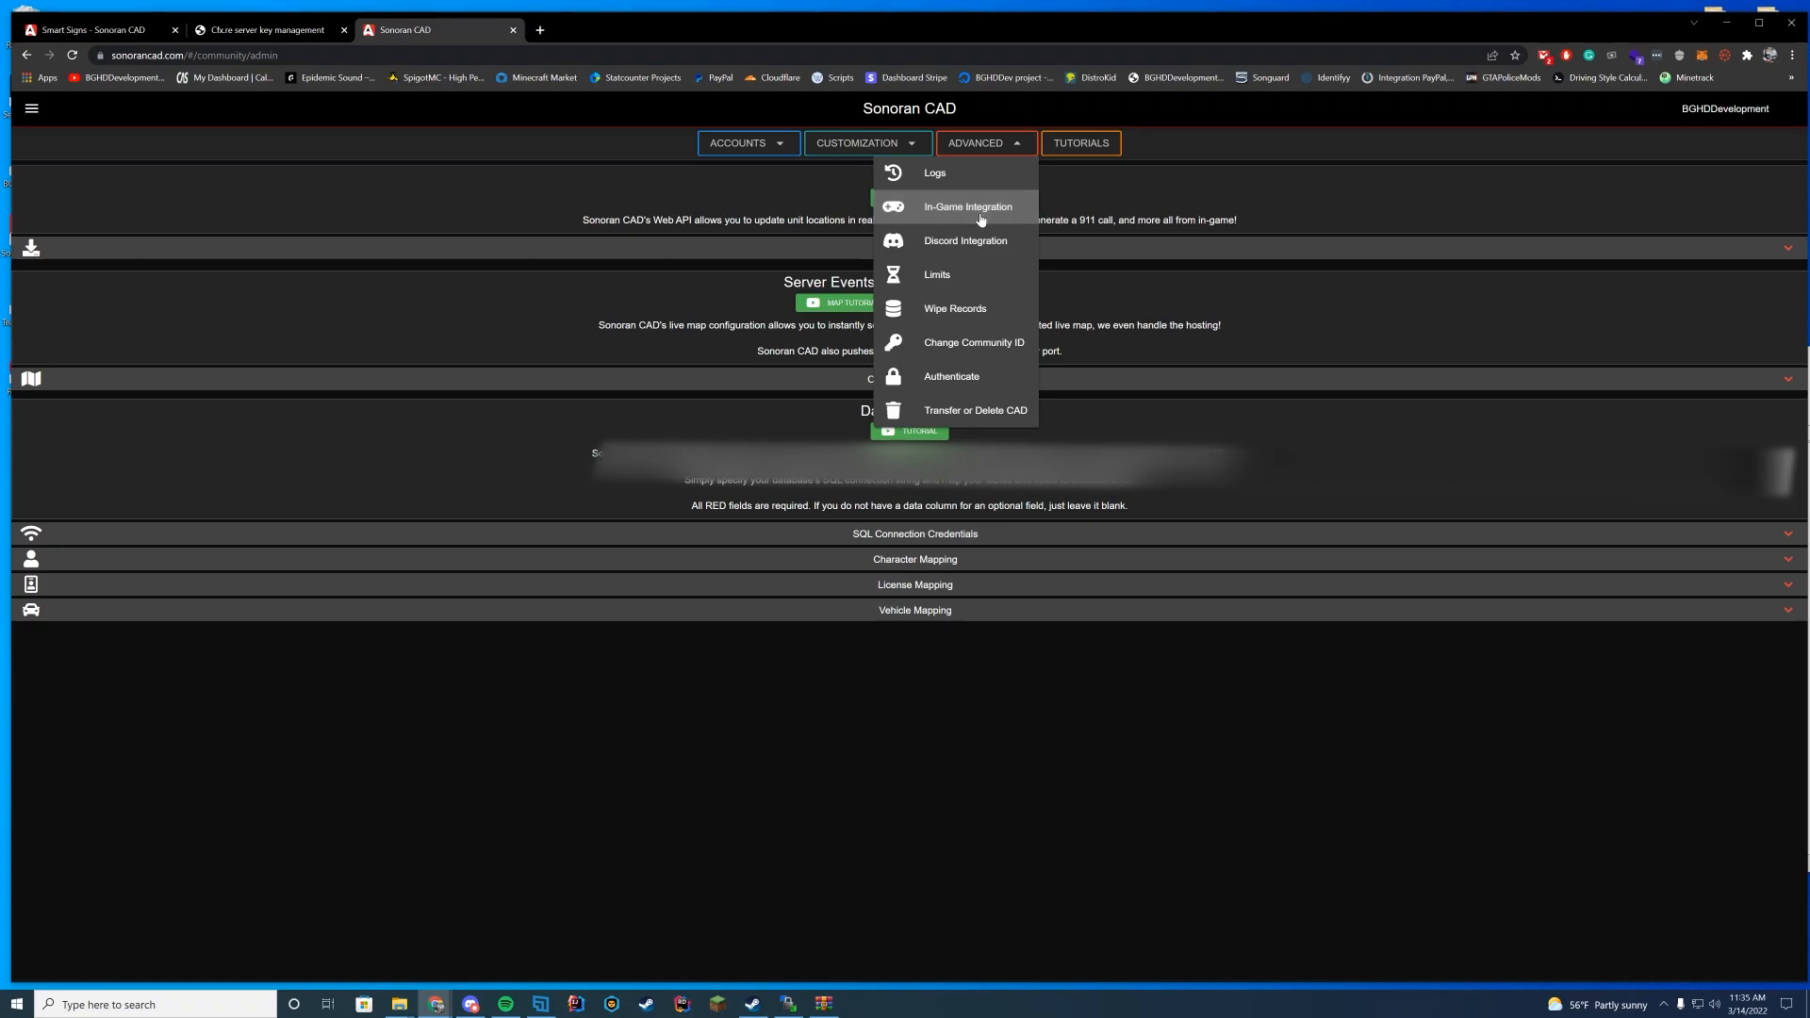
click(983, 143)
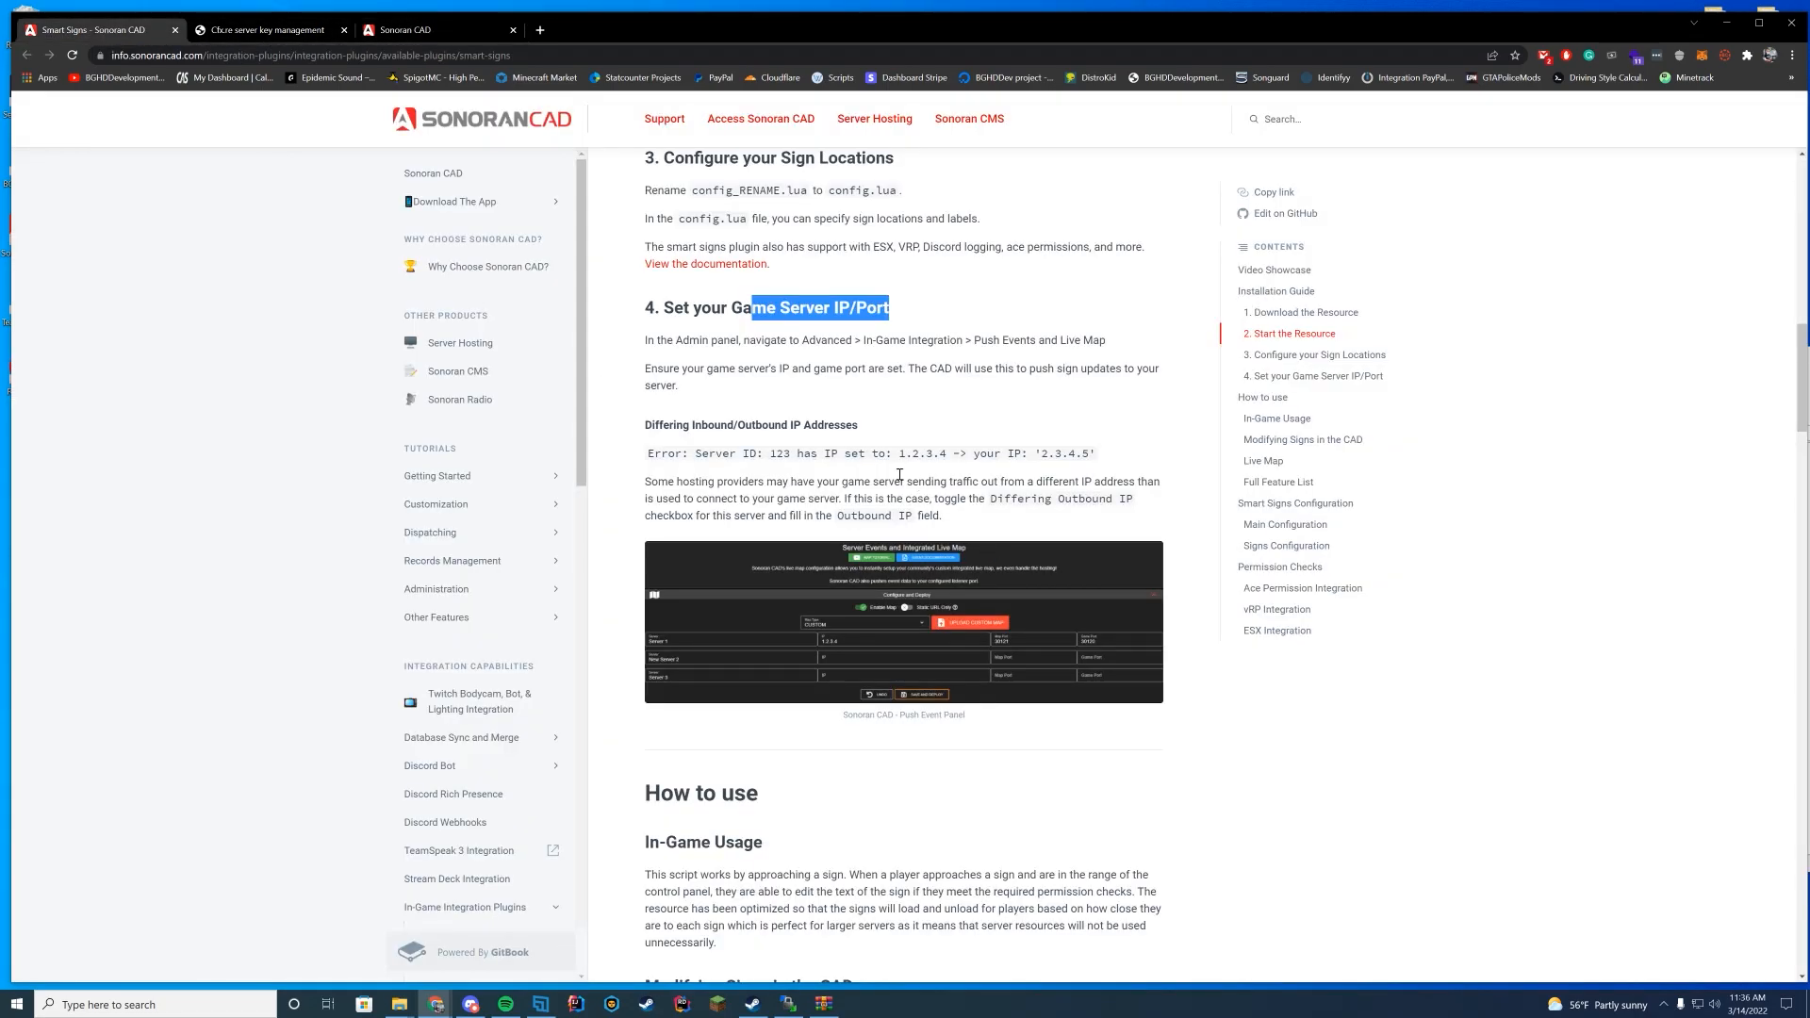
- Browse the guide's usage sections and return to the CAD admin Server Events settings
scroll(down, 3)
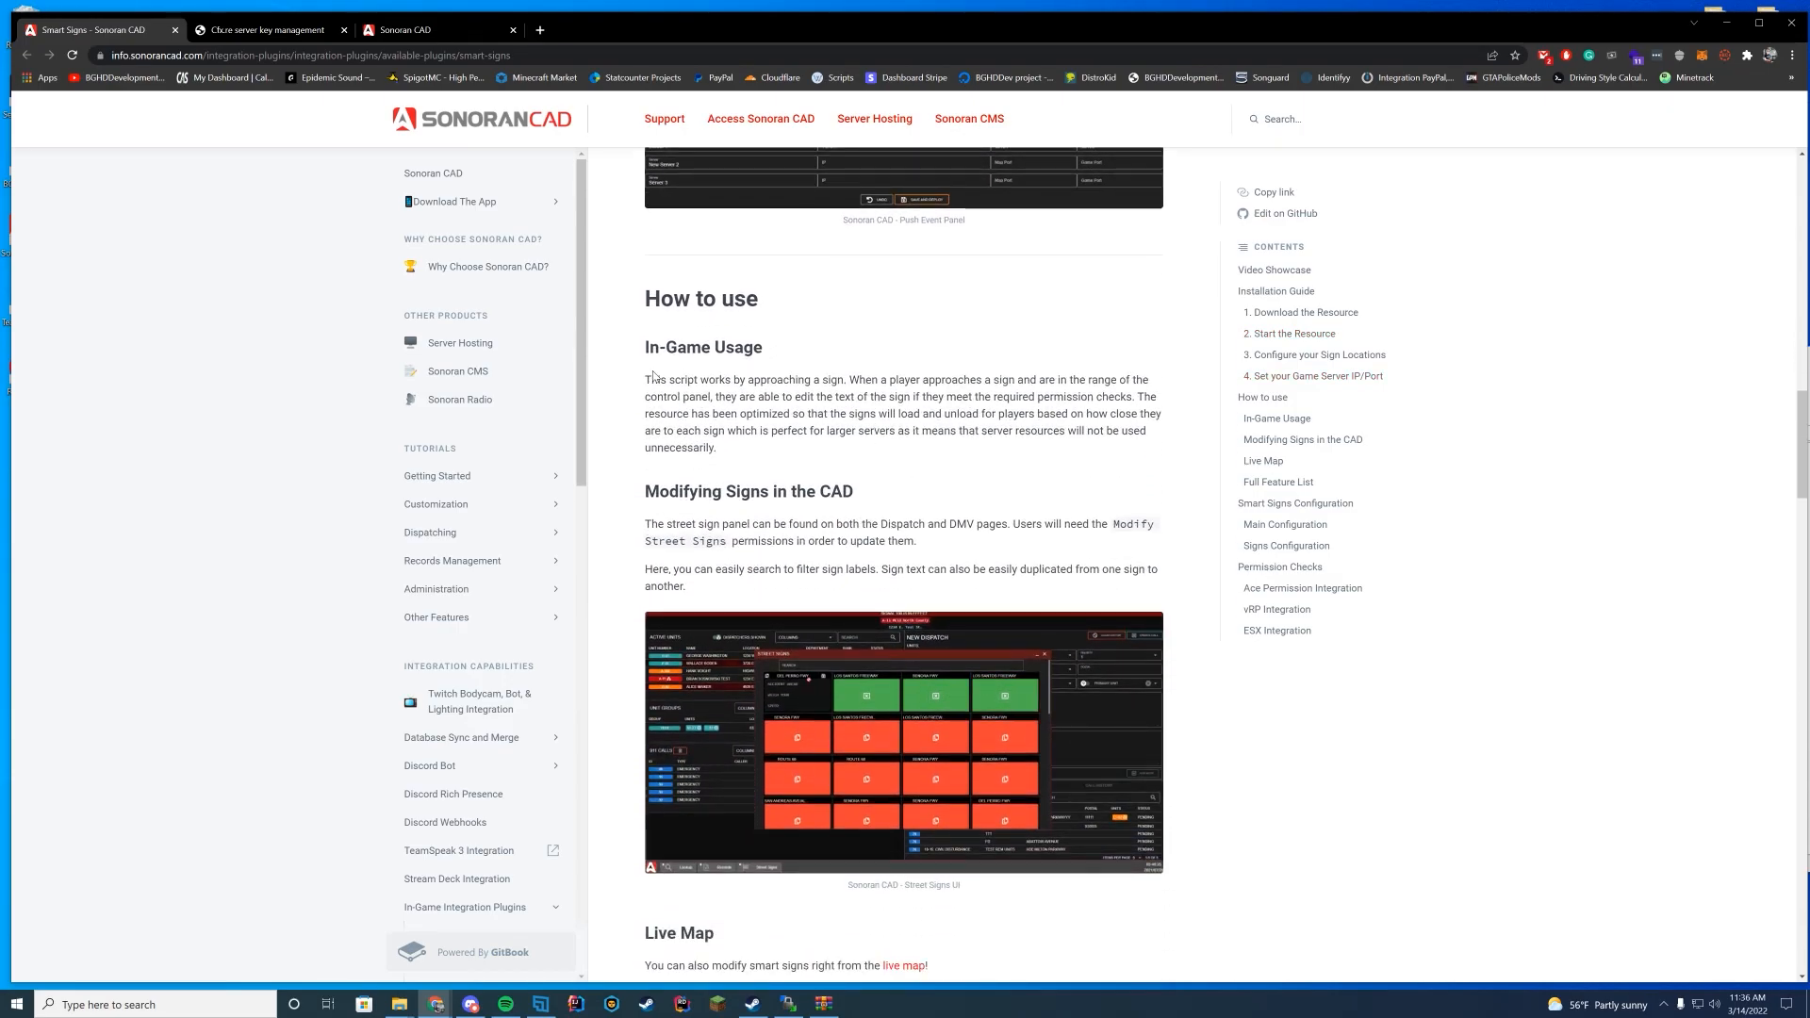
scroll(down, 3)
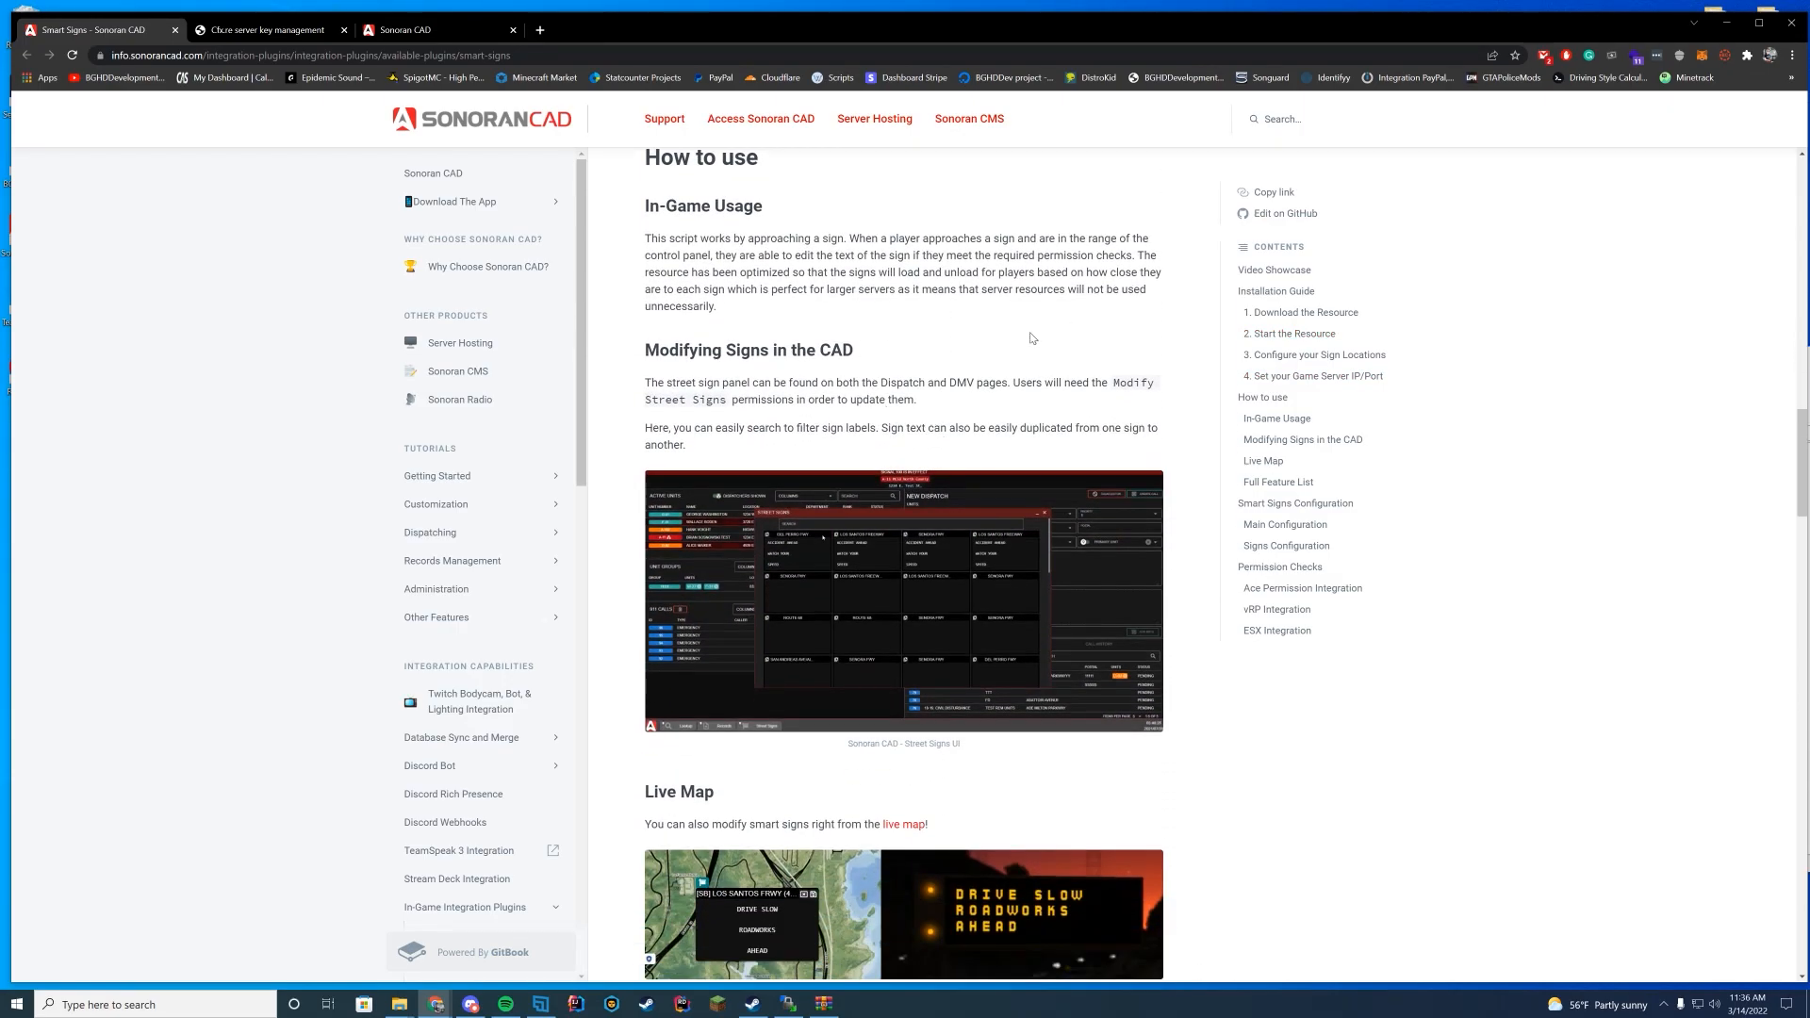
scroll(down, 3)
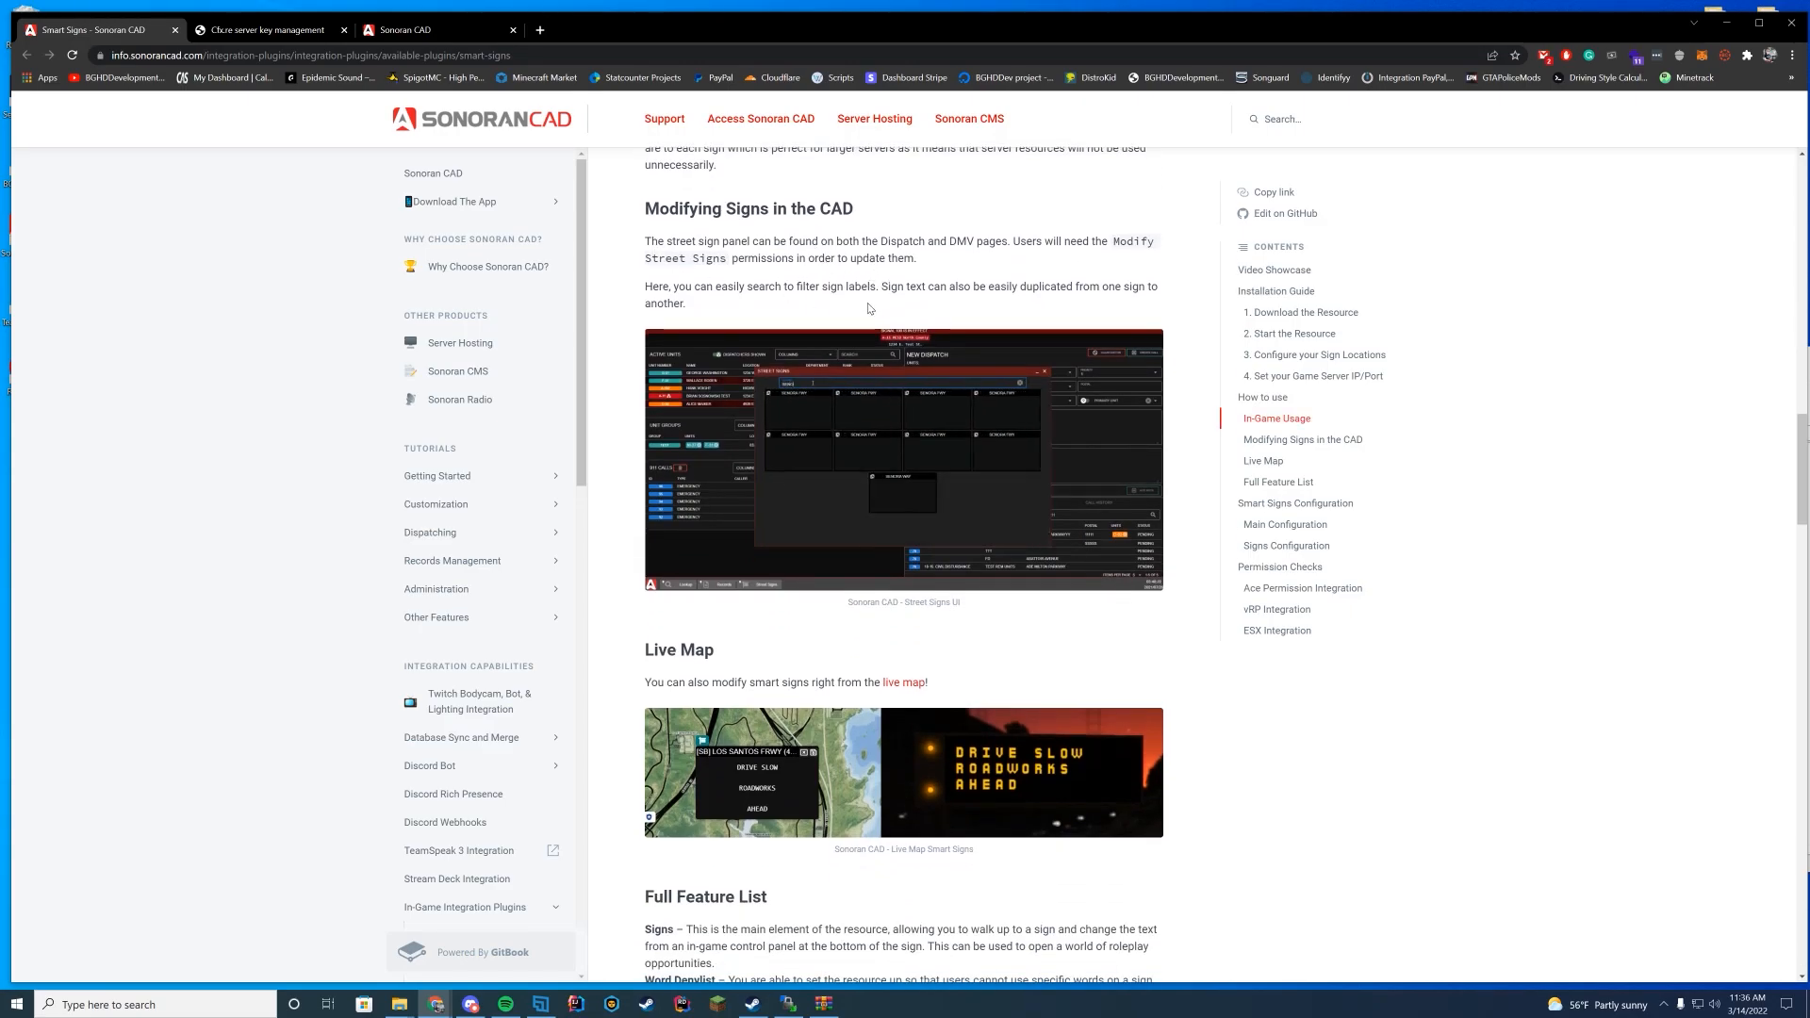
click(435, 28)
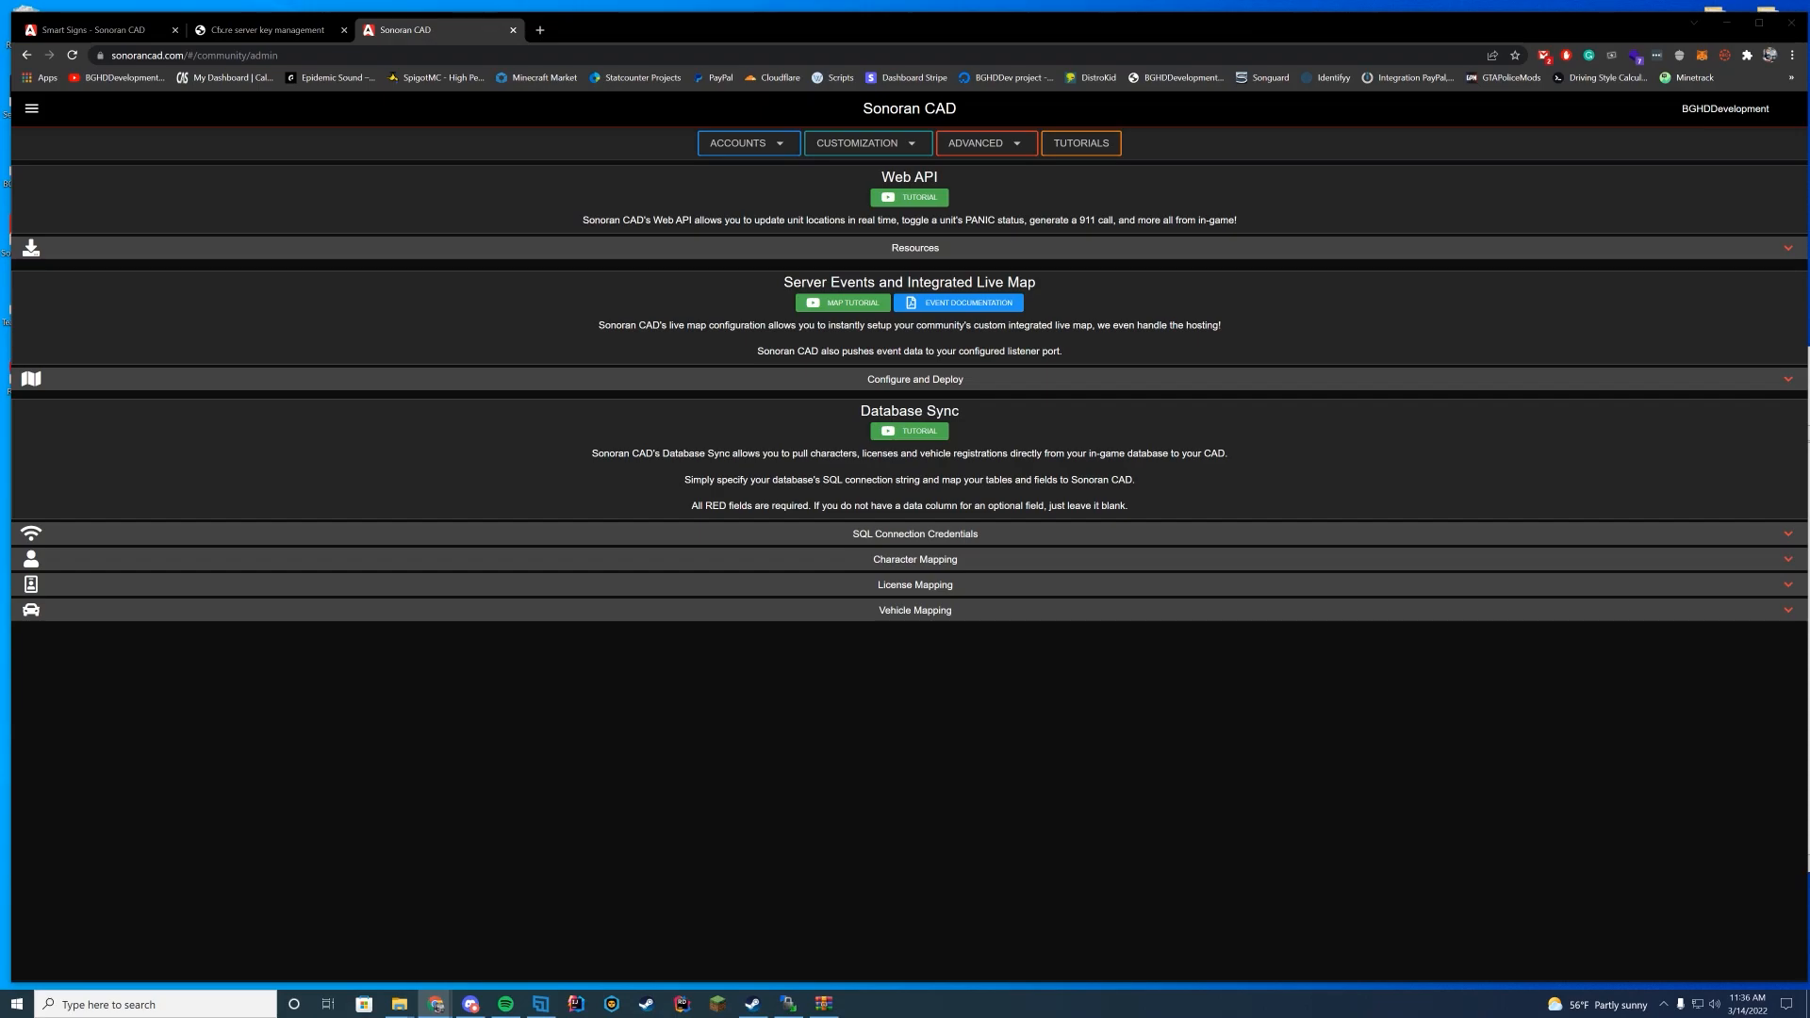
mouse_move(323, 10)
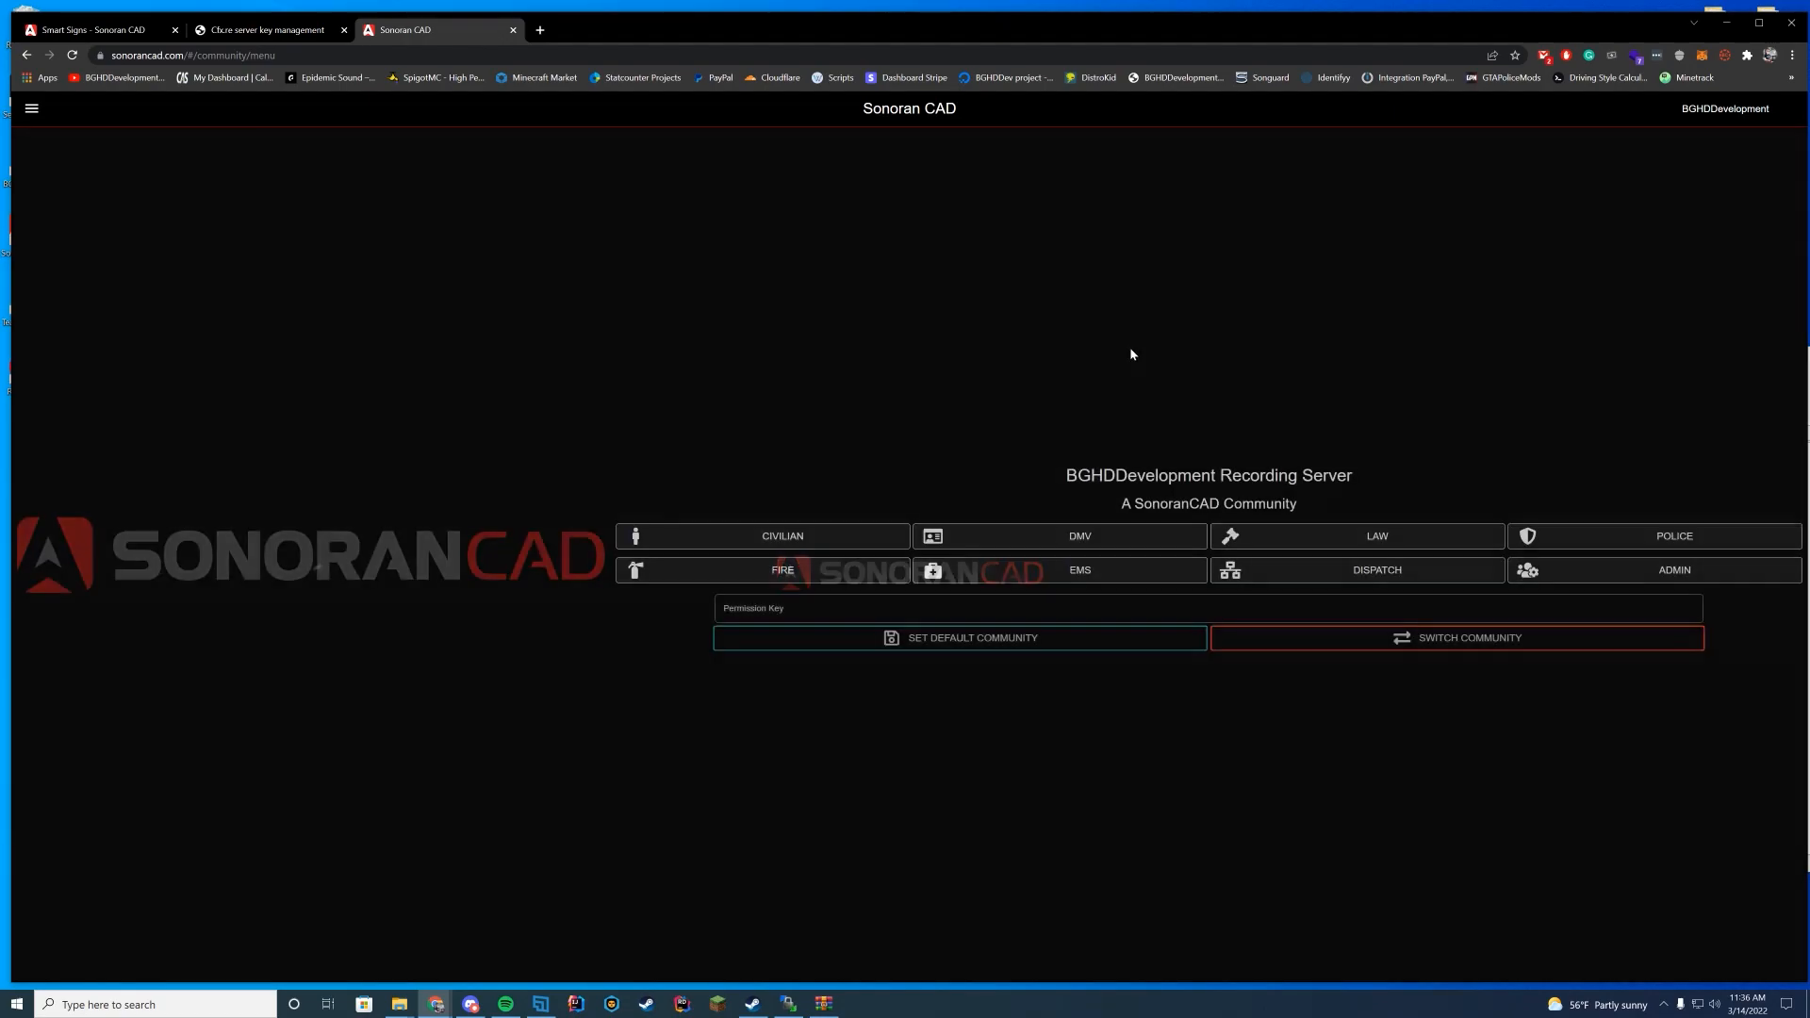
- Open the community's dispatch page showing active units and 911 calls
click(1376, 570)
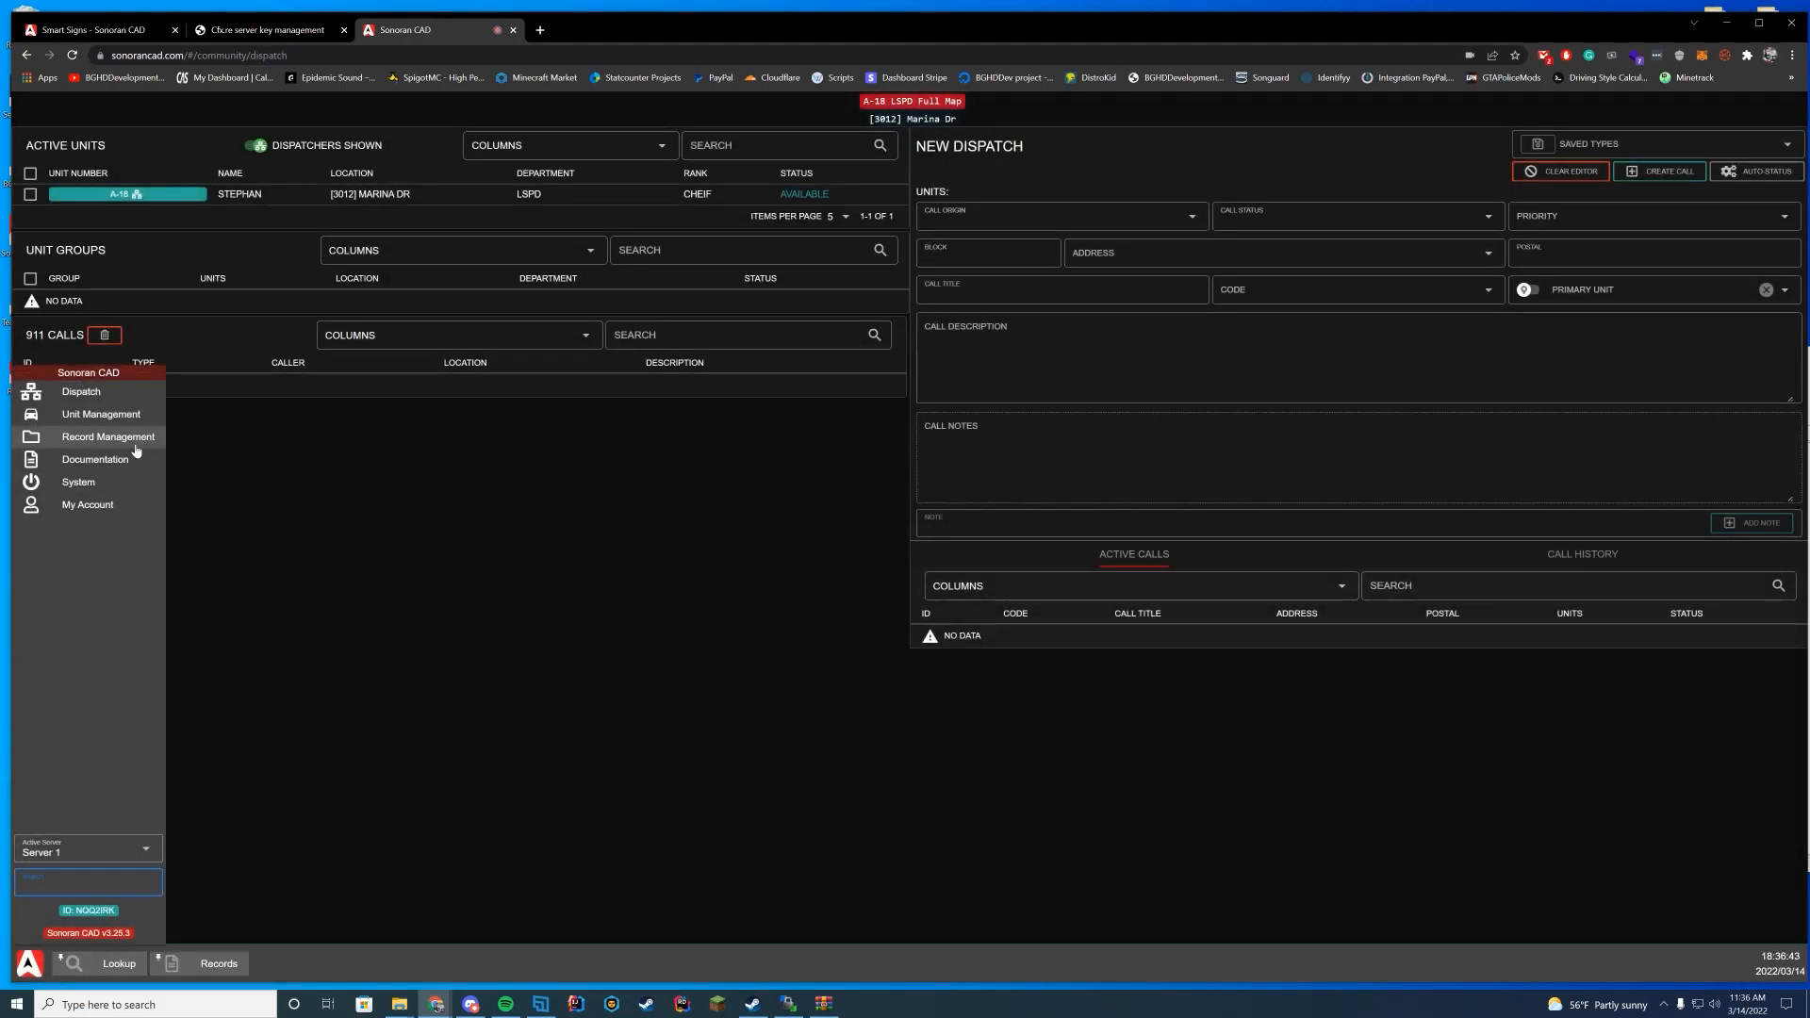
mouse_move(94, 460)
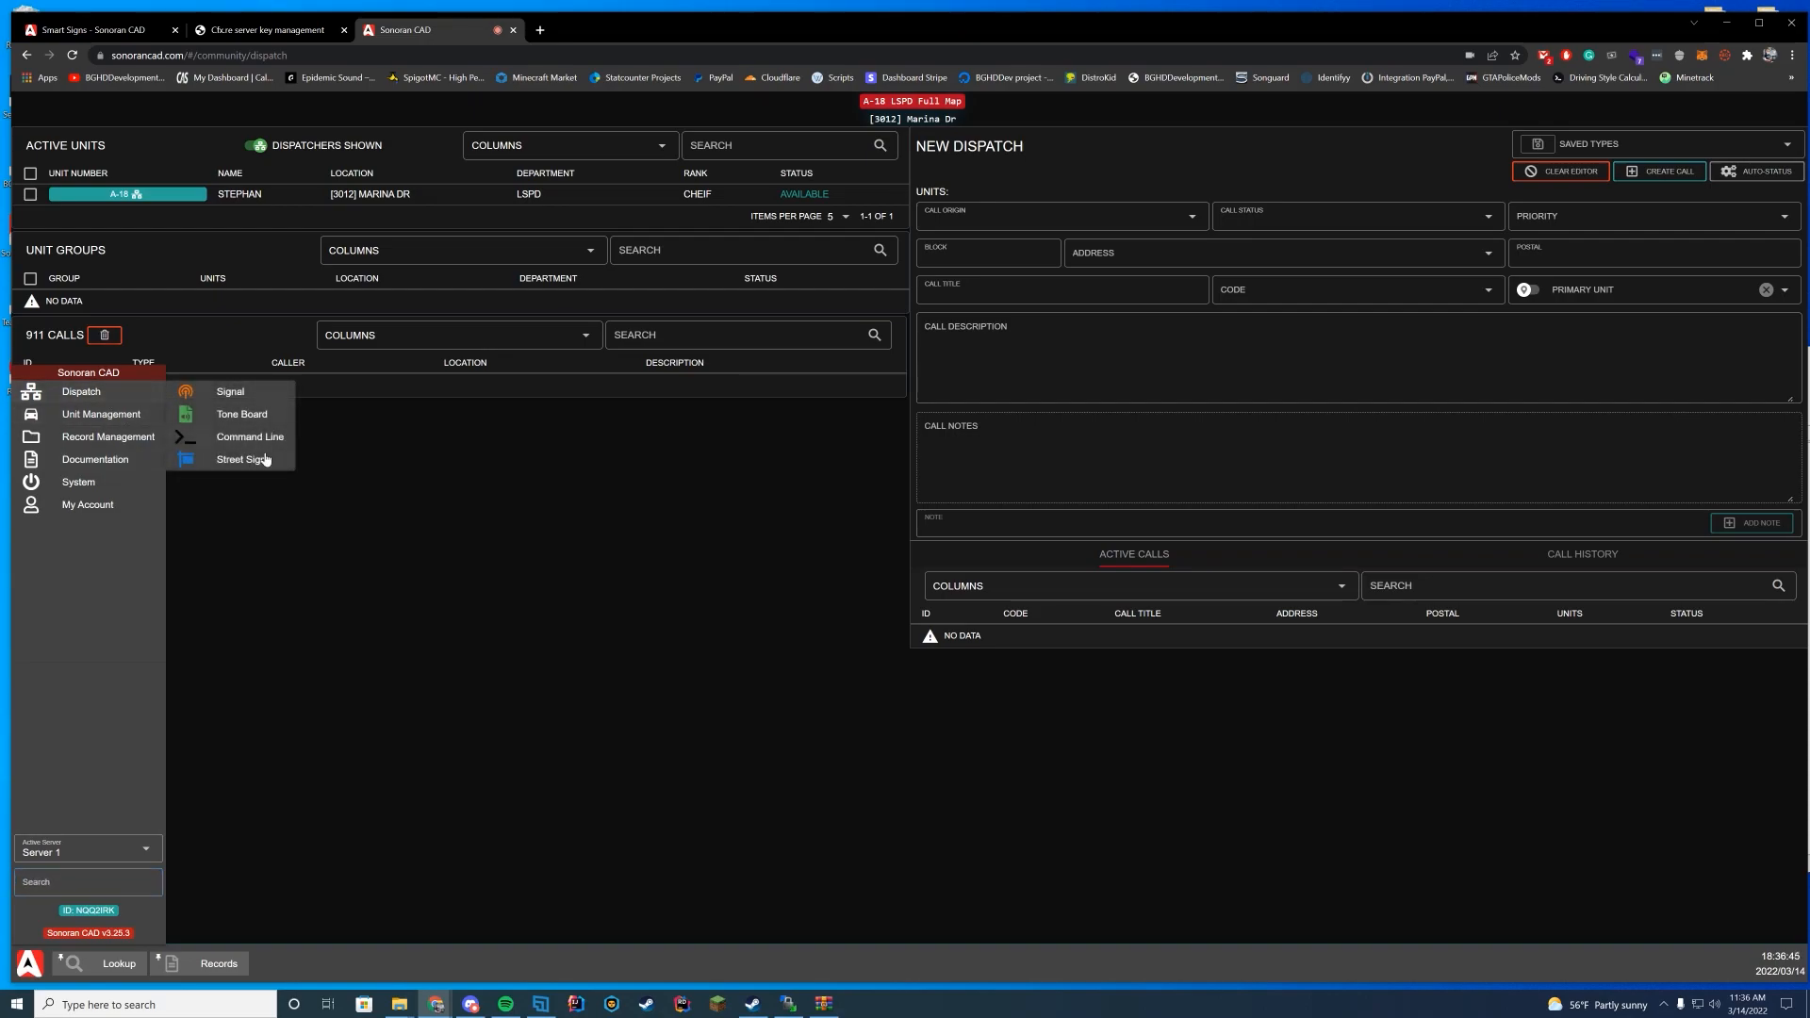
- Set the Los Santos Freeway sign's lines to TEST in the Street Signs panel
click(243, 460)
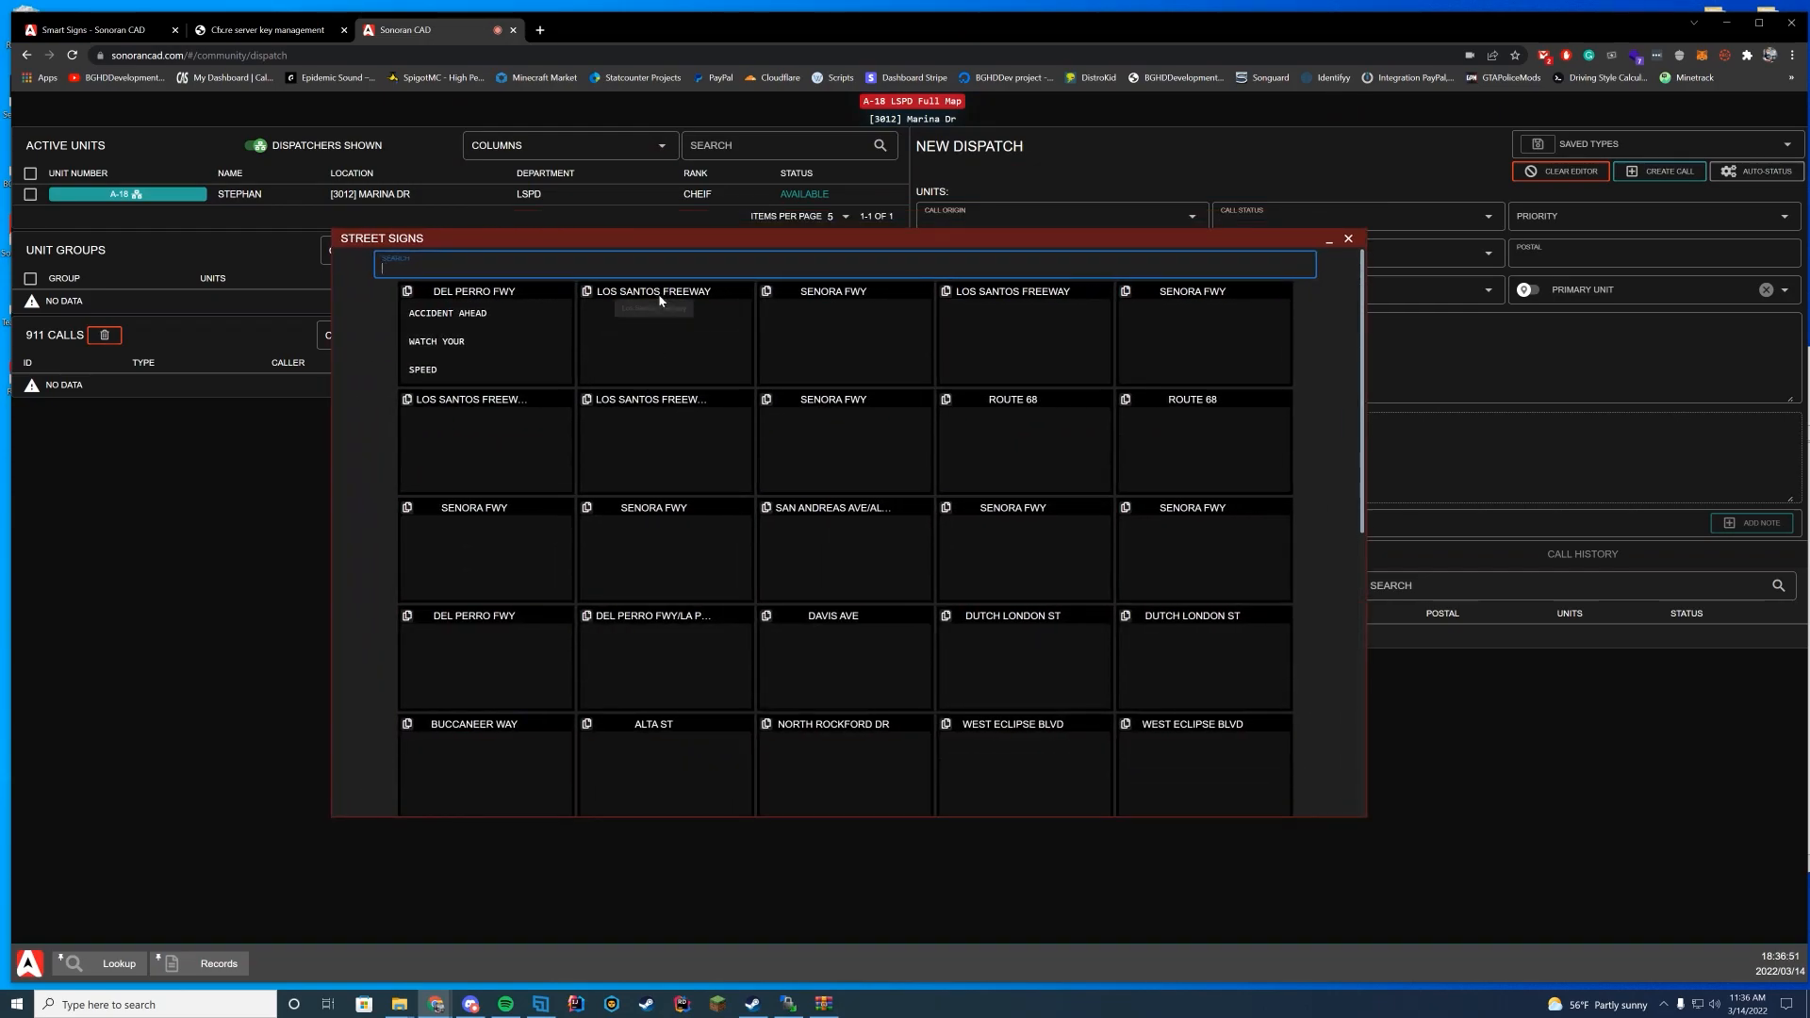
text(TEST)
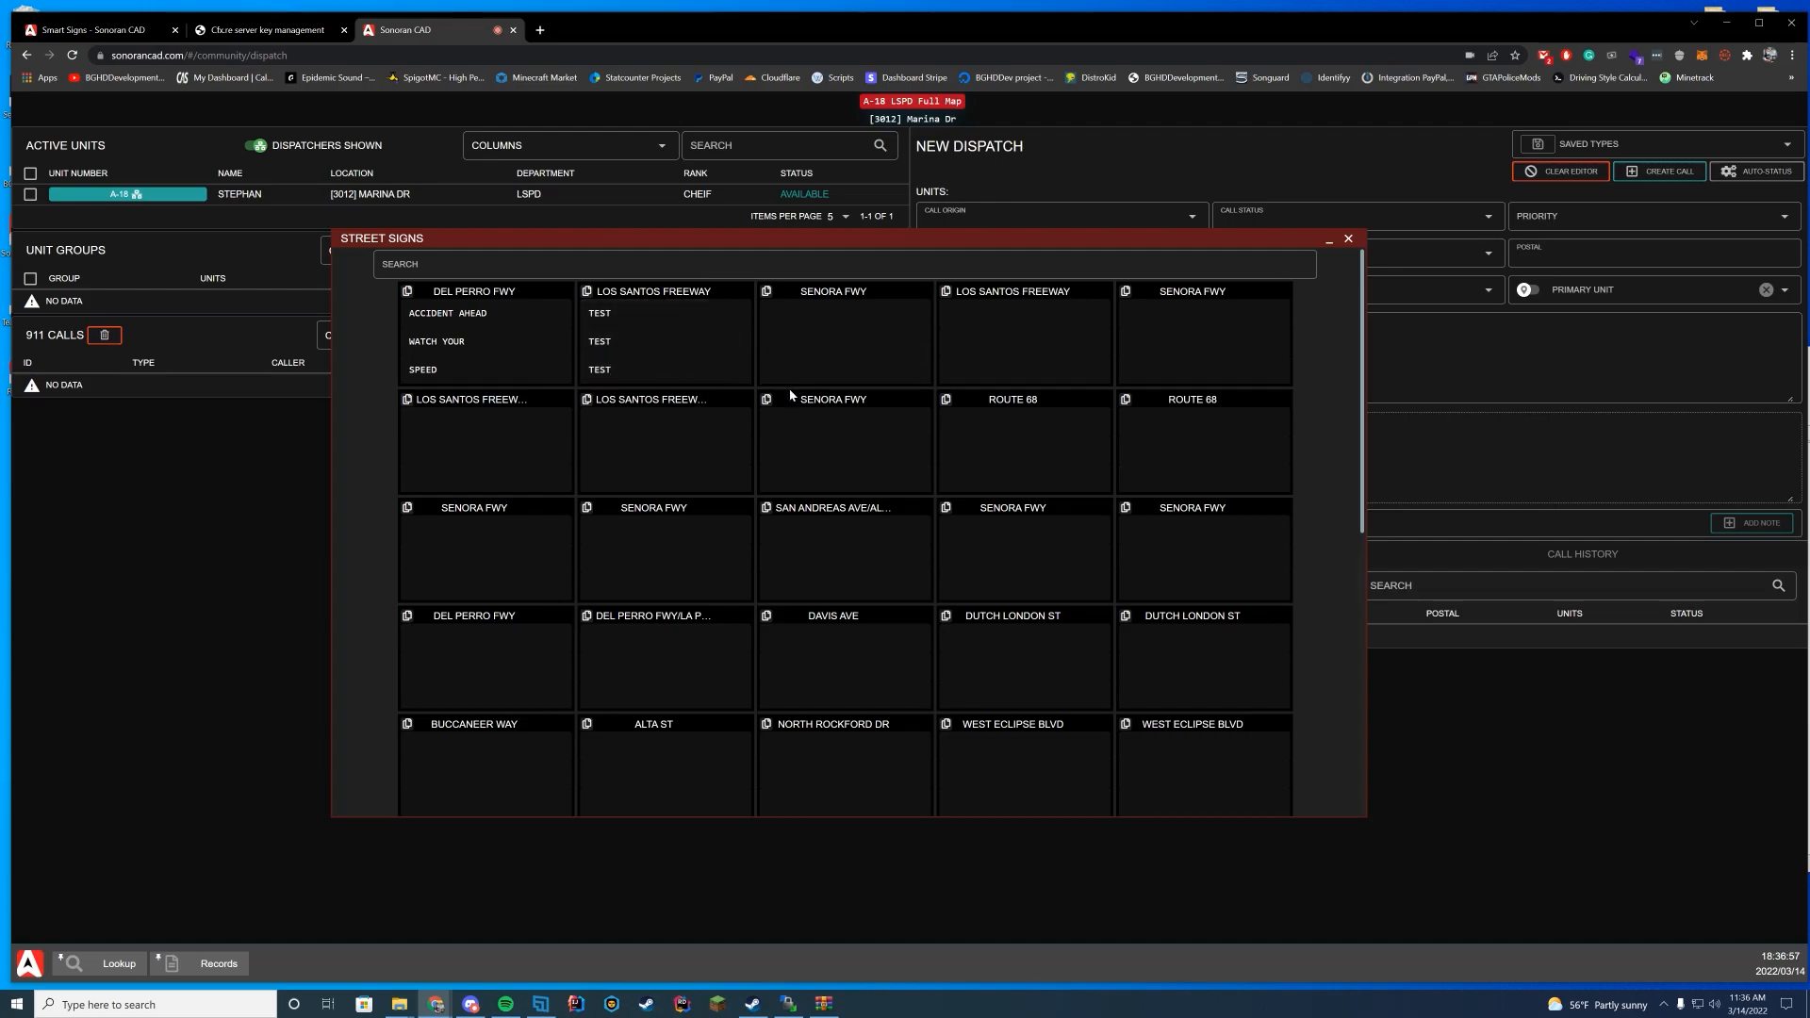
click(842, 347)
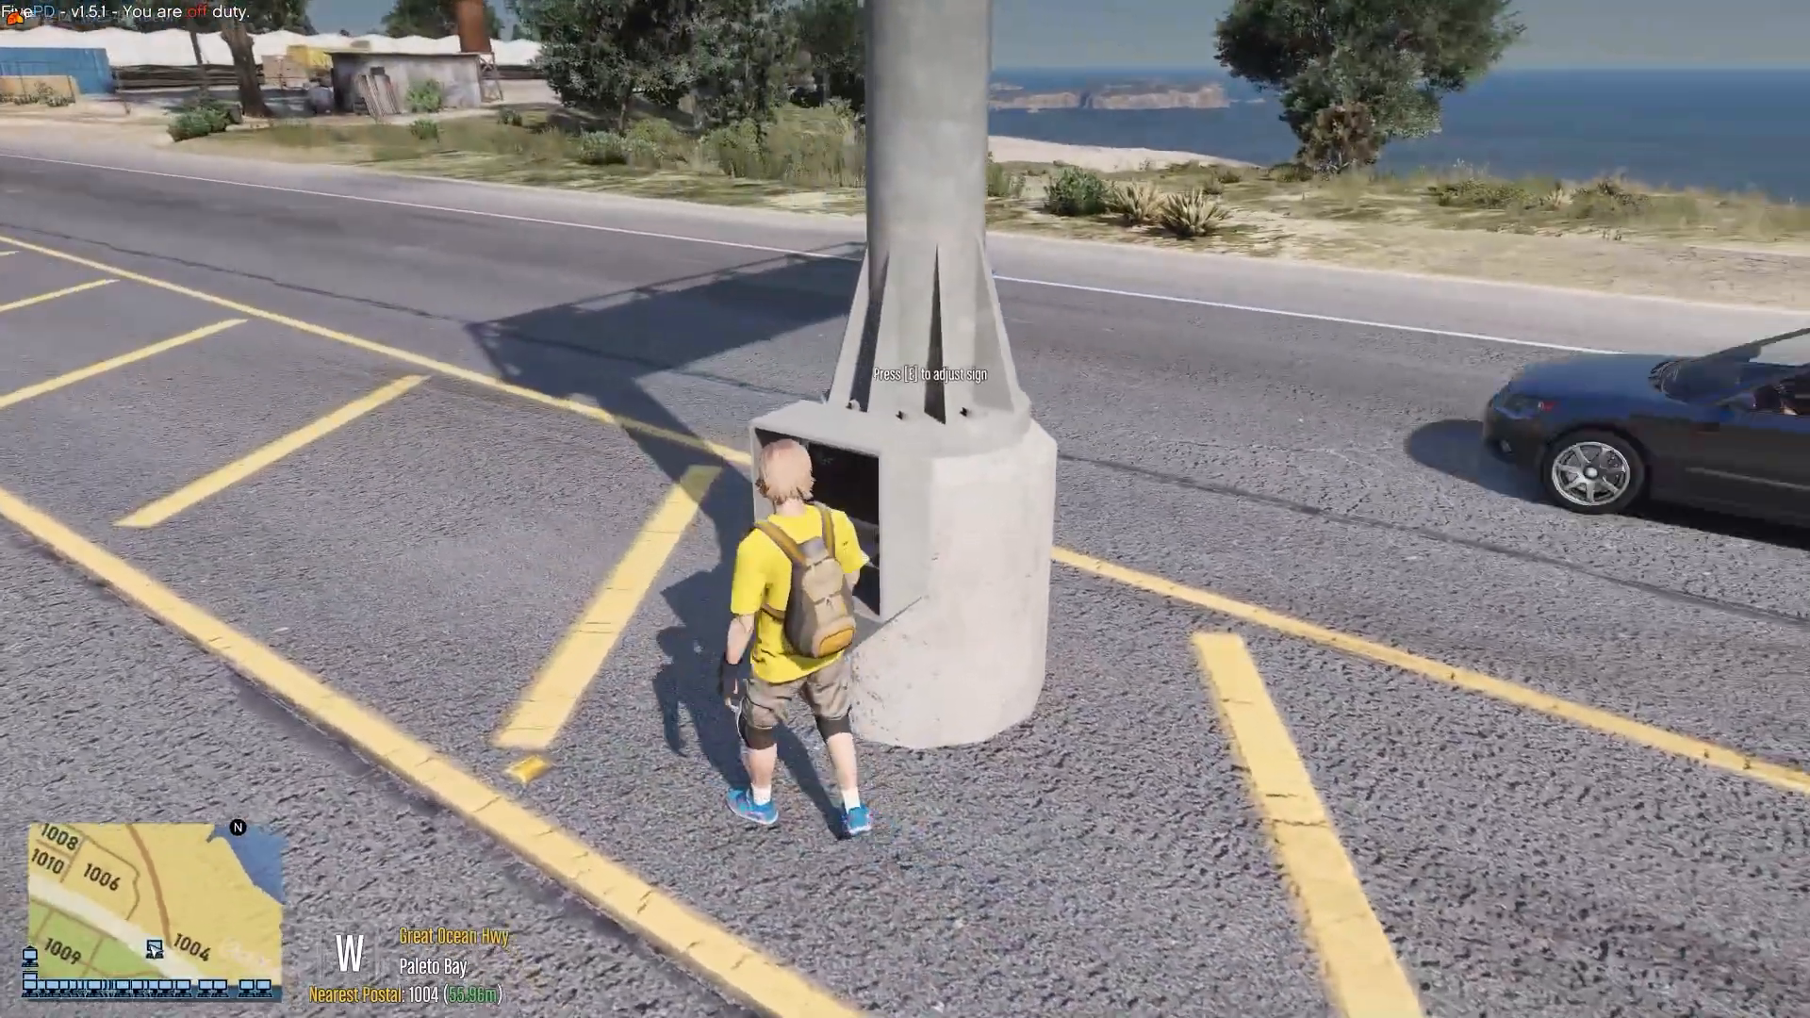
- Edit the roadside sign in-game, entering 'I am noodle', 'To' and 'Death' and confirming
key(e)
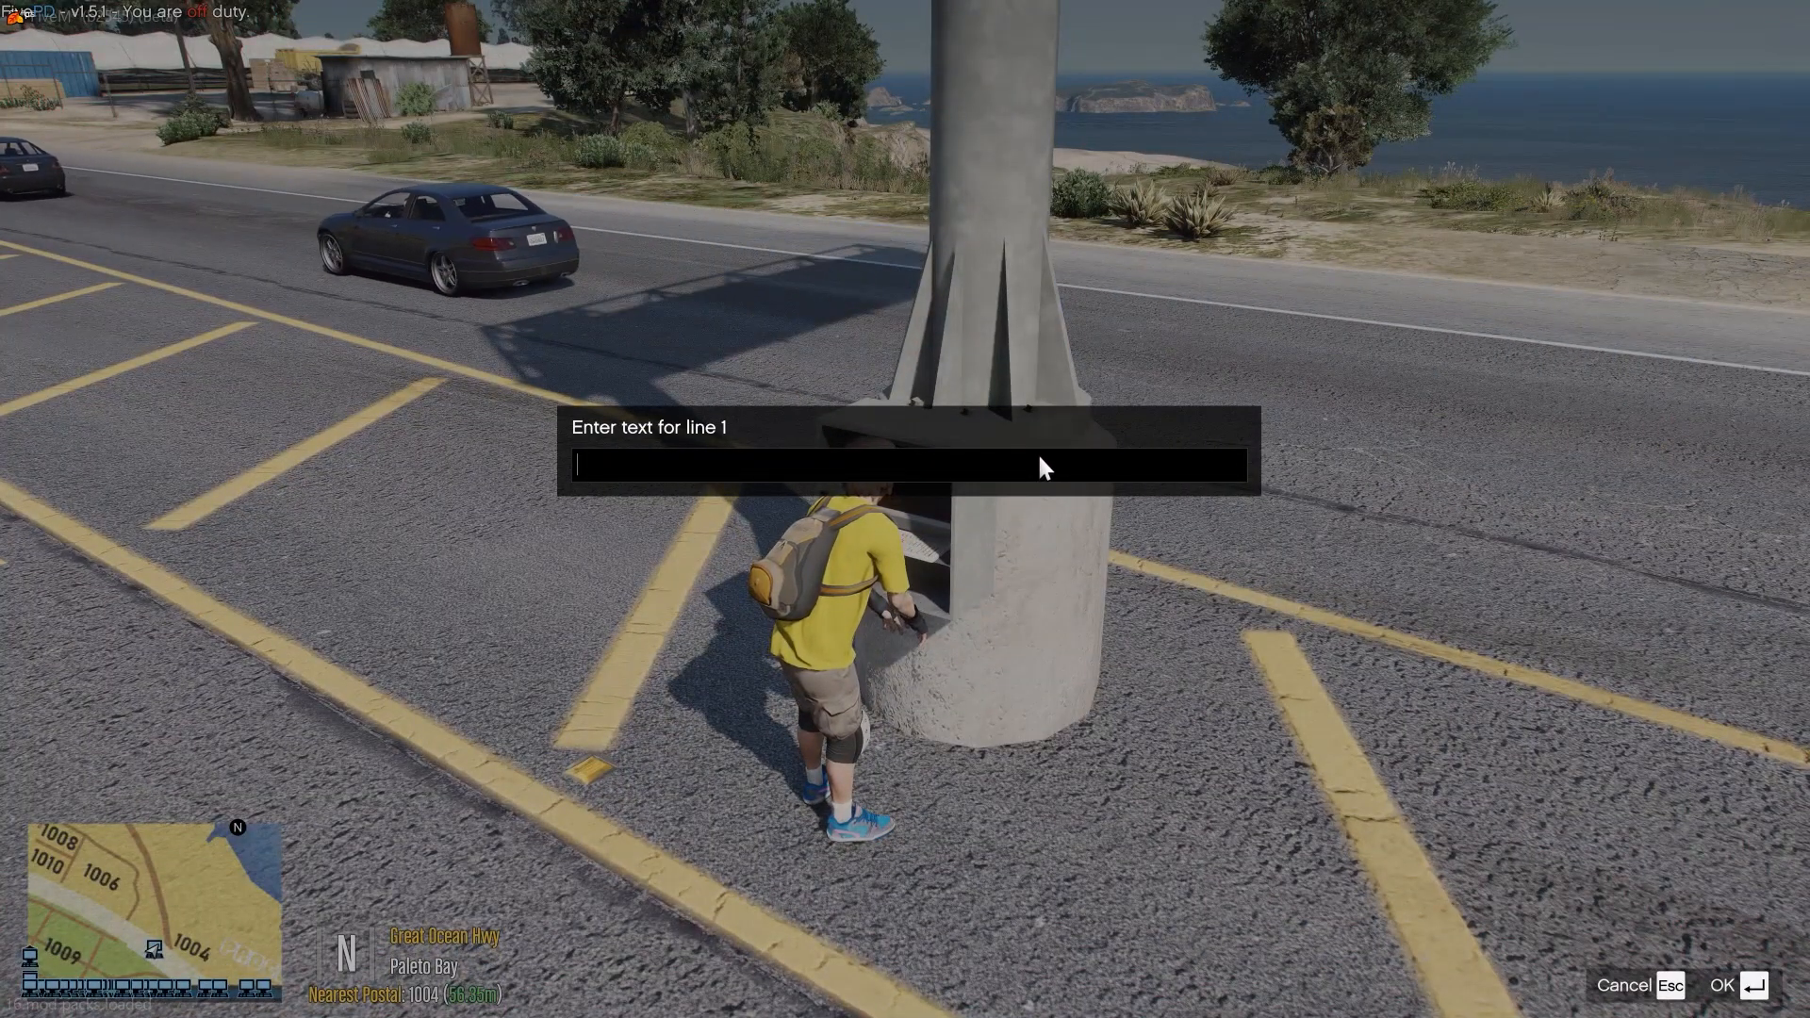
text(I am noodle)
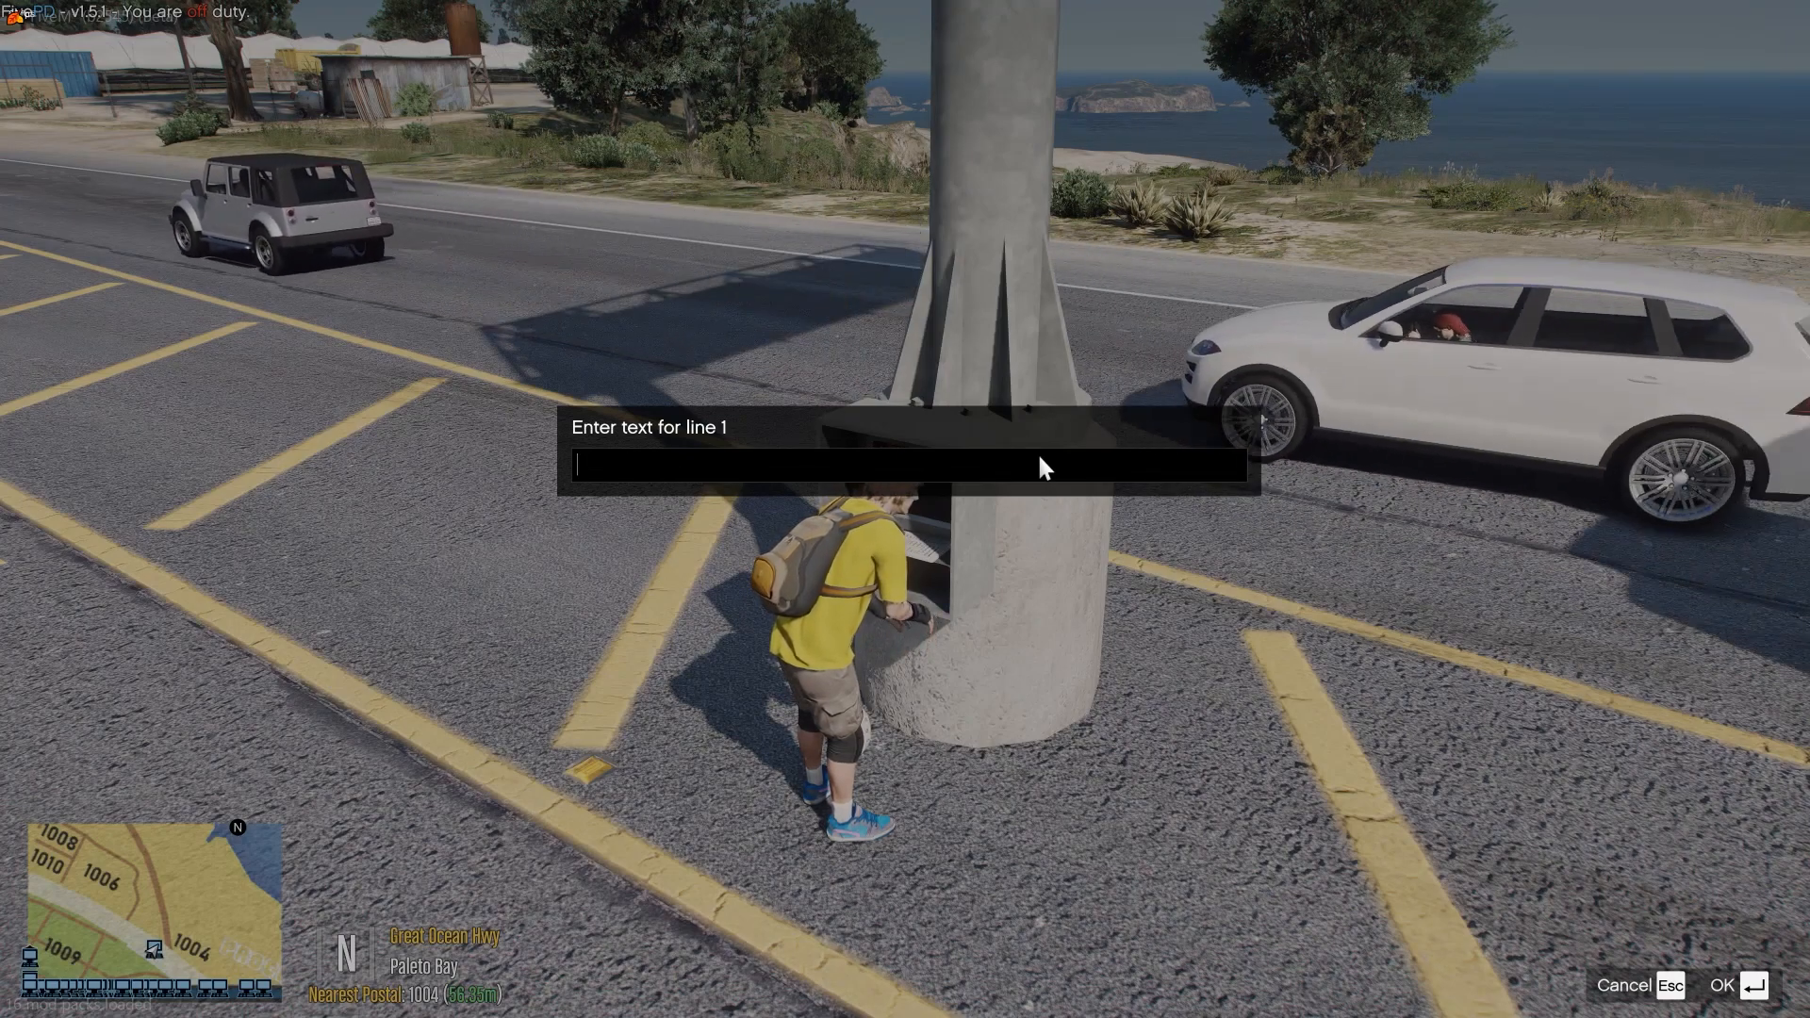
text(To)
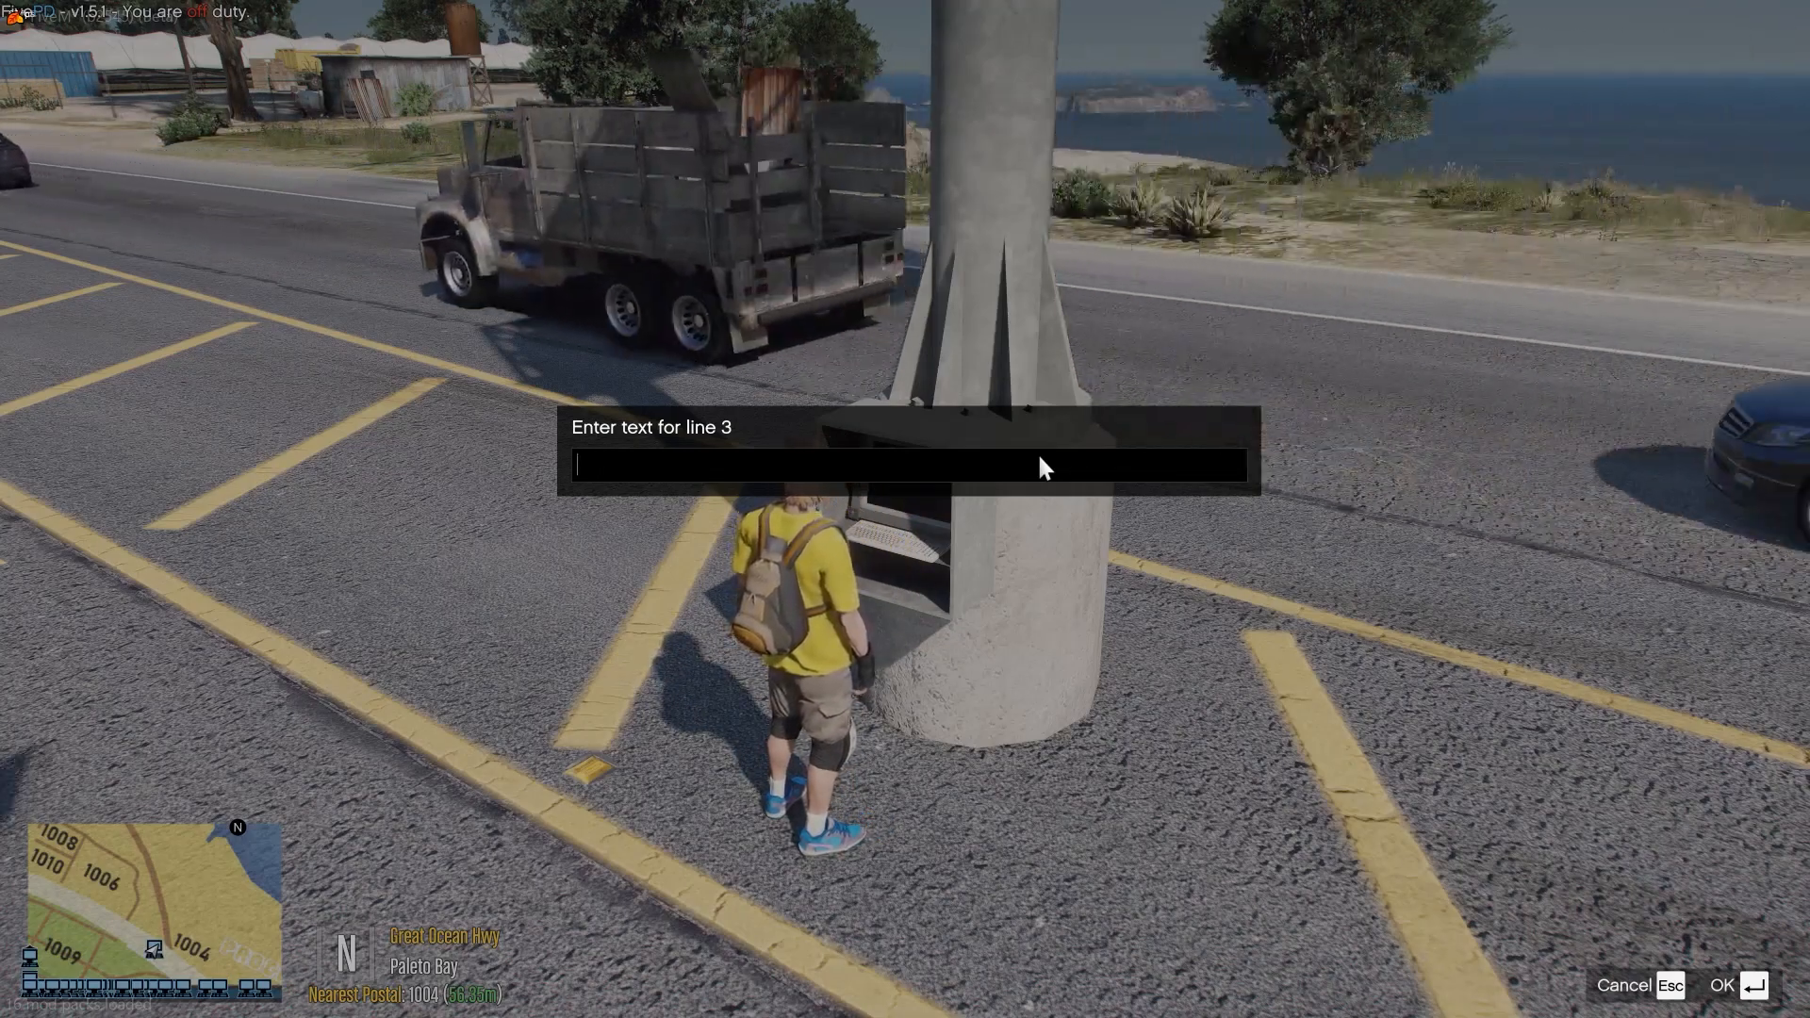
text(Death)
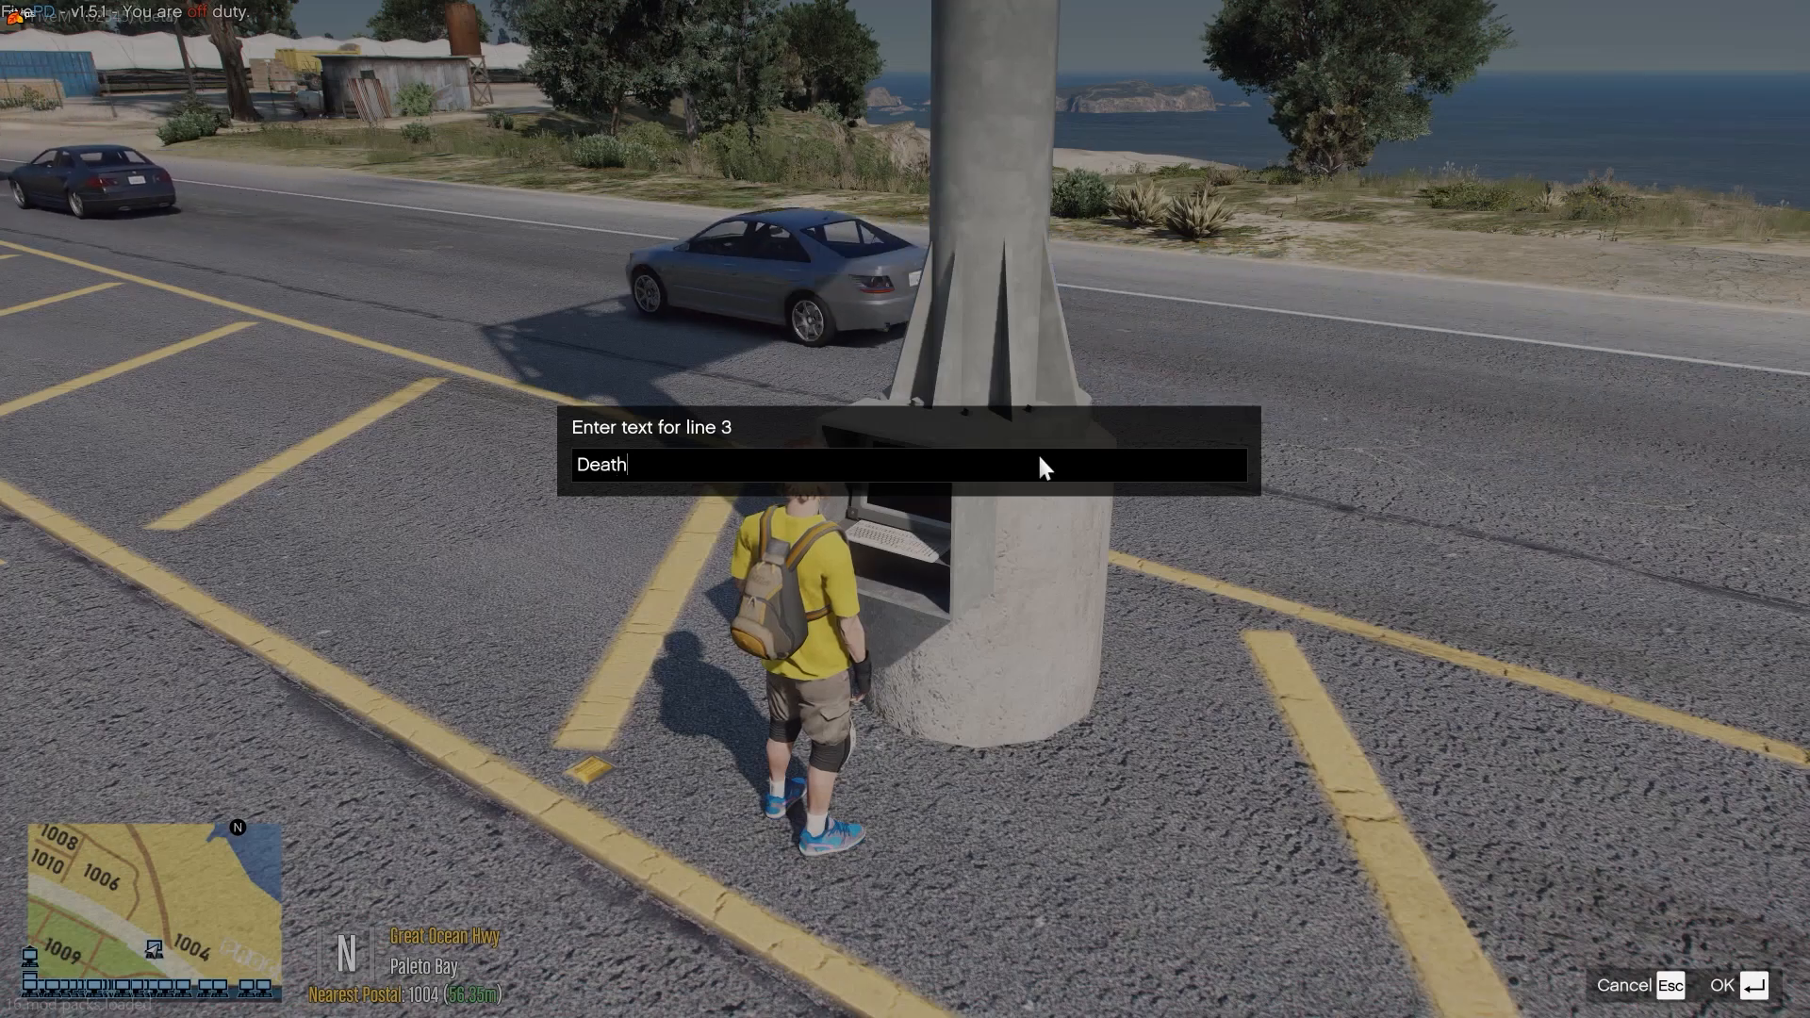
click(1721, 985)
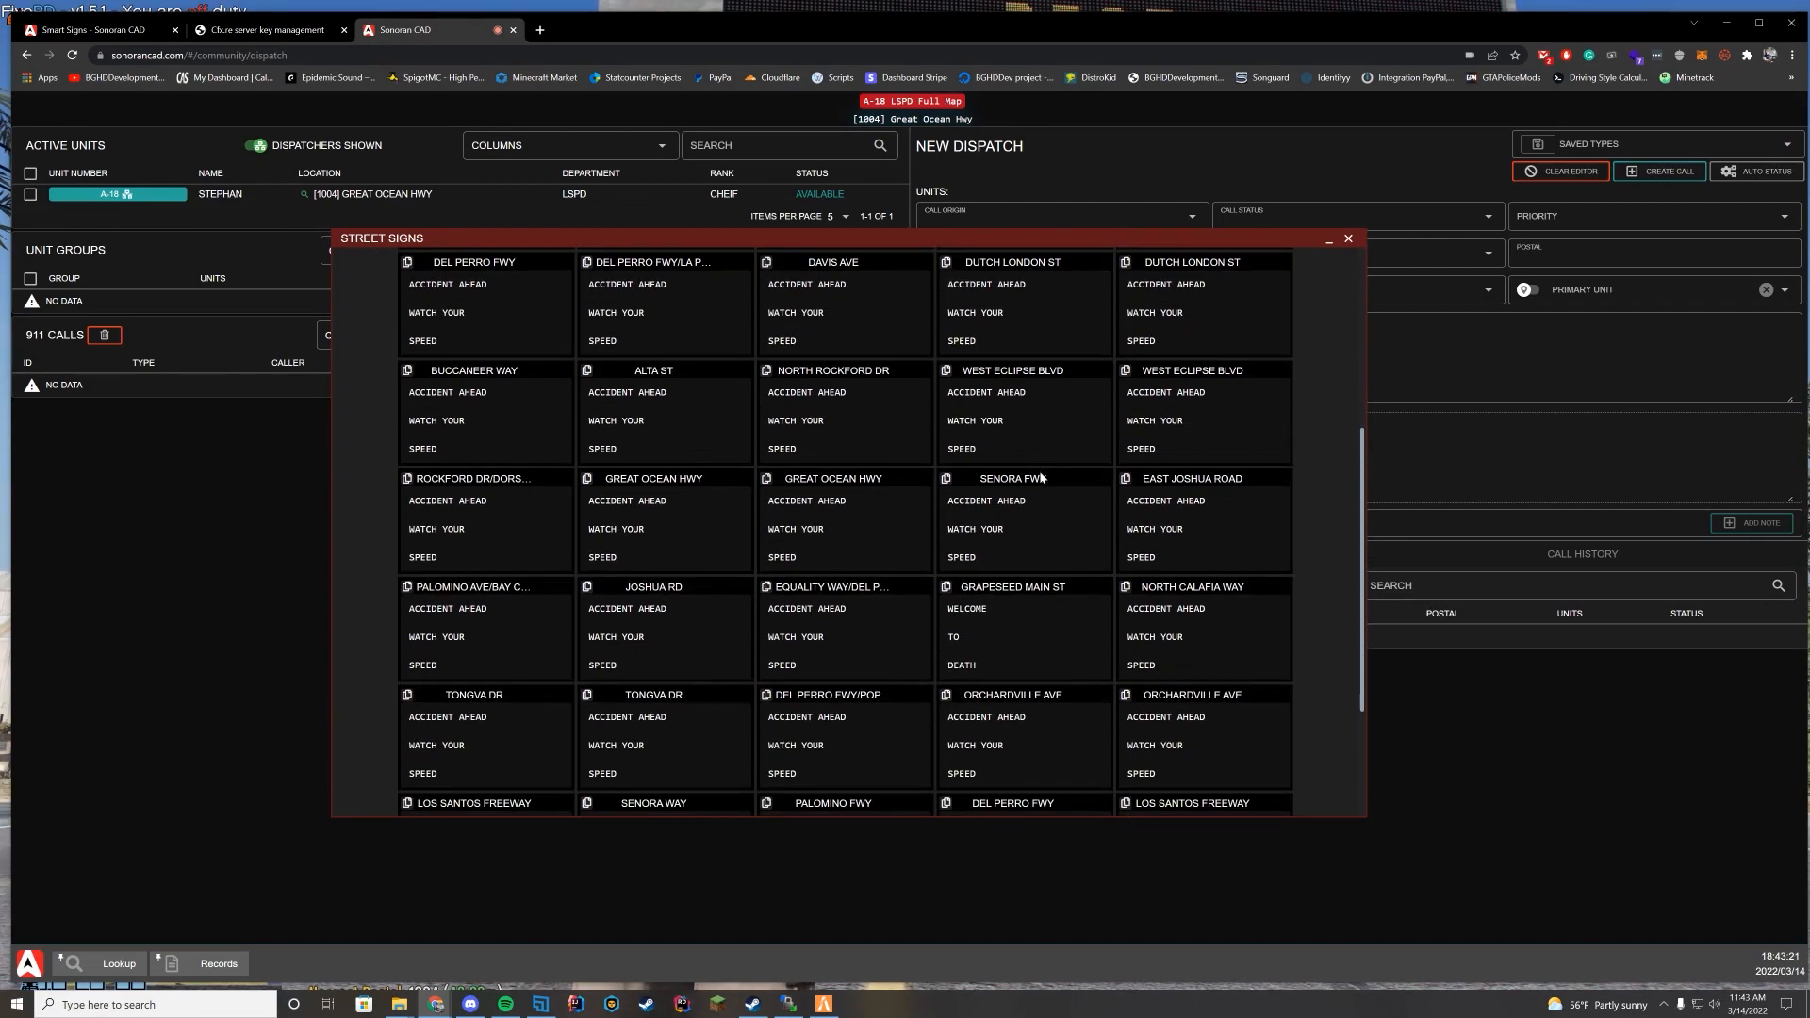
- Replace DEATH with YOUTUBE on Grapeseed Main St sign and confirm WELCOME TO YOUTUBE in FiveM
scroll(down, 3)
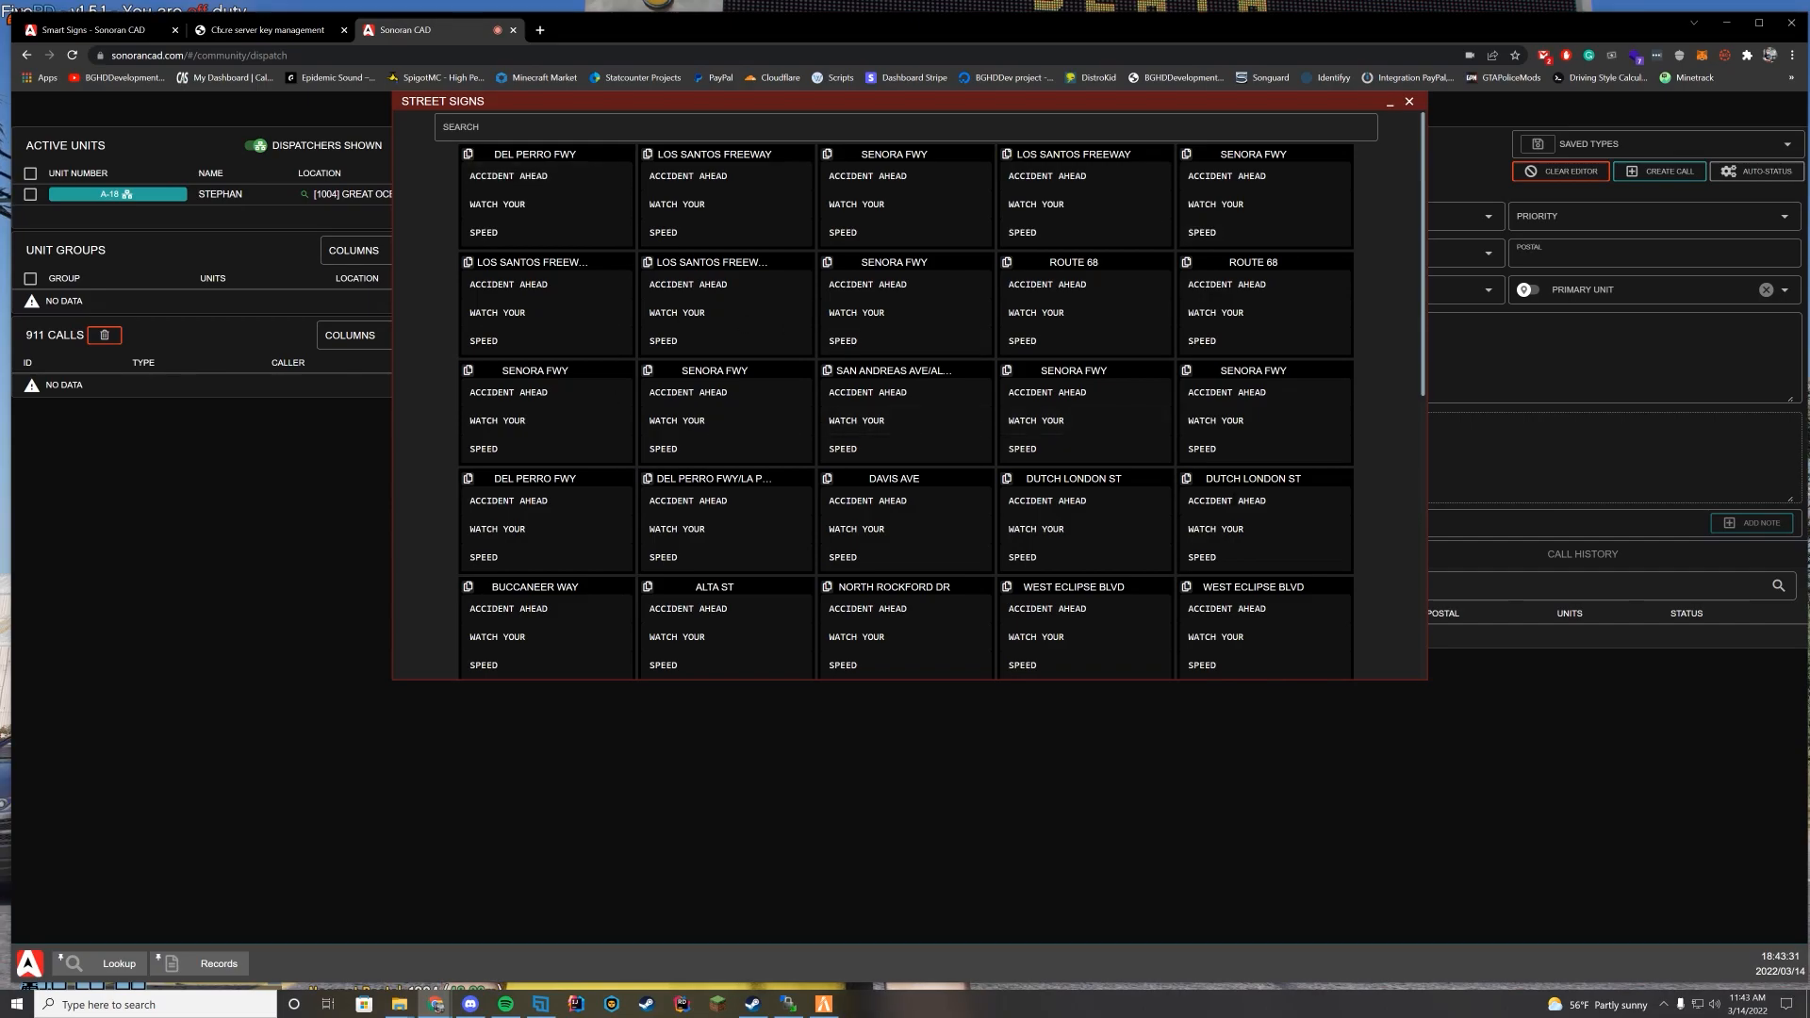
scroll(down, 3)
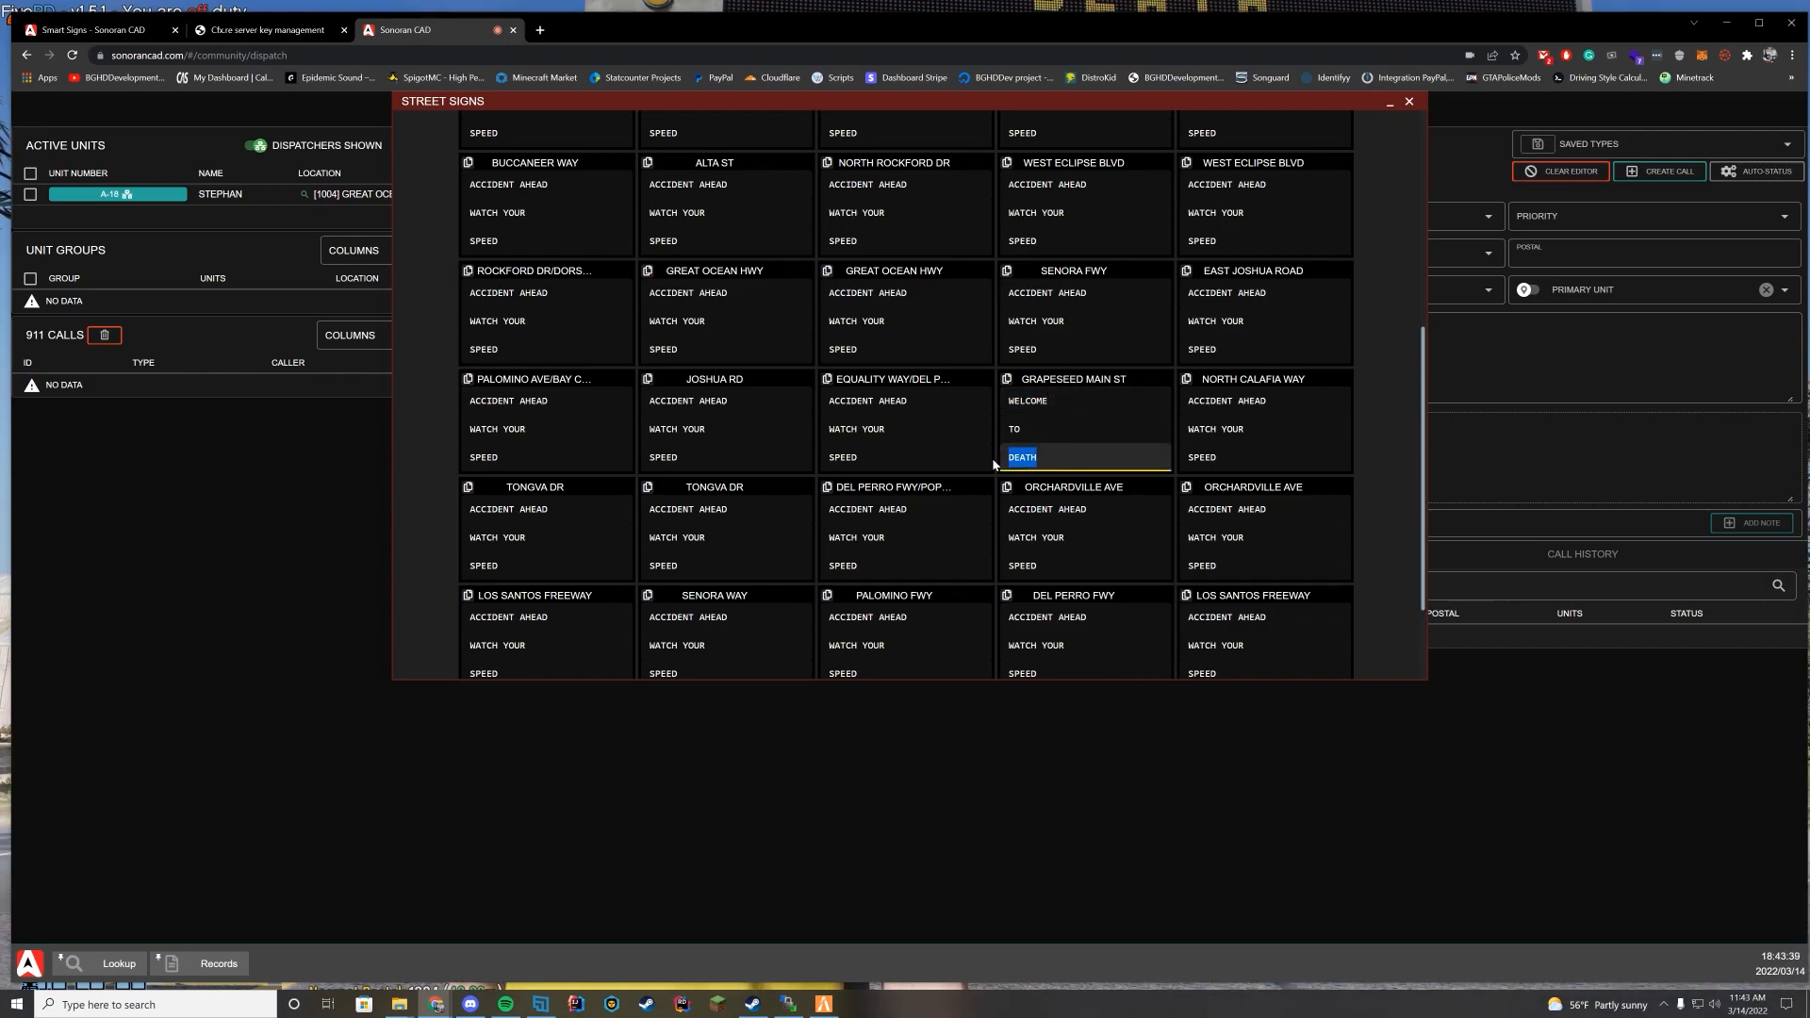
text(YOUTUBE)
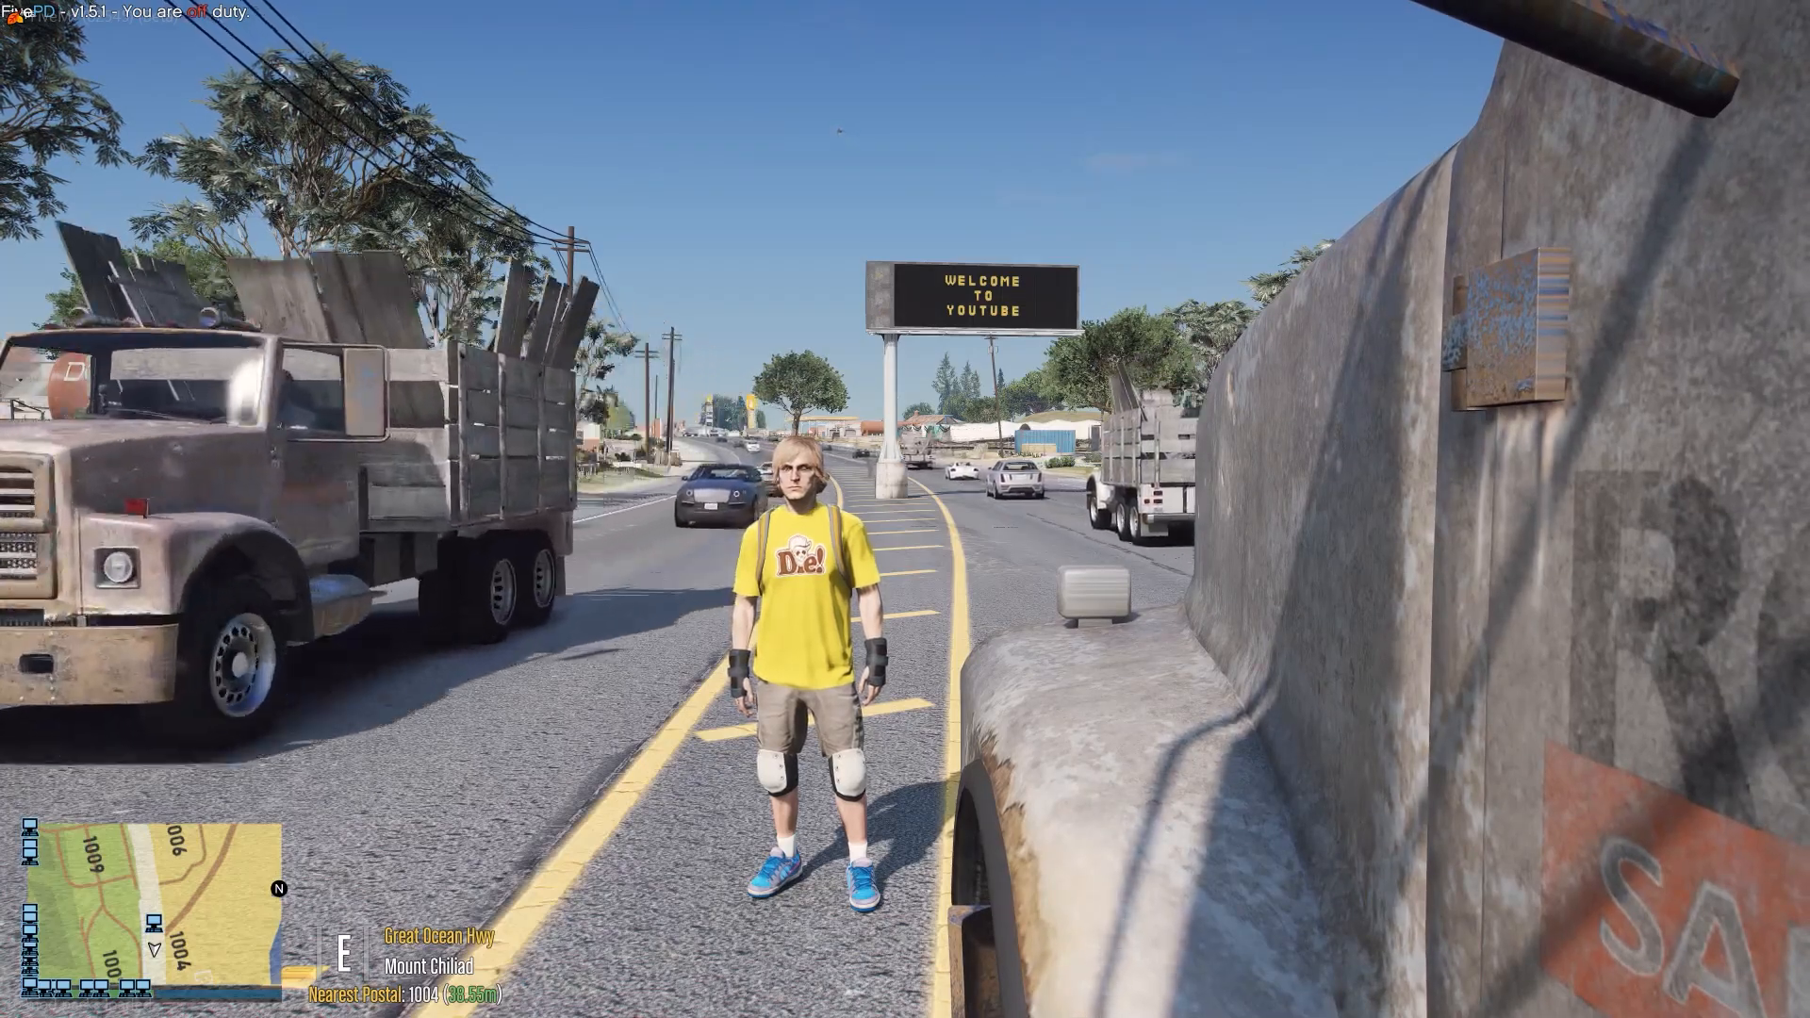
key(w)
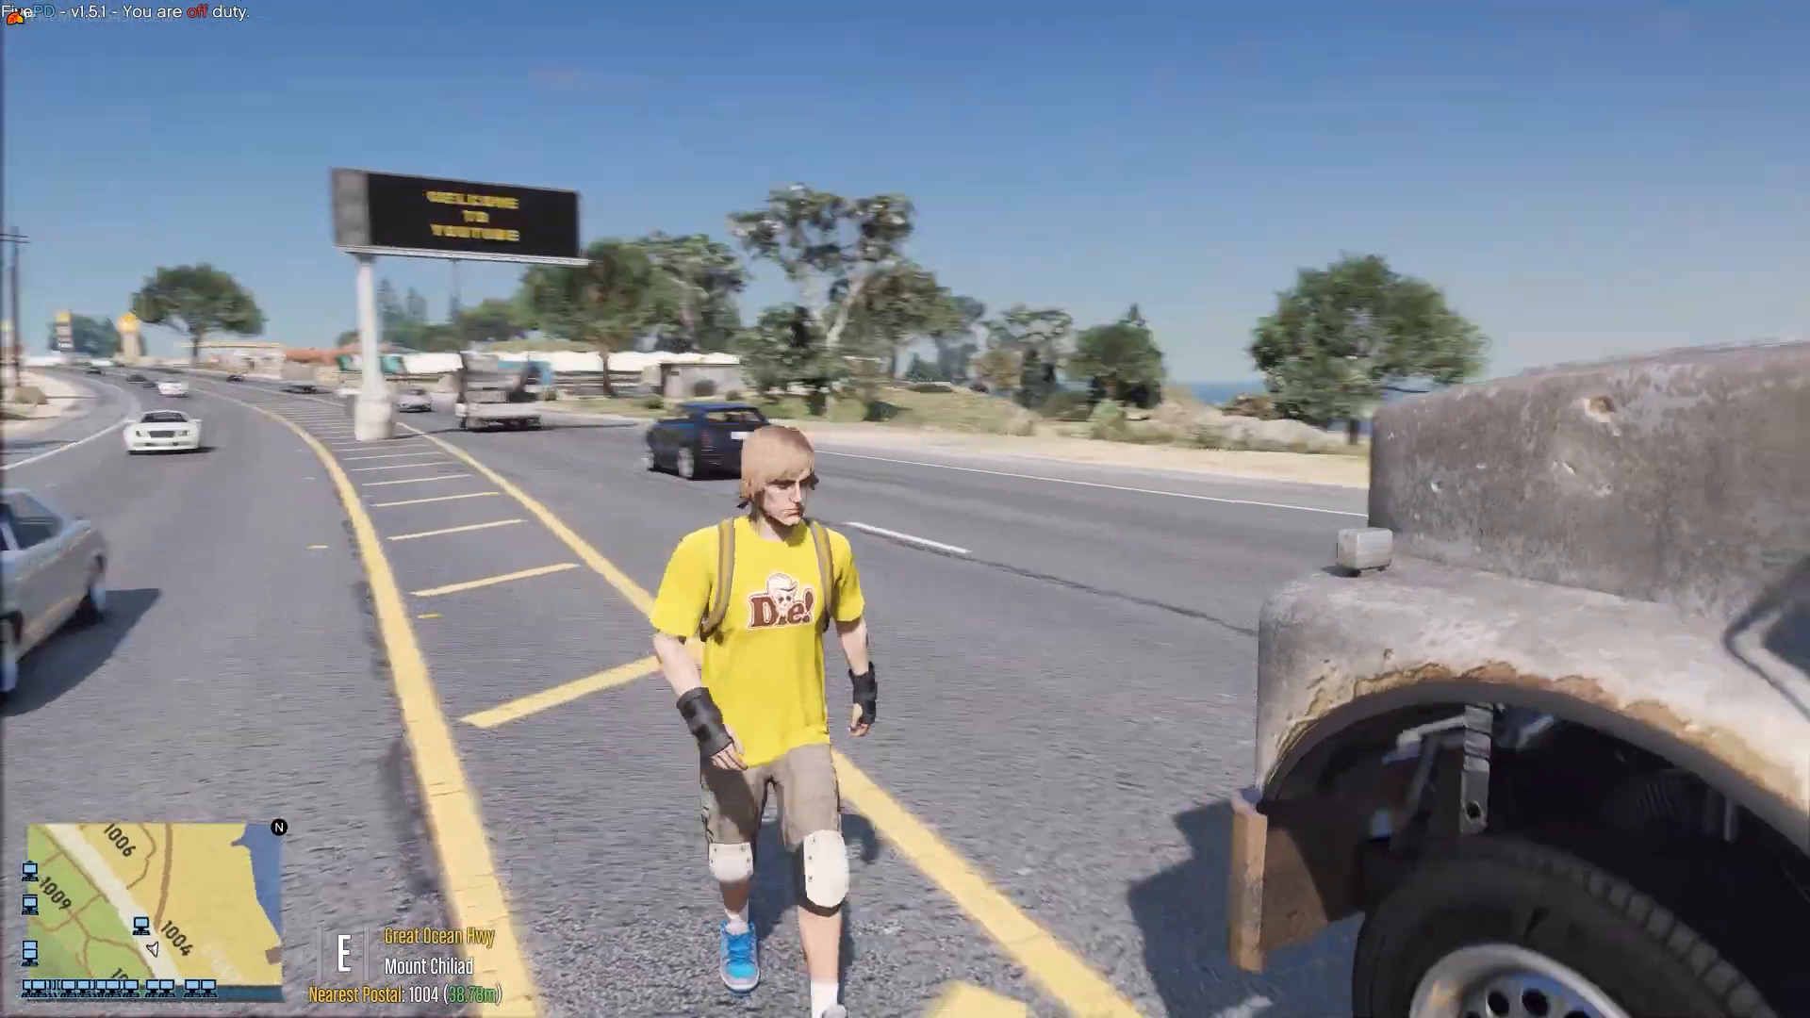